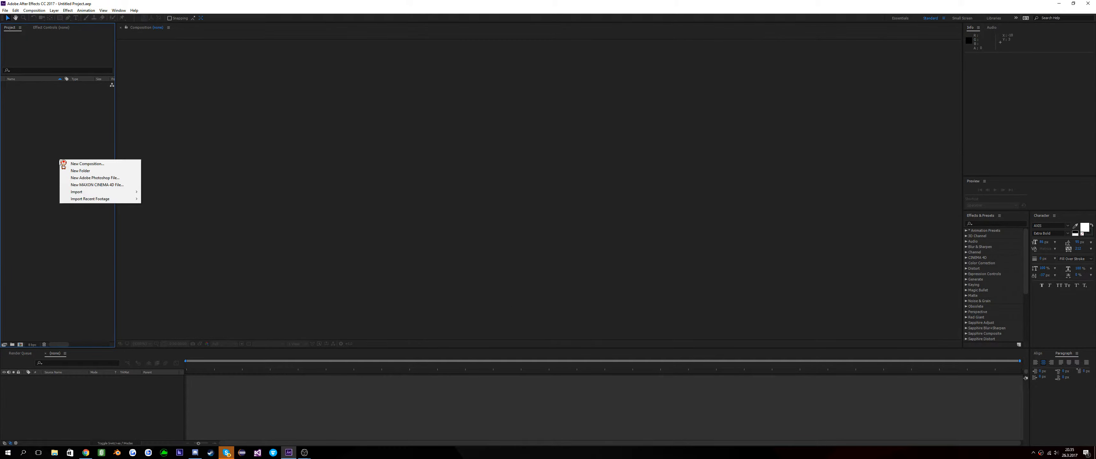
# Run the Blender import script and confirm the new composition name BlendComp.
pyautogui.click(5, 9)
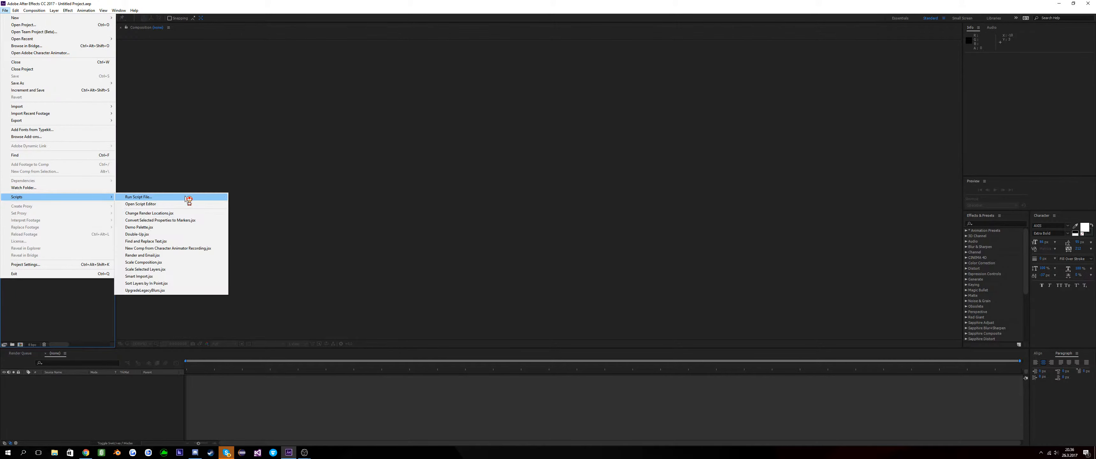
pyautogui.click(138, 196)
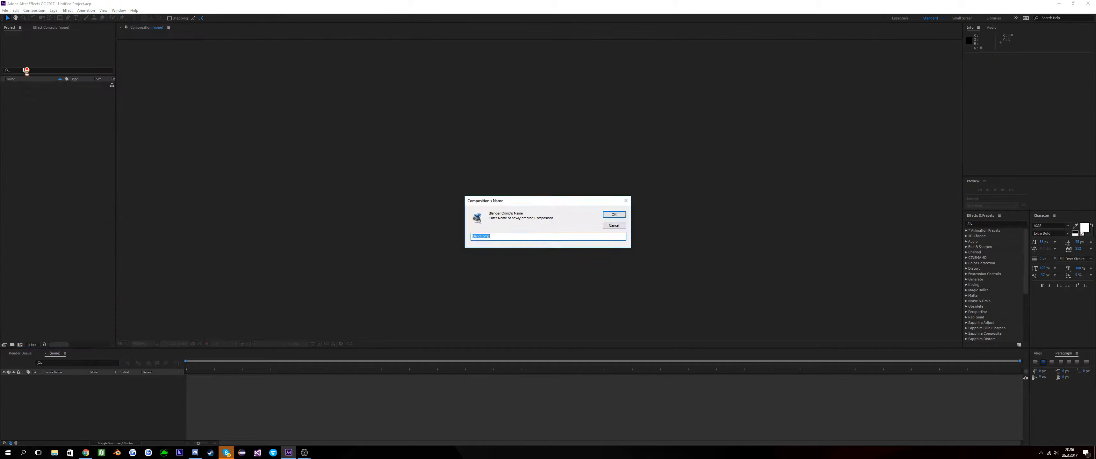
pyautogui.click(613, 214)
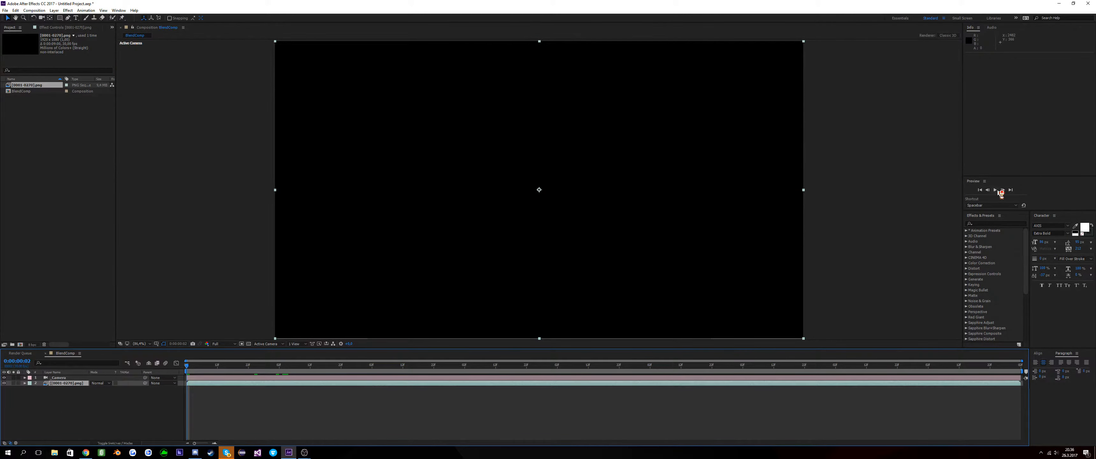
pyautogui.click(1001, 190)
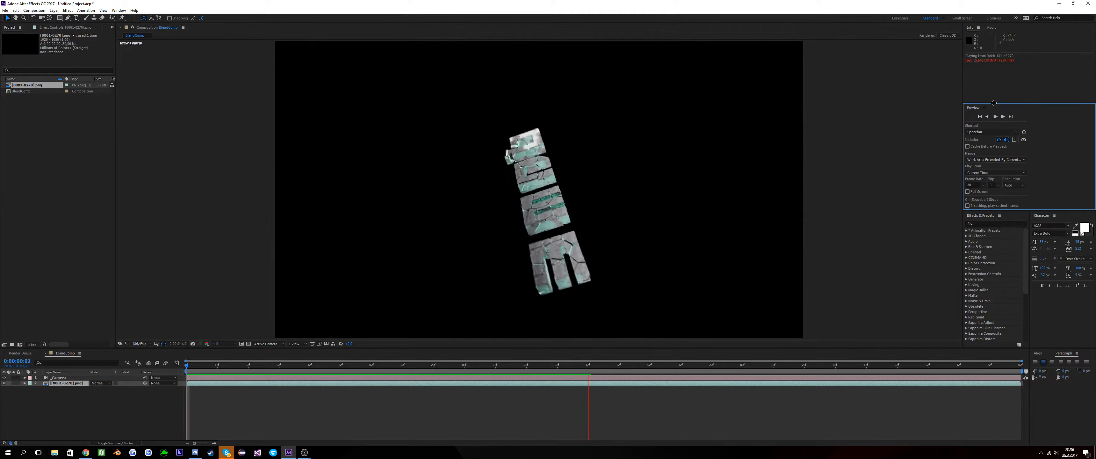
pyautogui.click(687, 365)
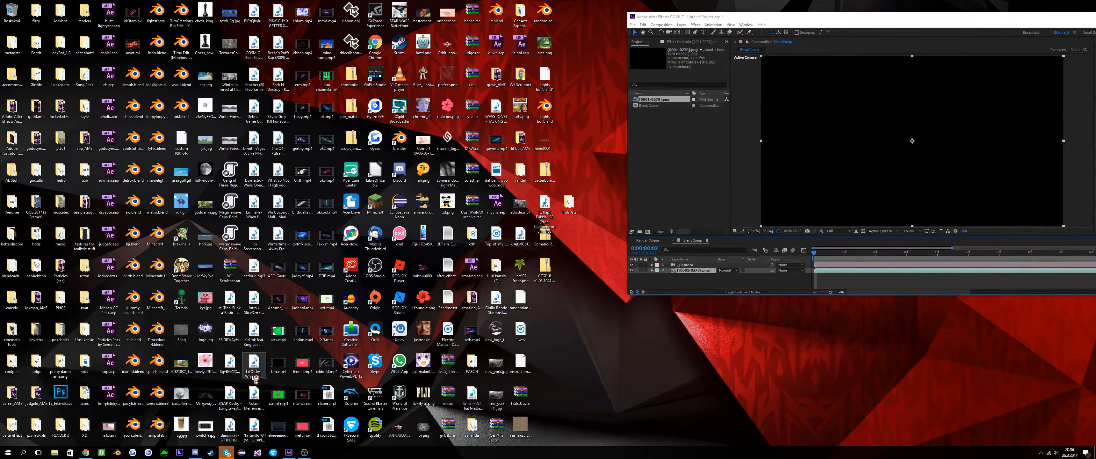
pyautogui.moveTo(252, 115)
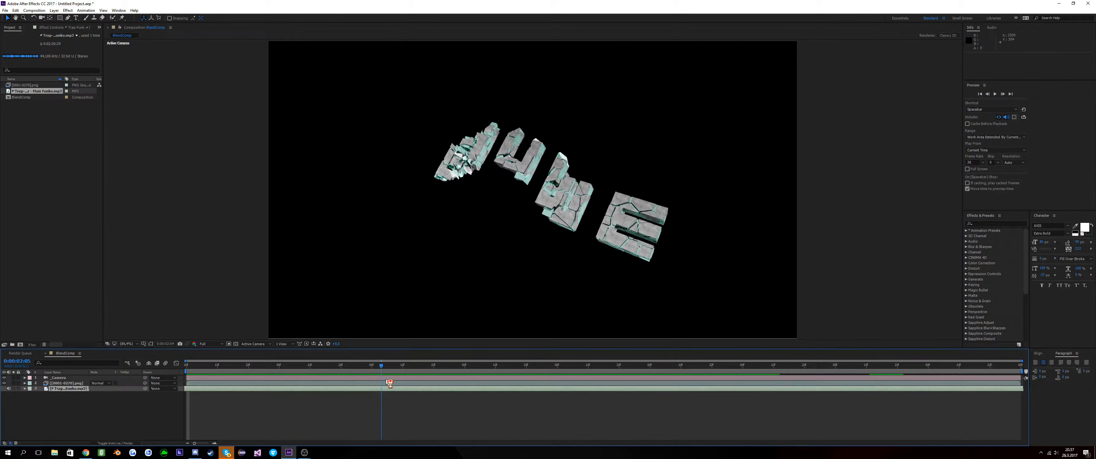
# Shift the music track to start with the cracking text and preview them together.
pyautogui.click(1000, 94)
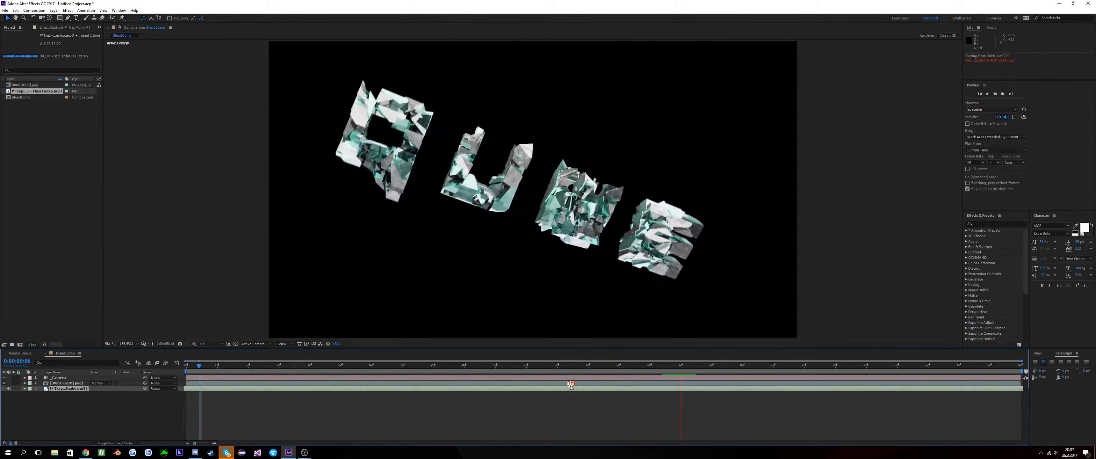
pyautogui.moveTo(569, 384); pyautogui.dragTo(594, 384)
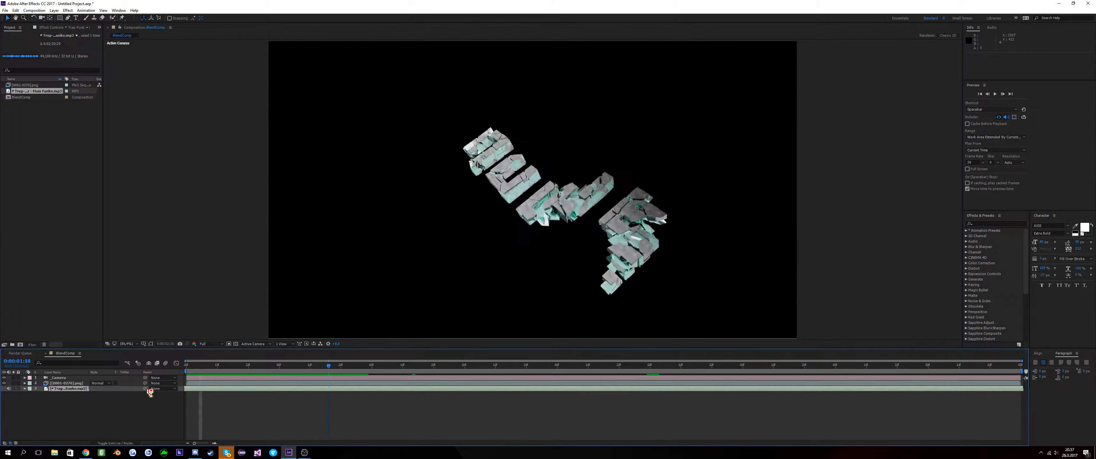
pyautogui.click(993, 94)
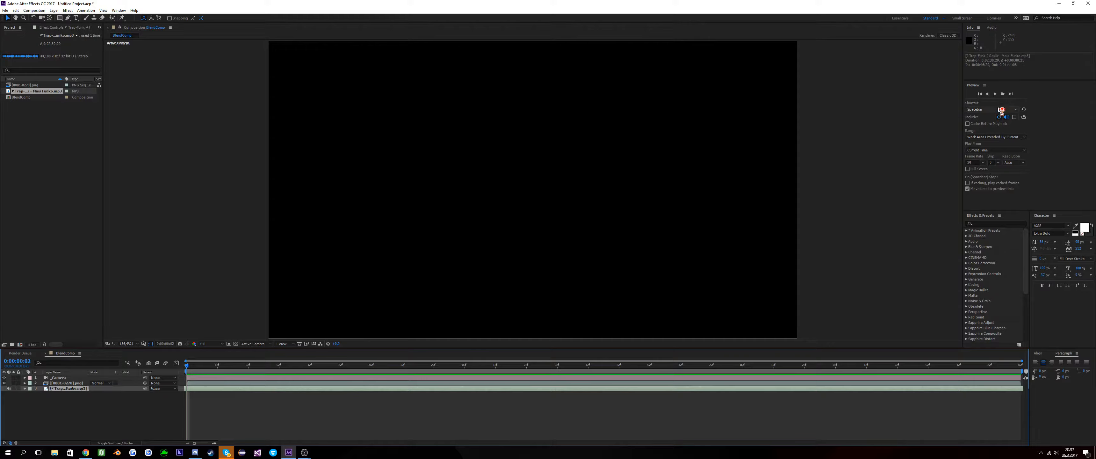
pyautogui.click(994, 93)
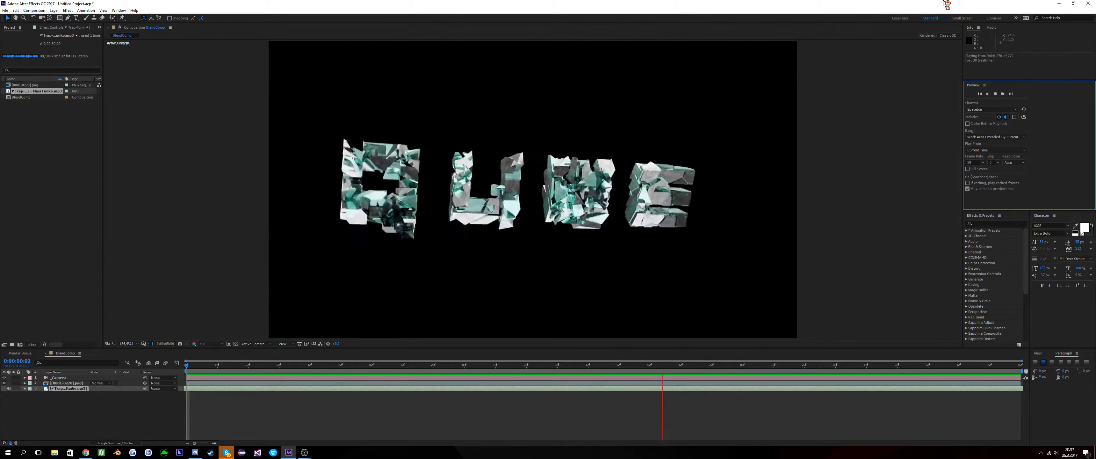
pyautogui.click(556, 363)
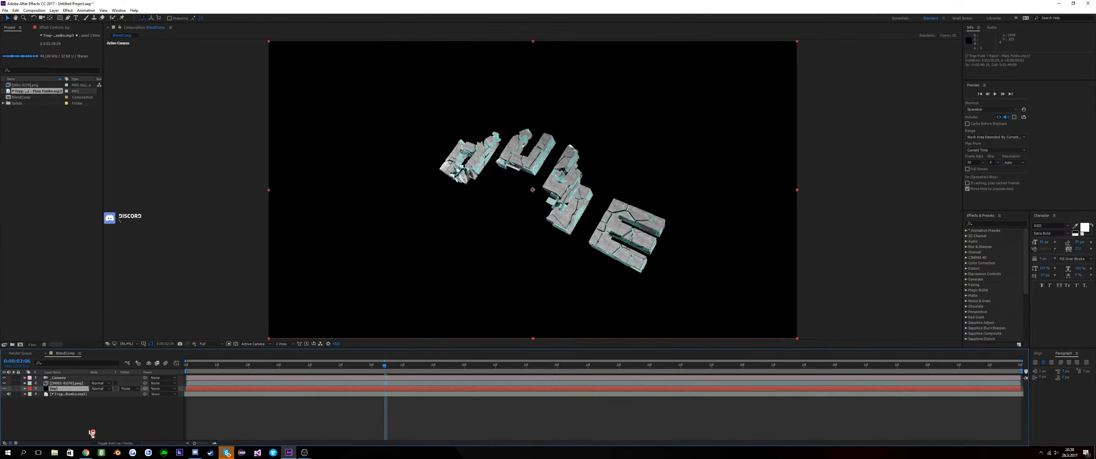
# Add a new solid layer and search the effects list for 'form'.
pyautogui.rightClick(91, 431)
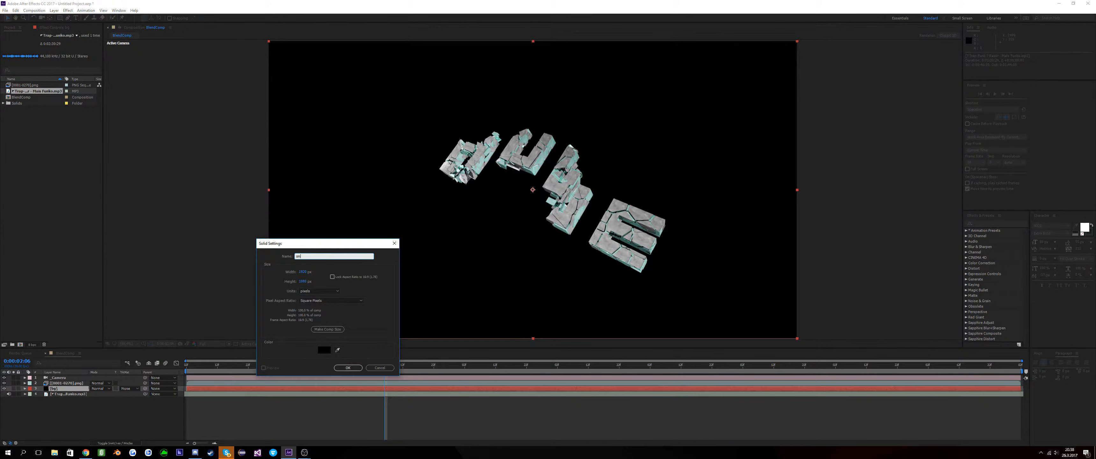
pyautogui.click(347, 367)
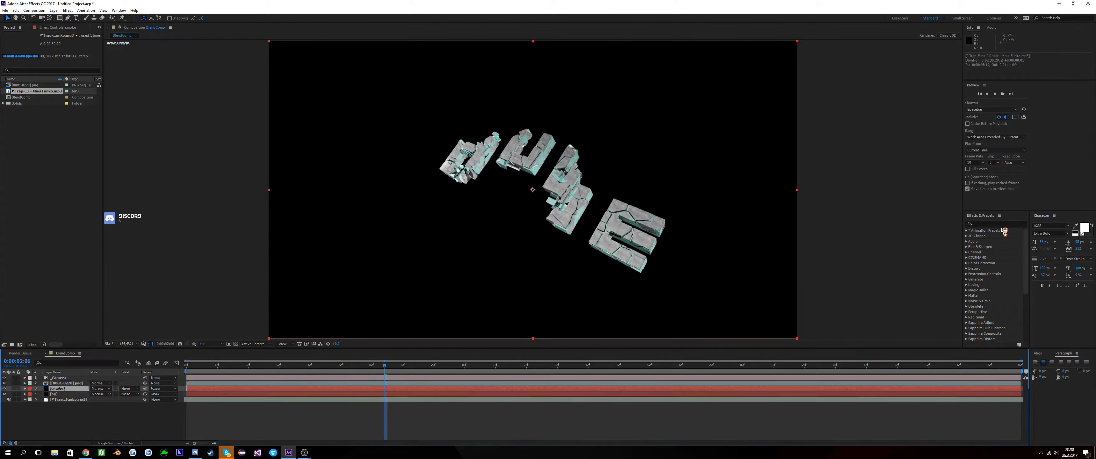
pyautogui.write('form')
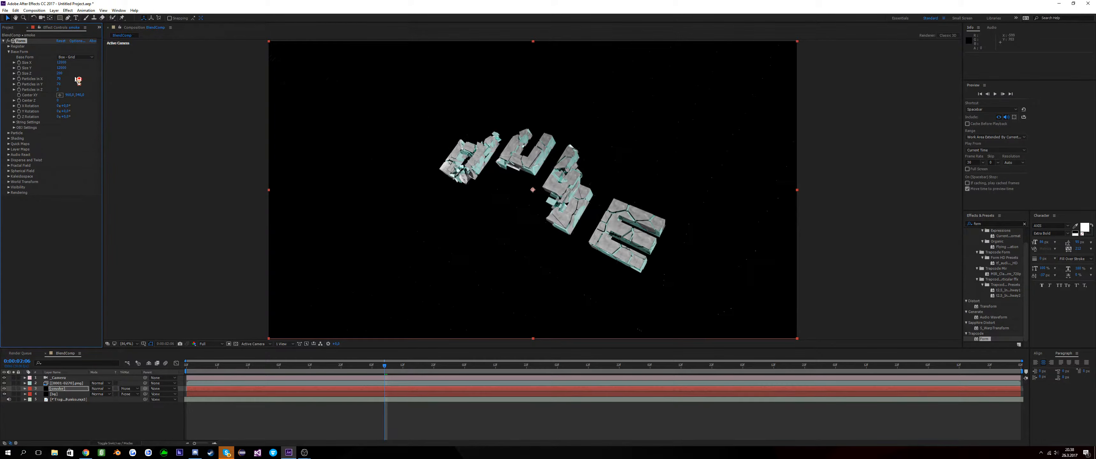
# Set Form's grid depth size, reveal Disperse and Twist, and enlarge the Cloudlet particles.
pyautogui.doubleClick(62, 73)
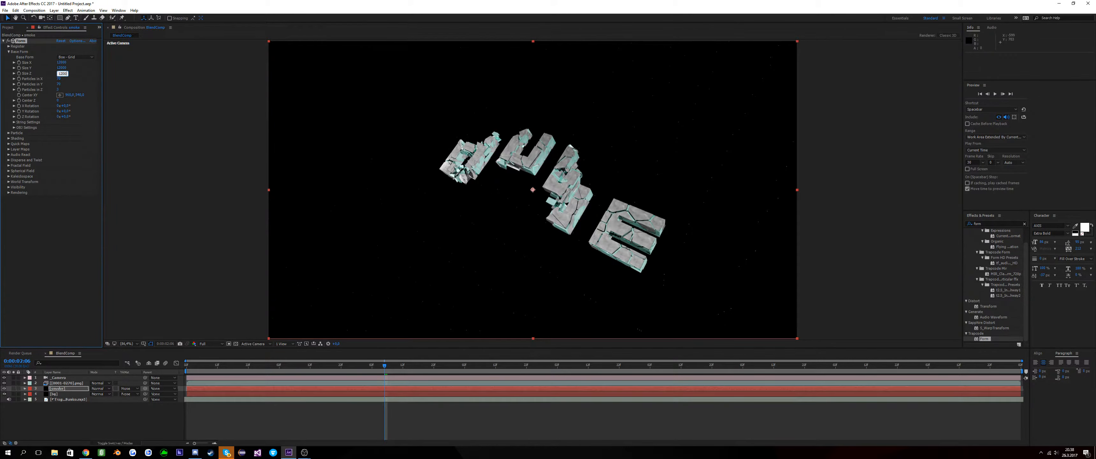
pyautogui.click(63, 74)
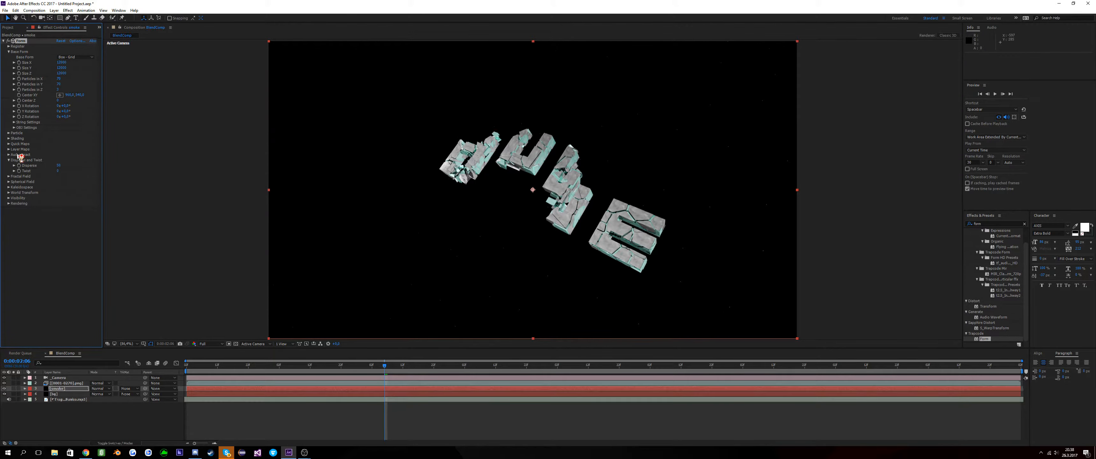
pyautogui.click(77, 138)
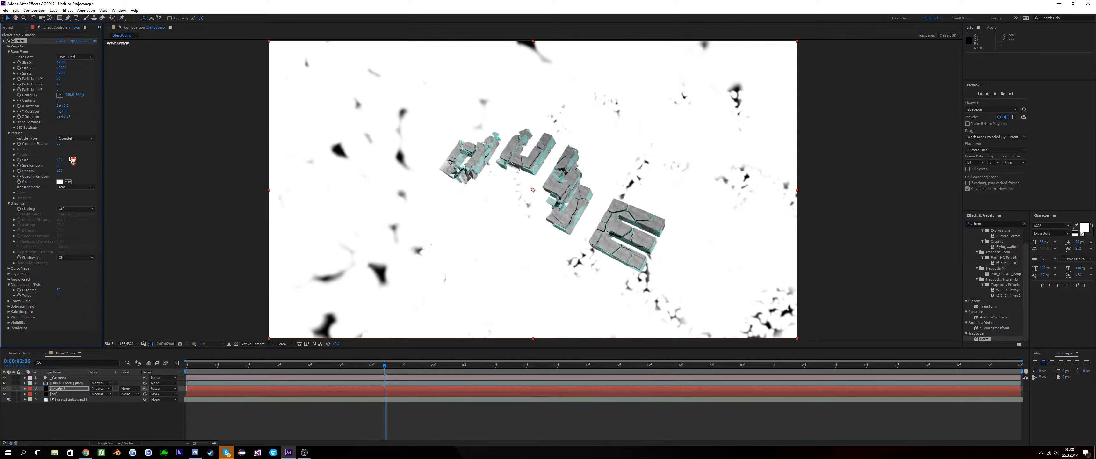
pyautogui.click(61, 171)
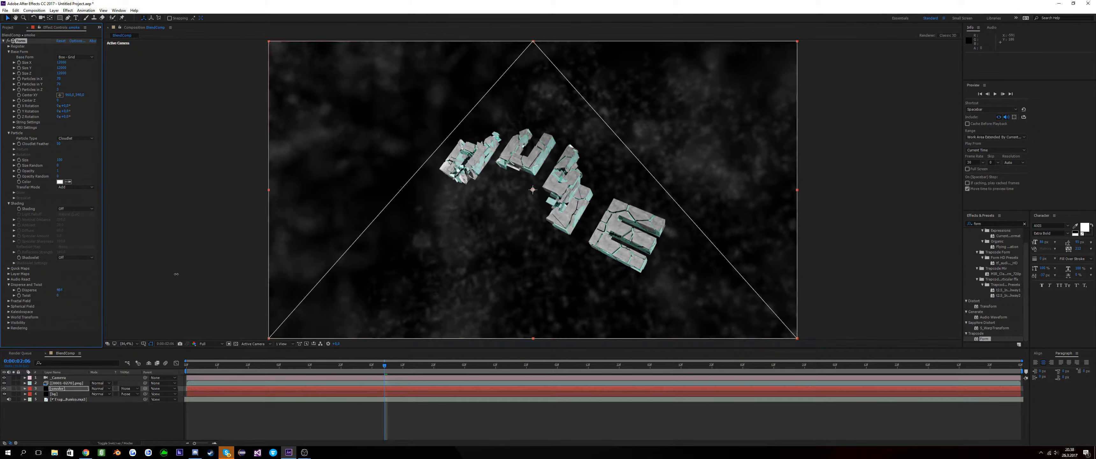
# Adjust Form's Particles in X and Y and widen Size X to 8000 for a soft smoke field.
pyautogui.click(59, 79)
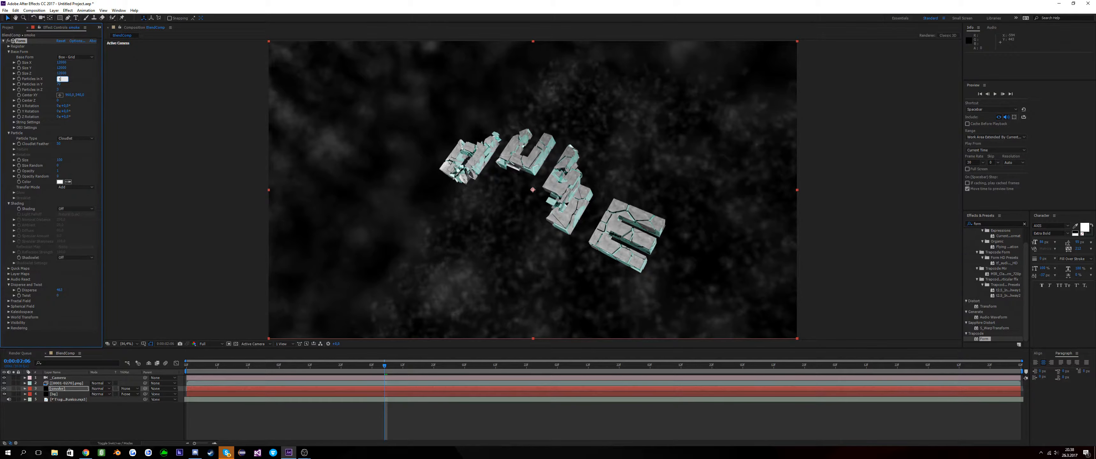
pyautogui.click(62, 79)
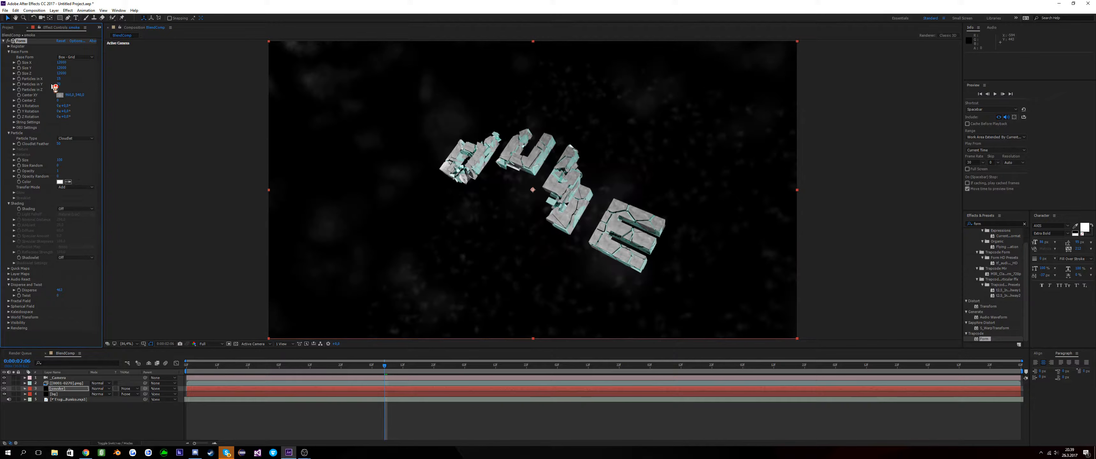
pyautogui.click(62, 84)
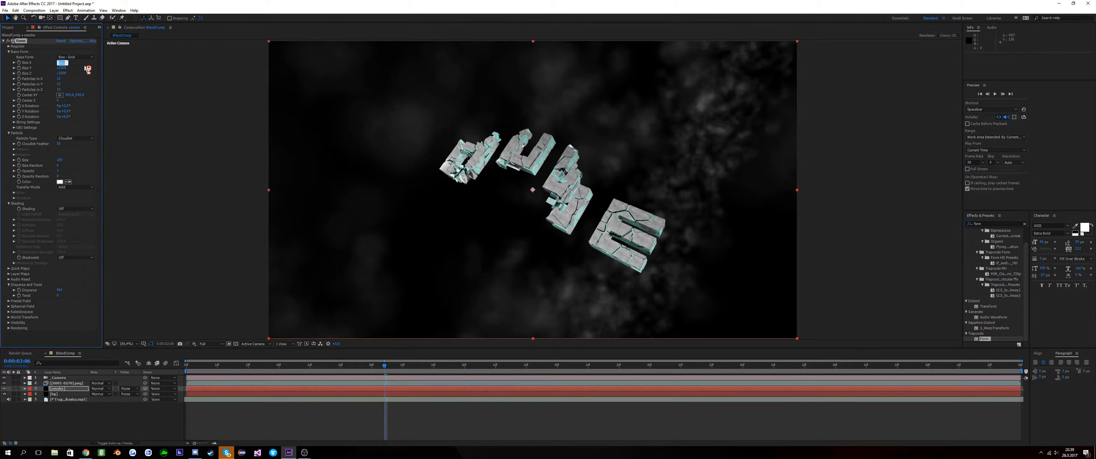
pyautogui.write('8000')
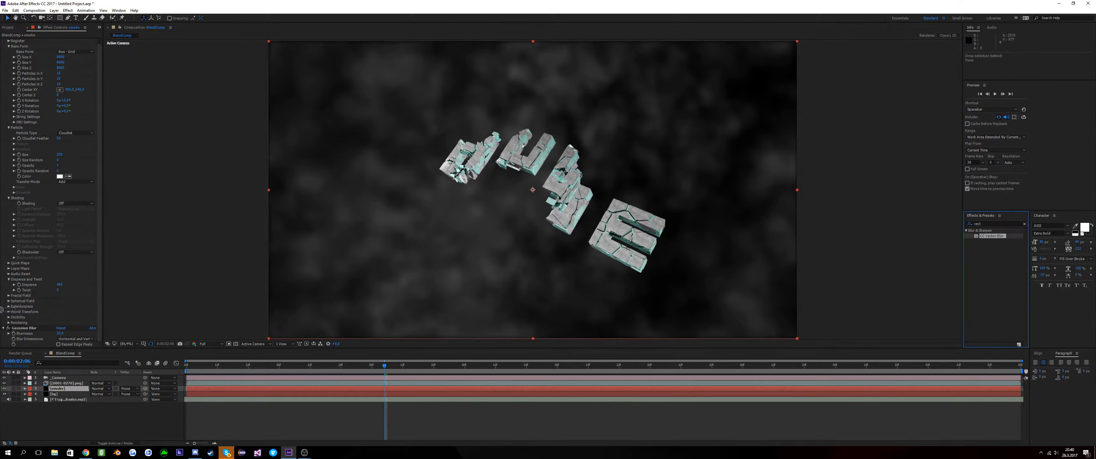
# Set CC Vector Blur to Direction Fading with Amount 12.0 and reveal the smoke layer's properties.
pyautogui.click(66, 311)
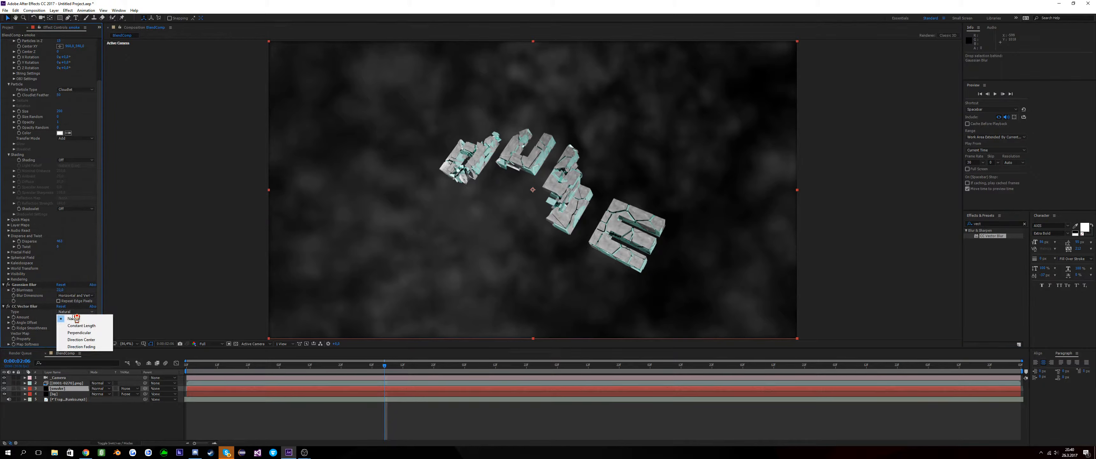
pyautogui.click(80, 346)
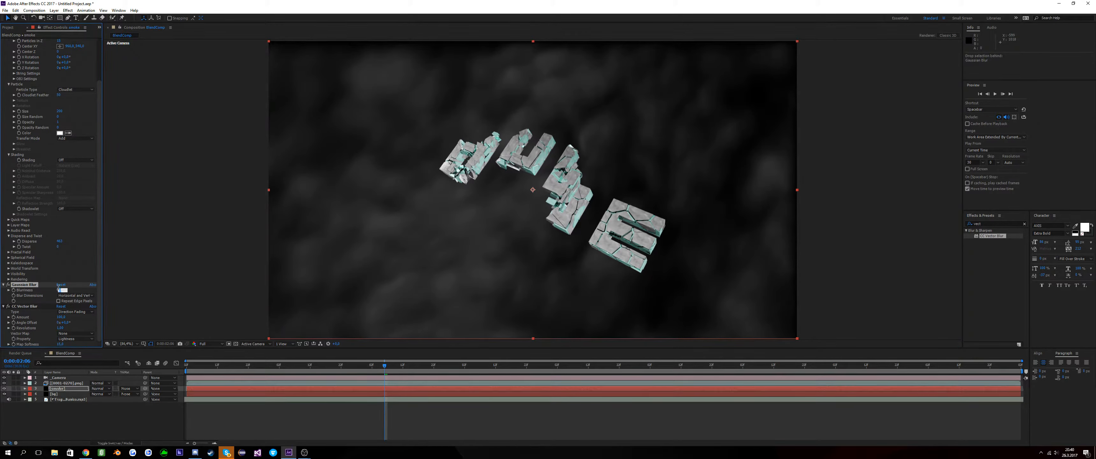
pyautogui.write('12.0')
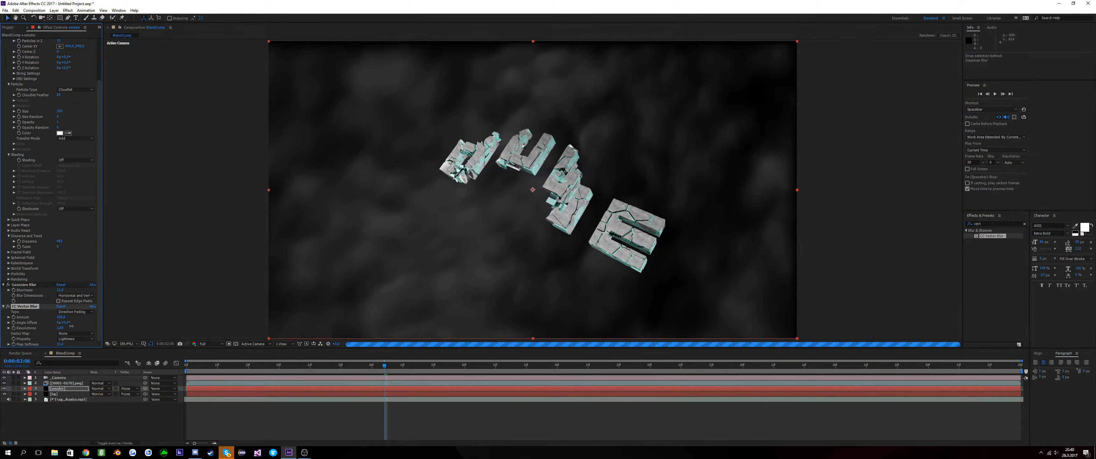
pyautogui.click(63, 327)
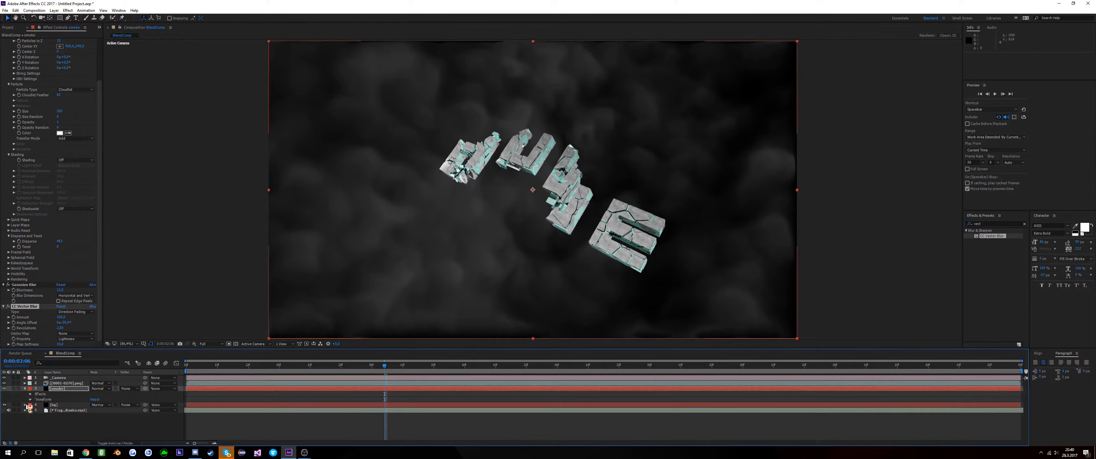
pyautogui.click(31, 407)
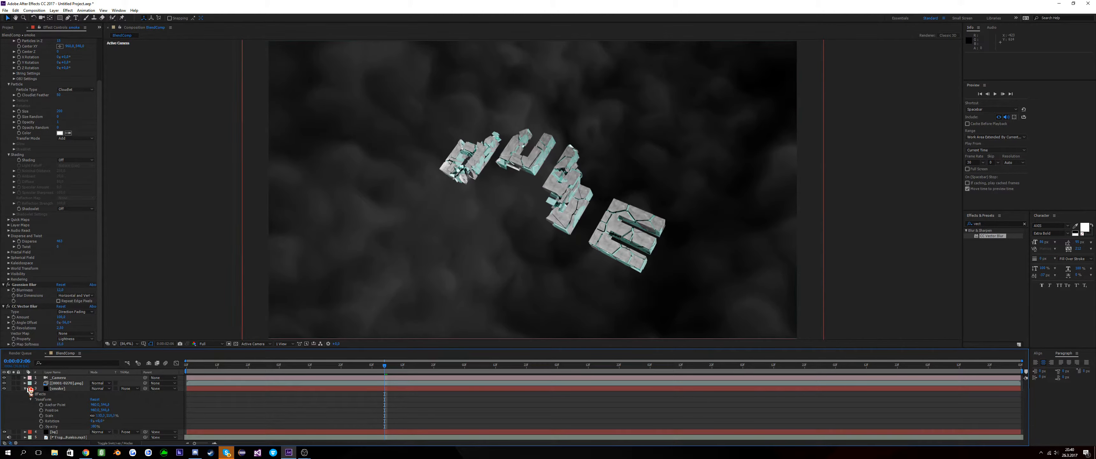
# Create another new solid layer with default Solid Settings.
pyautogui.rightClick(86, 423)
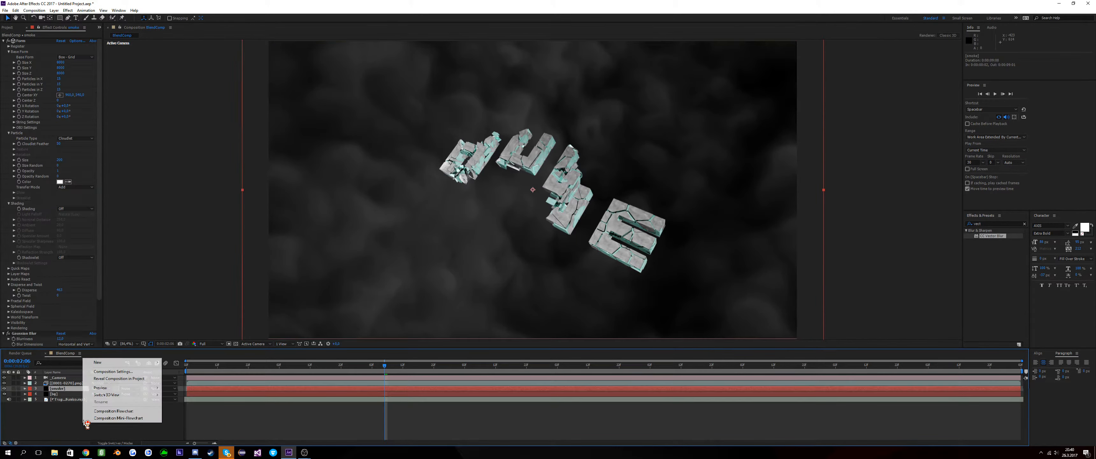
pyautogui.moveTo(112, 370)
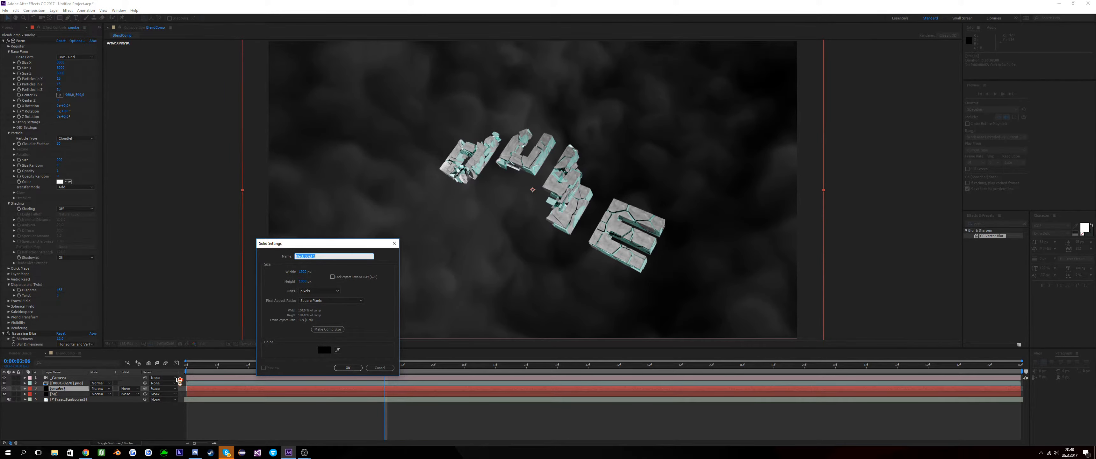
pyautogui.click(333, 255)
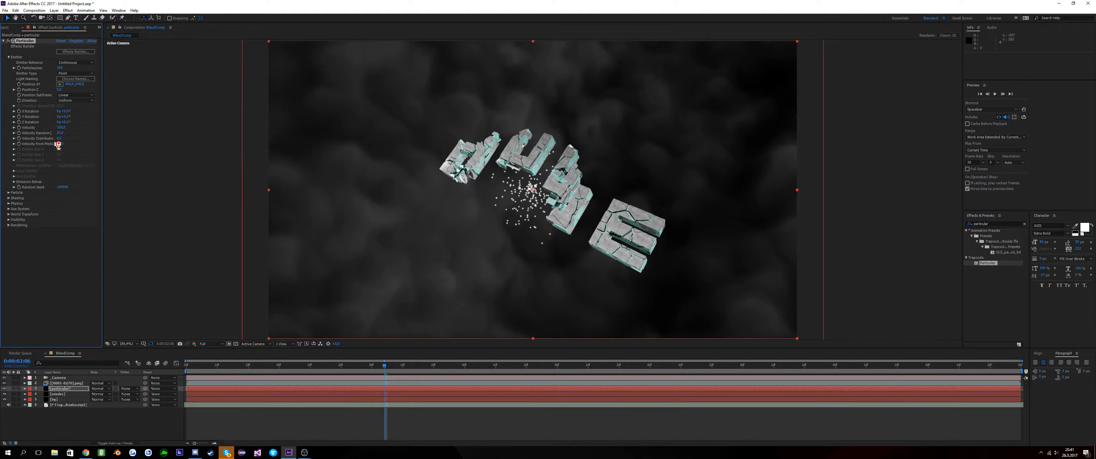
# Tweak Particular's emitter velocity settings and colour the particles green.
pyautogui.click(61, 127)
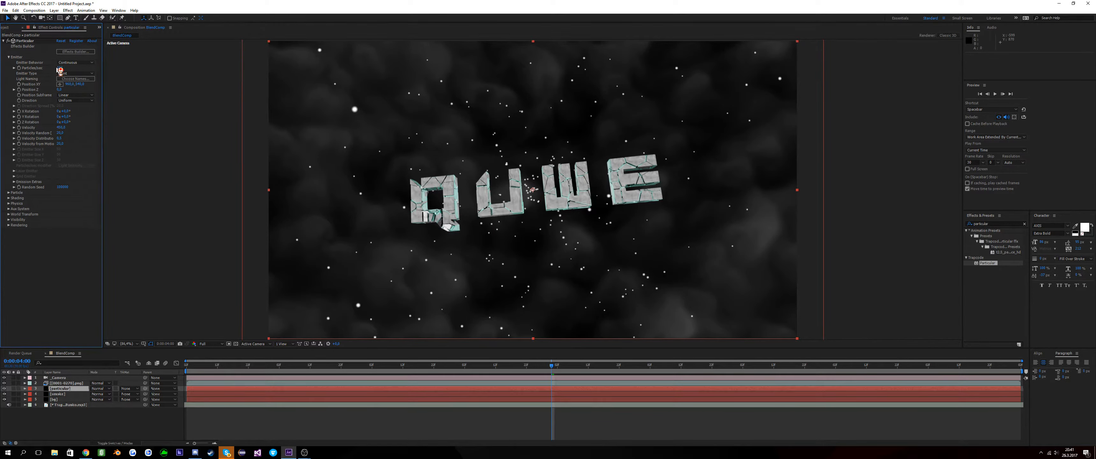
pyautogui.click(63, 66)
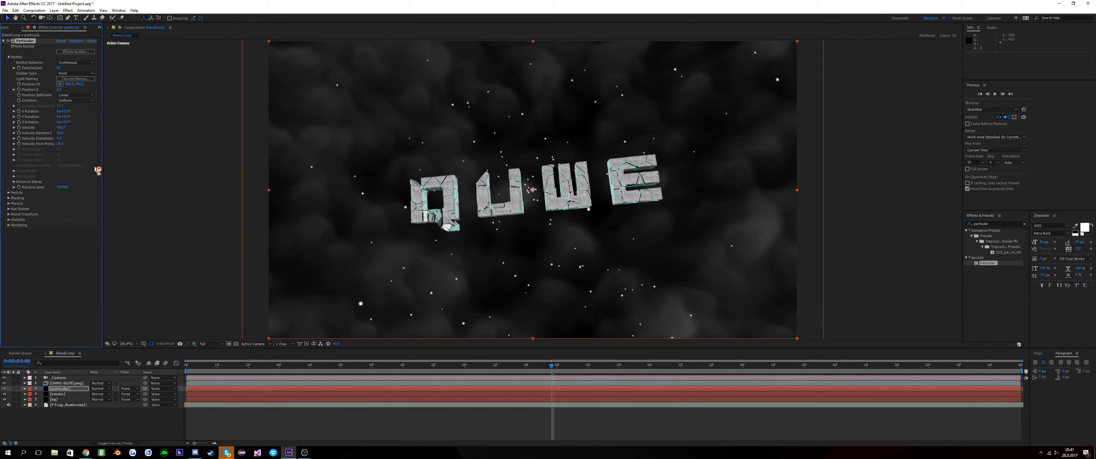
pyautogui.click(63, 67)
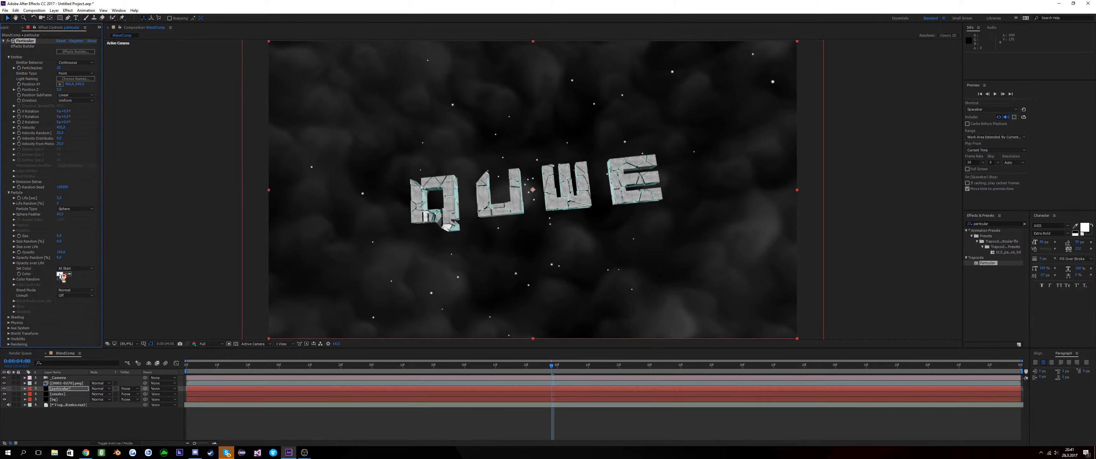
pyautogui.click(63, 273)
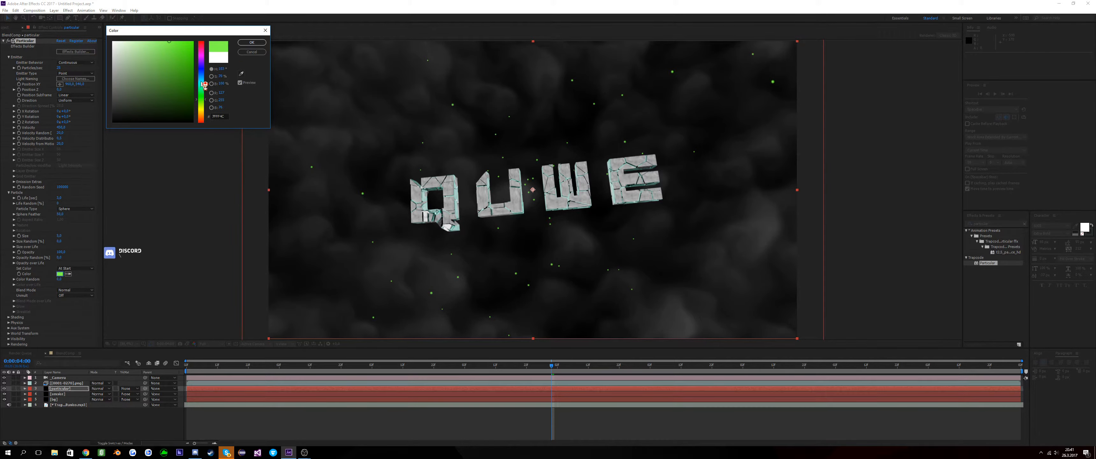
pyautogui.click(252, 42)
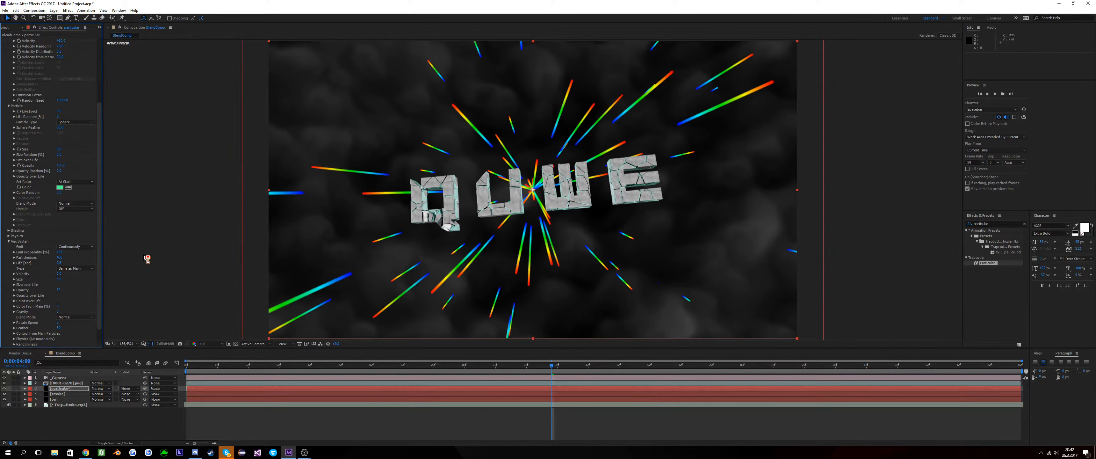
# Enable the Aux System, change its particle type and reveal its Size over Life curve.
pyautogui.click(59, 257)
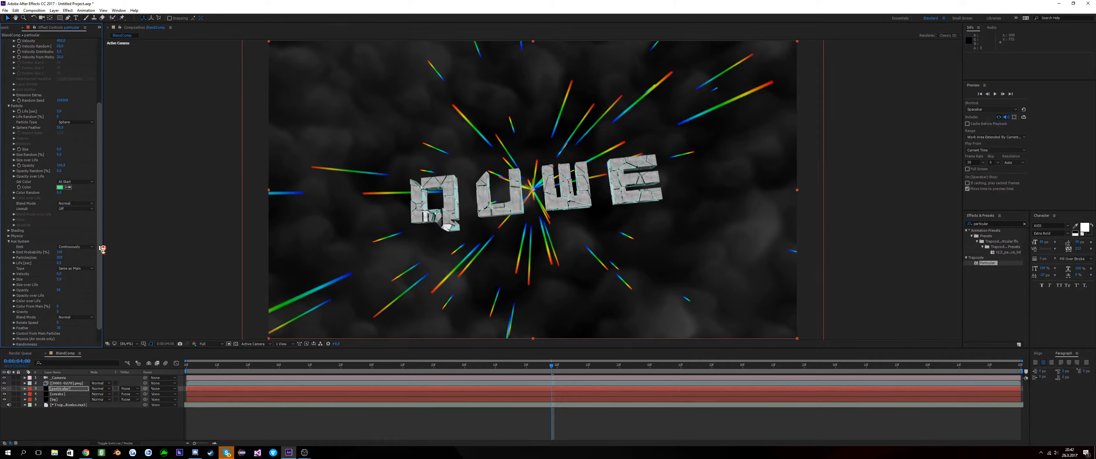
pyautogui.click(62, 262)
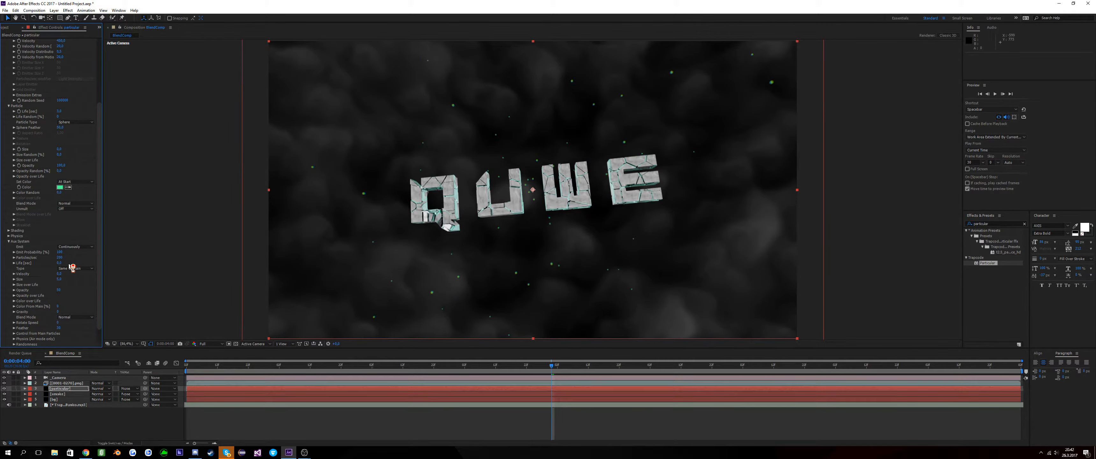
pyautogui.click(62, 263)
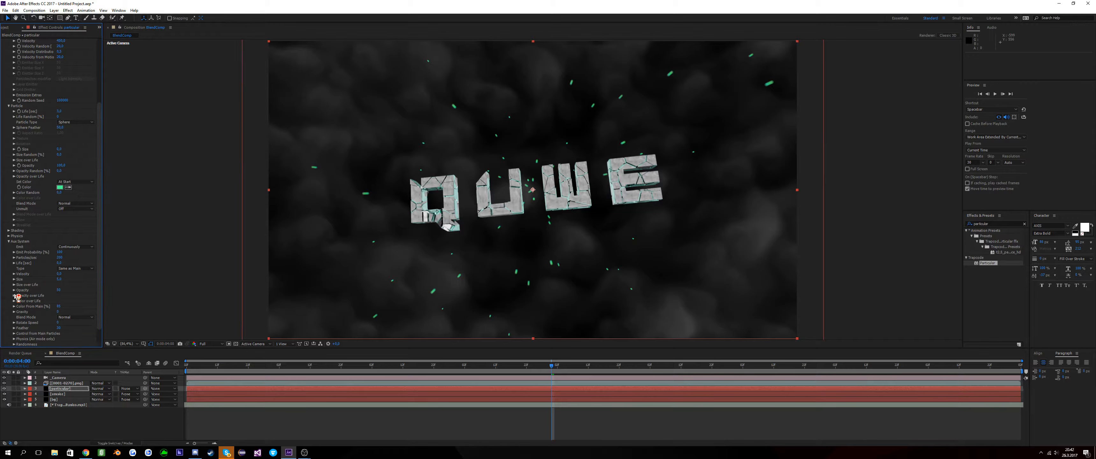
pyautogui.click(14, 277)
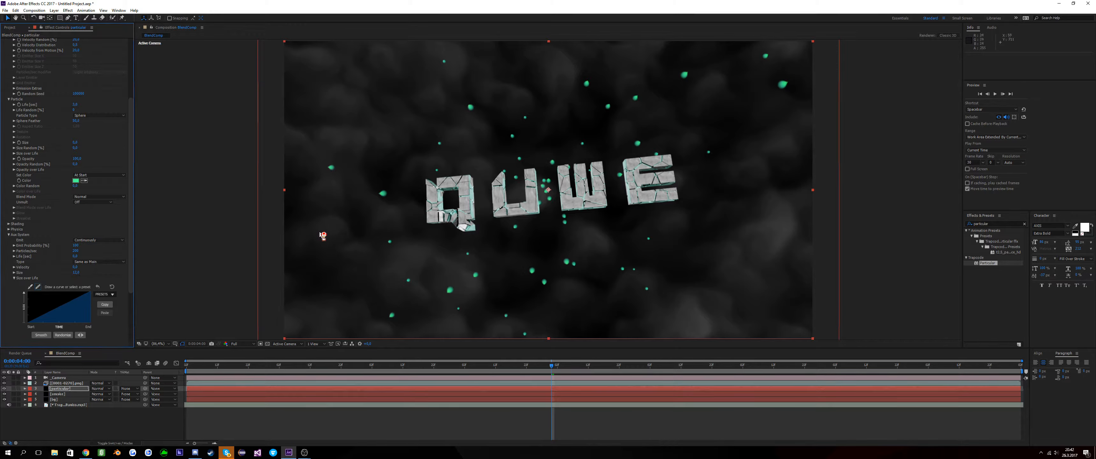
pyautogui.moveTo(349, 310)
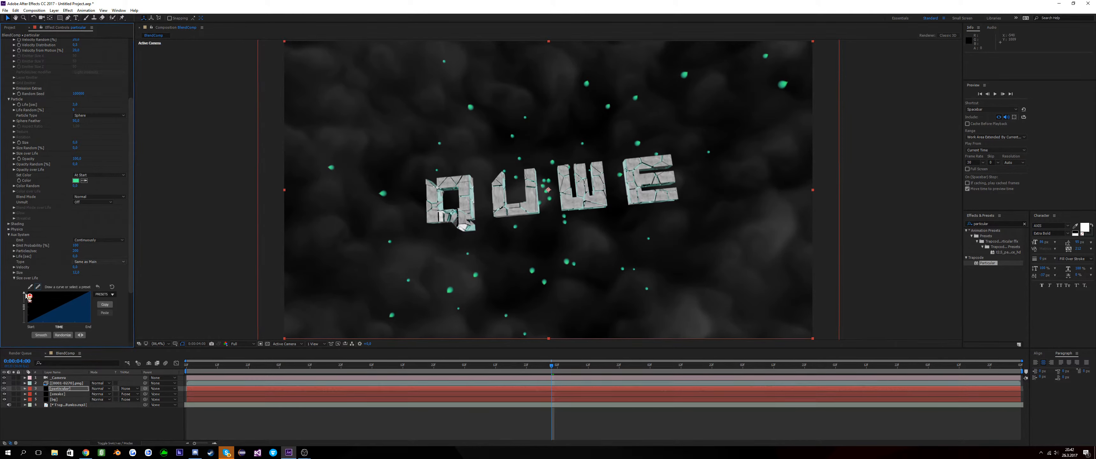
# Pre-compose the particle layer and camera into a composition named 'particular'.
pyautogui.click(63, 383)
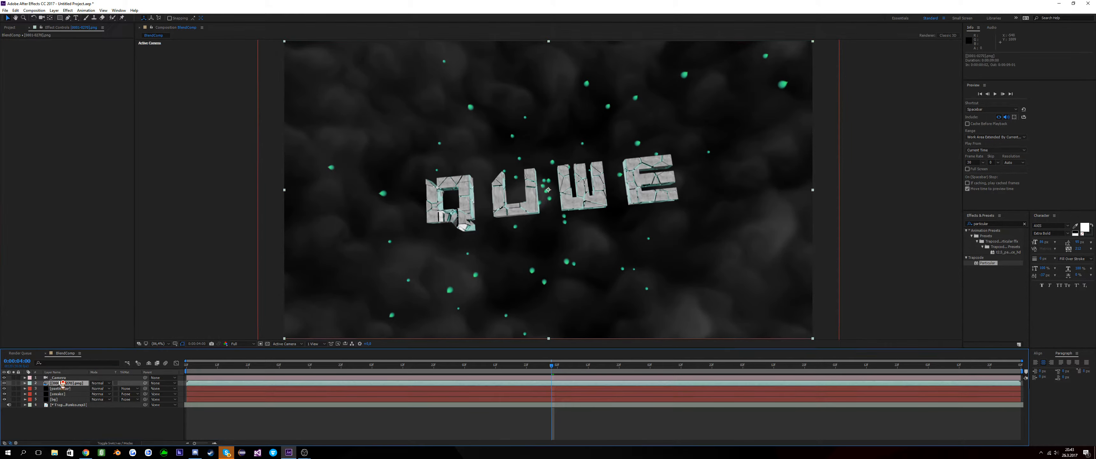
pyautogui.click(61, 388)
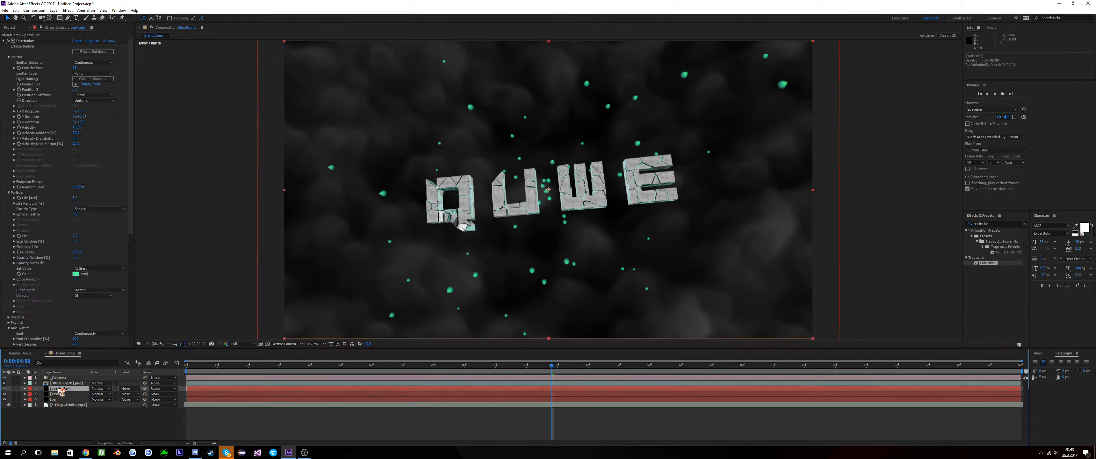
pyautogui.rightClick(64, 393)
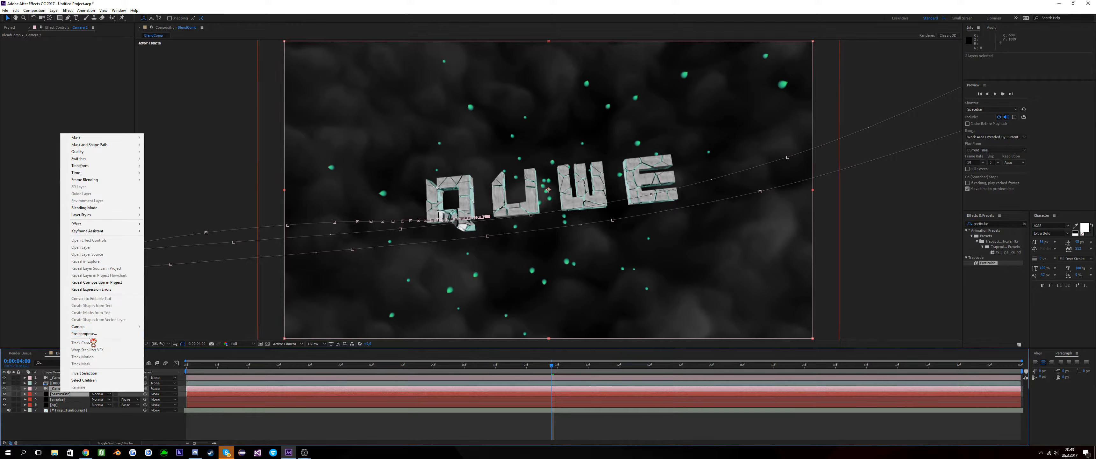
pyautogui.click(82, 334)
pyautogui.write('particular')
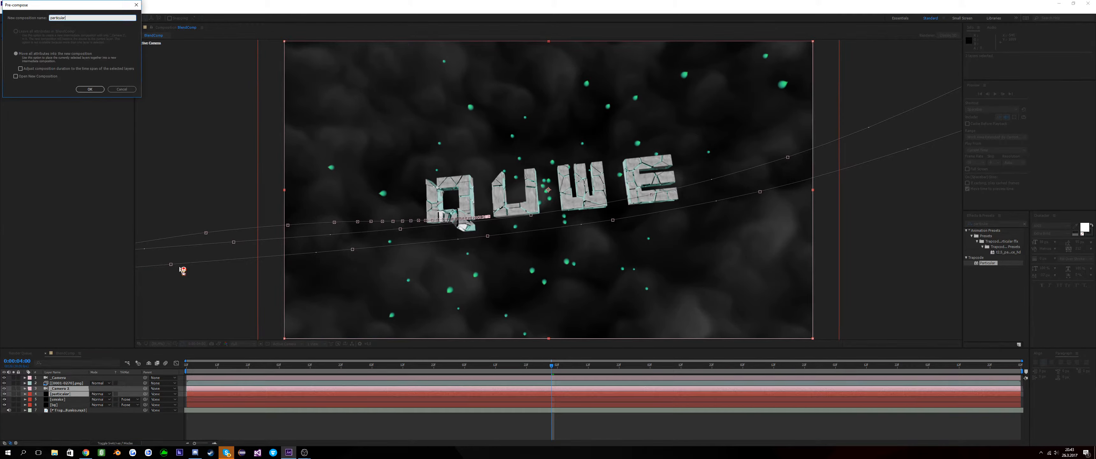
pyautogui.click(89, 88)
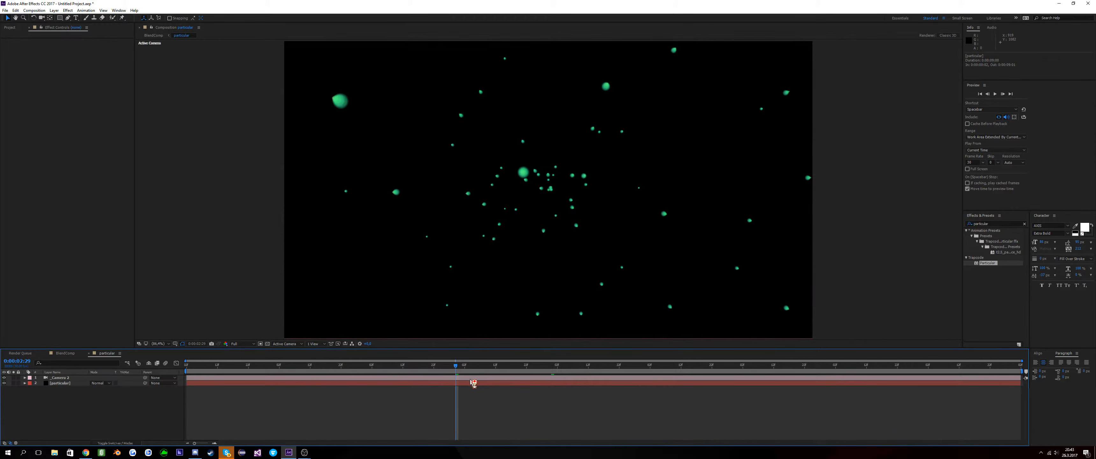
# Switch Particular's motion blur Type from Linear to Subframe Sample and adjust its sample levels.
pyautogui.moveTo(455, 364); pyautogui.dragTo(637, 364)
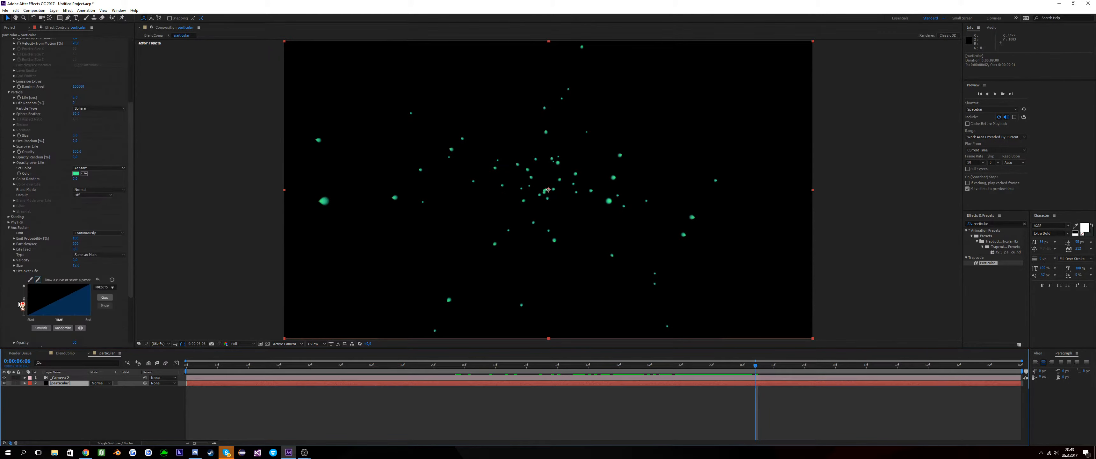
pyautogui.scroll(-3)
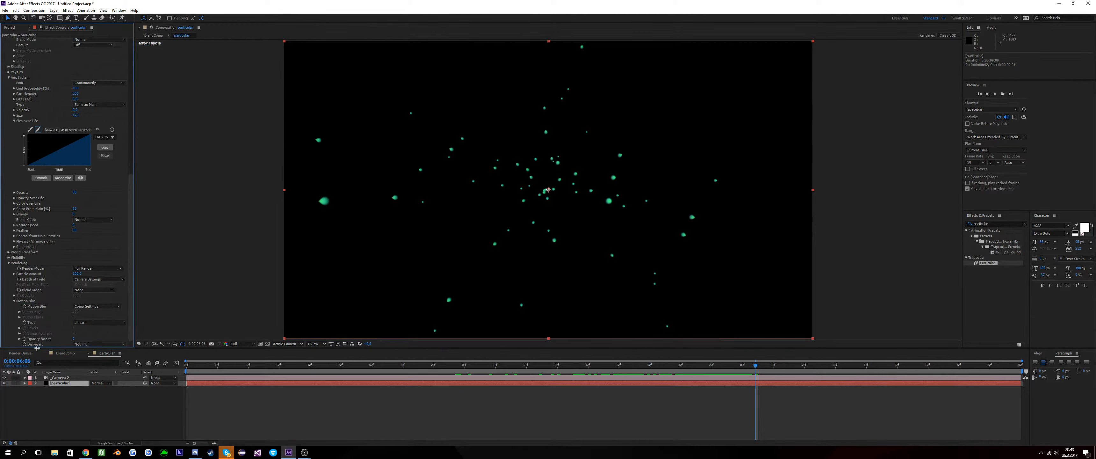
pyautogui.click(86, 272)
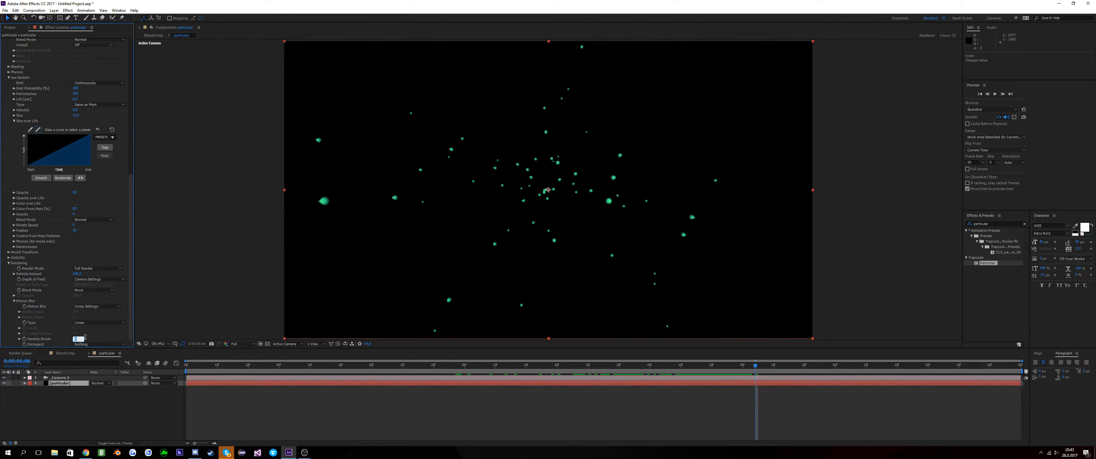
pyautogui.click(98, 321)
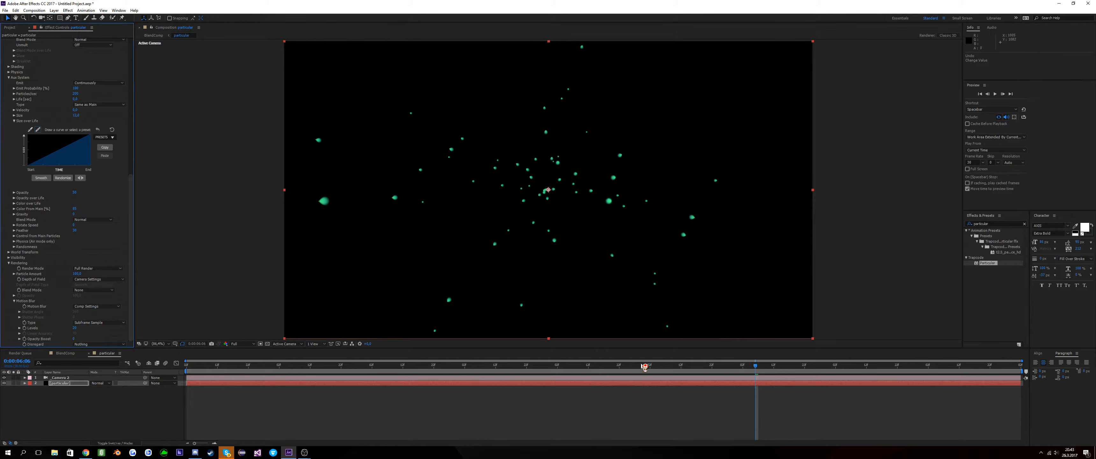
pyautogui.moveTo(643, 365); pyautogui.dragTo(779, 366)
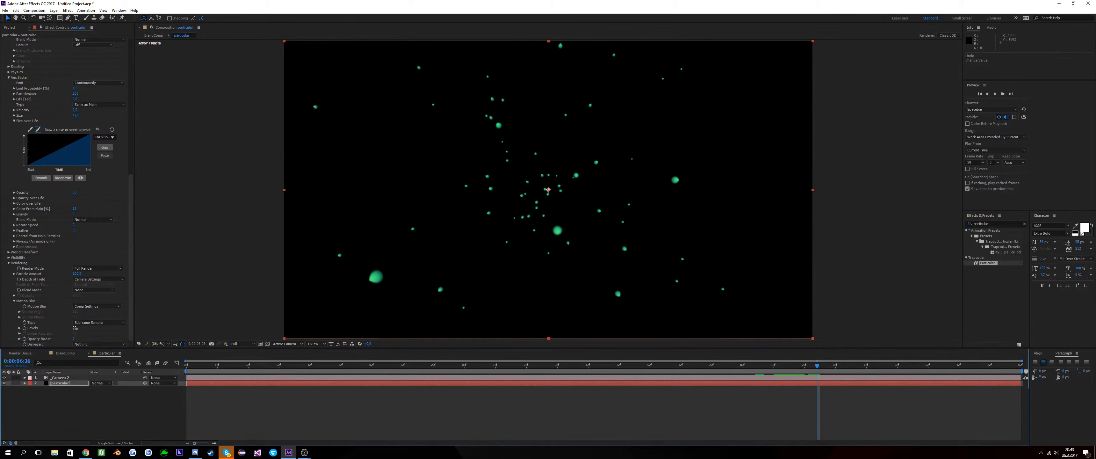
pyautogui.click(99, 323)
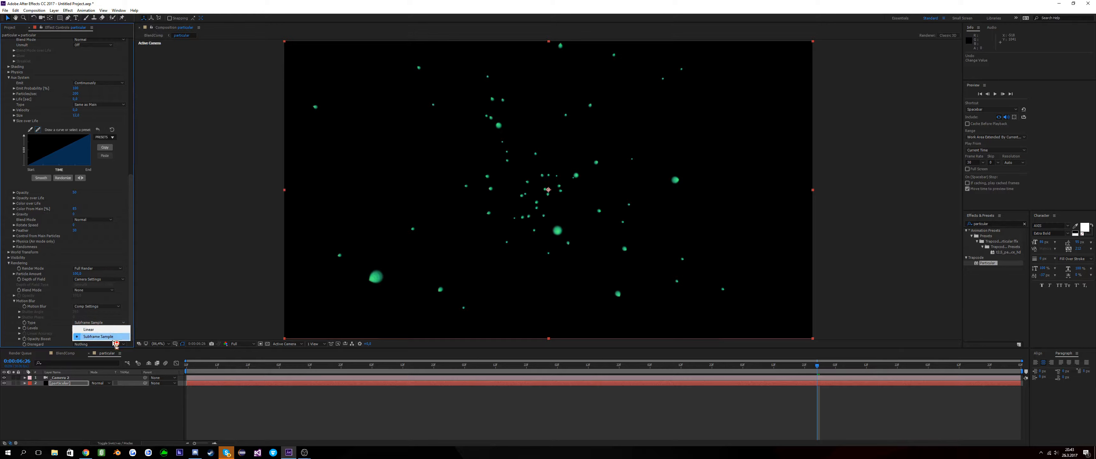
pyautogui.click(89, 329)
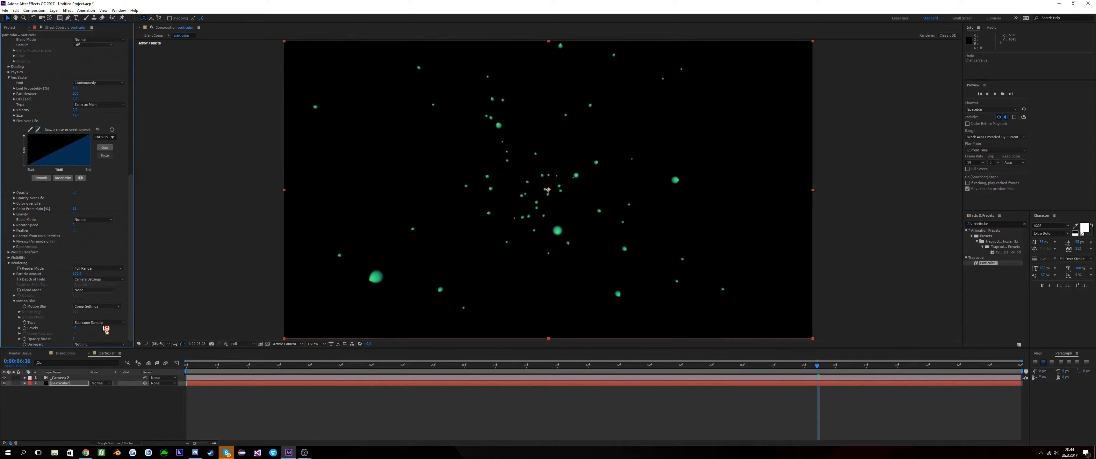
pyautogui.click(98, 322)
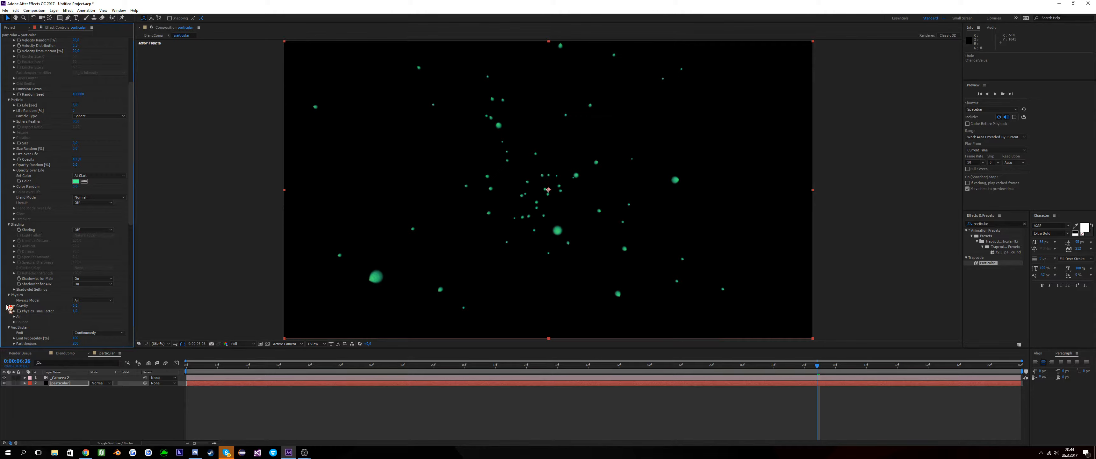
# Expand Particular's Physics > Air and Shadowlet Settings, adjust shadowlet opacity, and scrub to another frame.
pyautogui.click(14, 280)
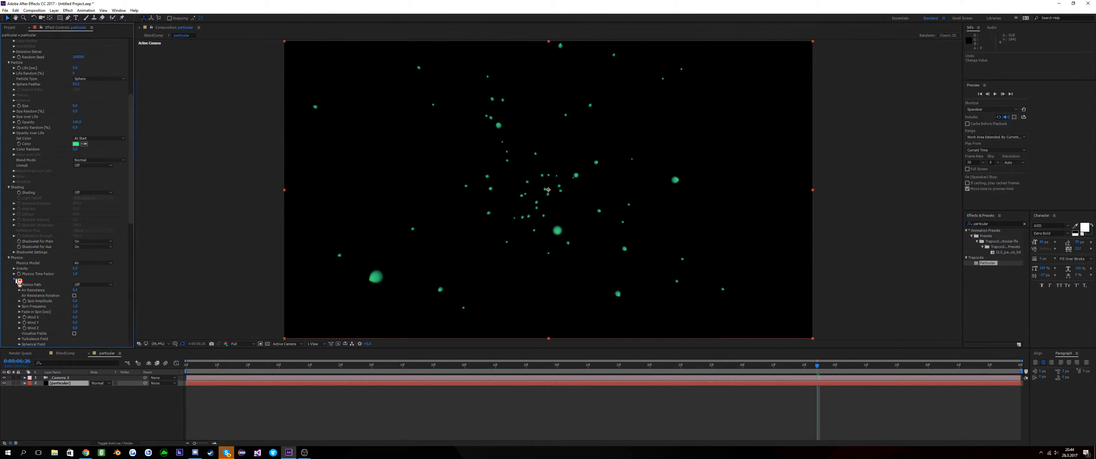
pyautogui.click(8, 290)
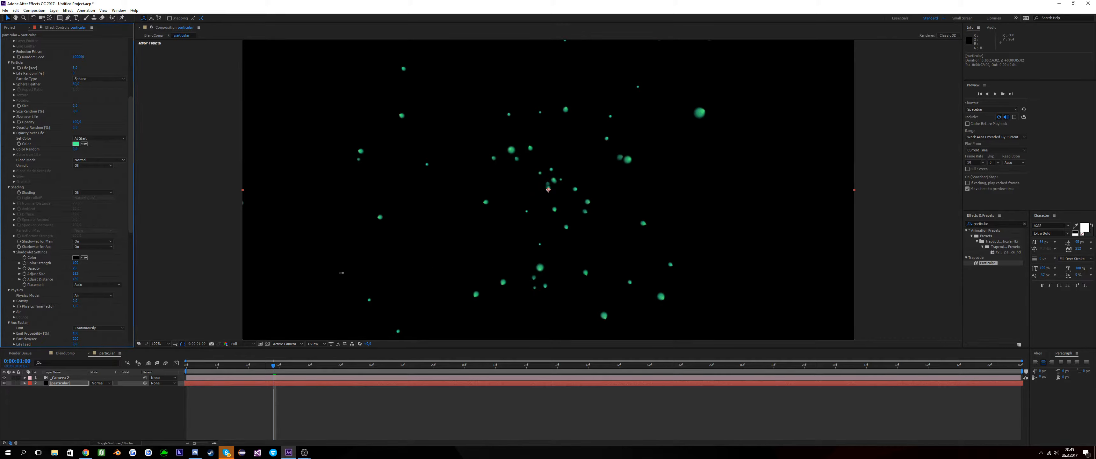
pyautogui.click(321, 364)
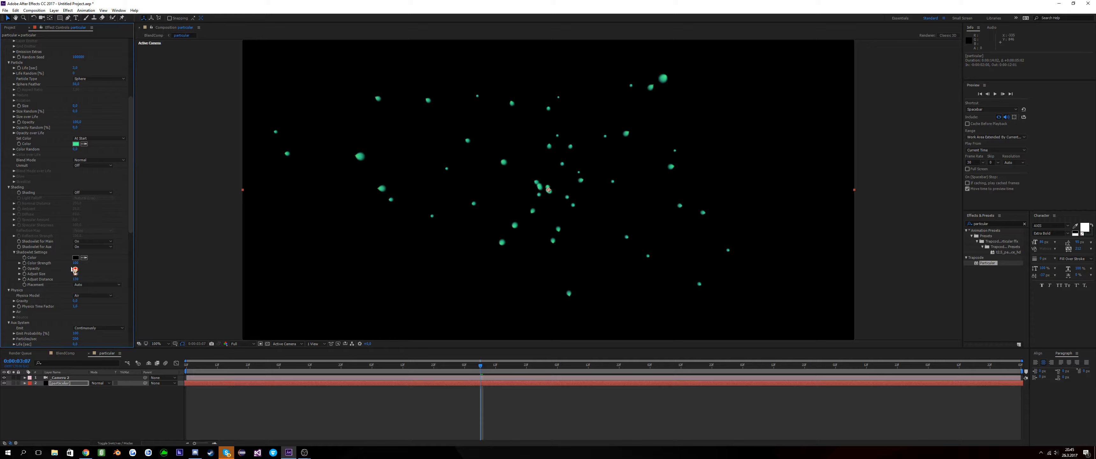
pyautogui.click(75, 268)
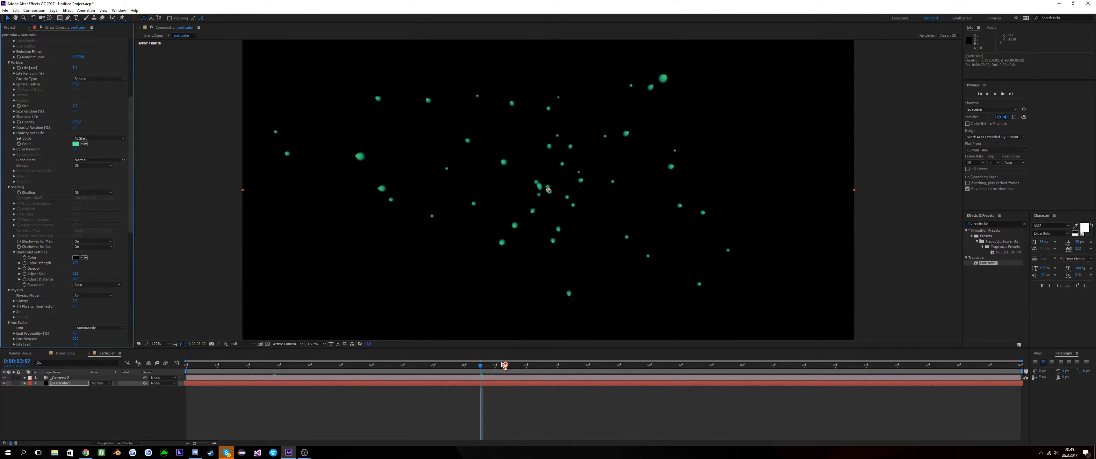
pyautogui.click(578, 364)
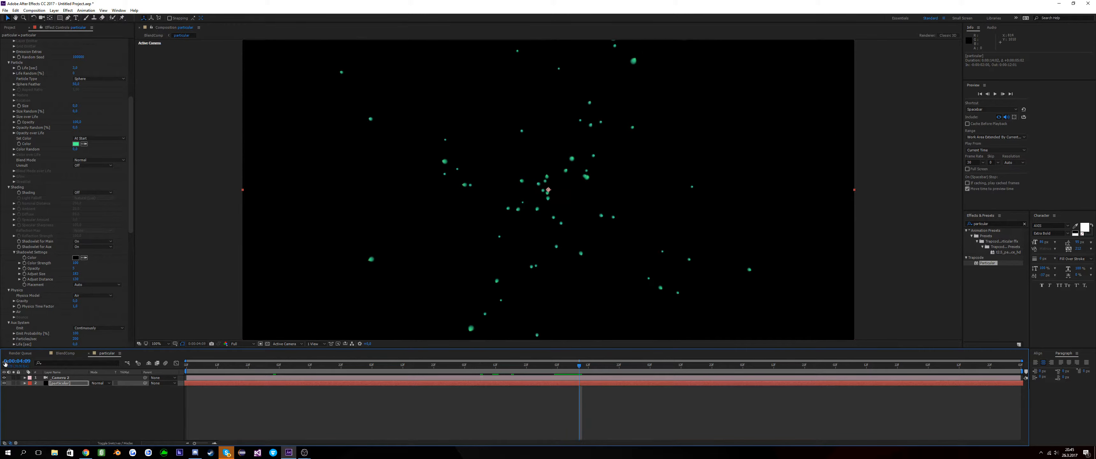
pyautogui.rightClick(63, 378)
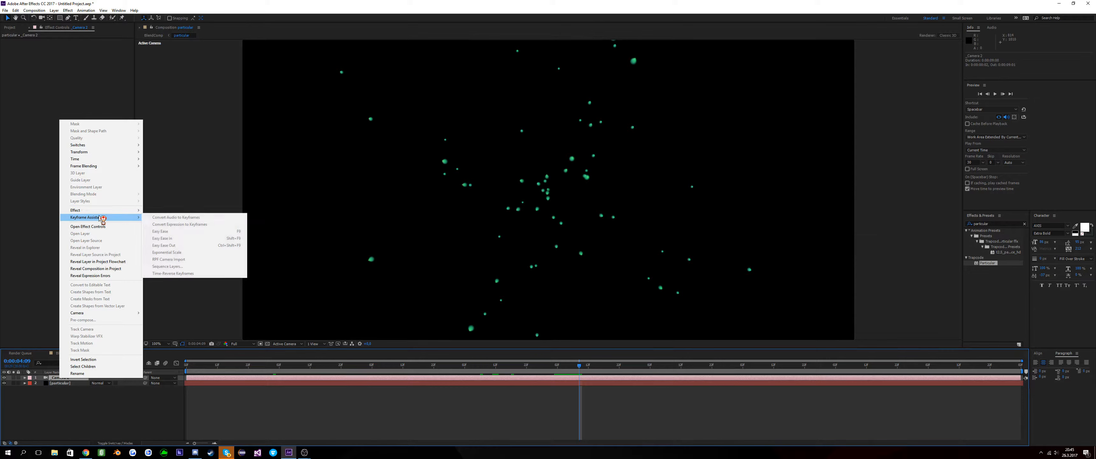
pyautogui.moveTo(74, 158)
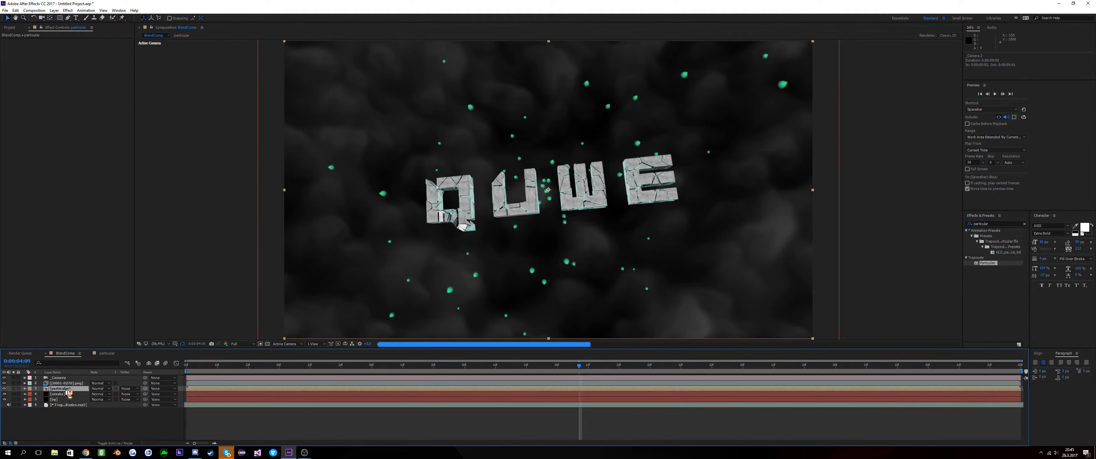
pyautogui.rightClick(63, 388)
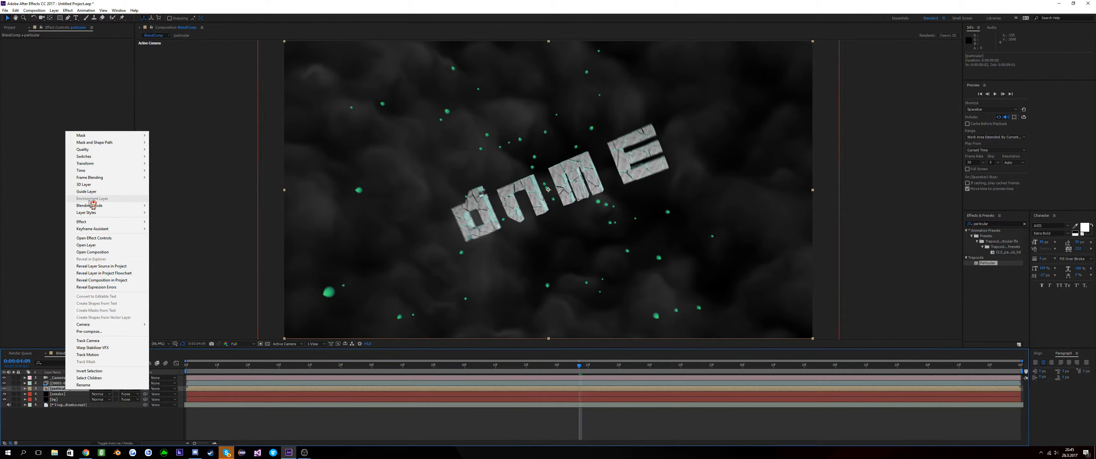
pyautogui.moveTo(100, 314)
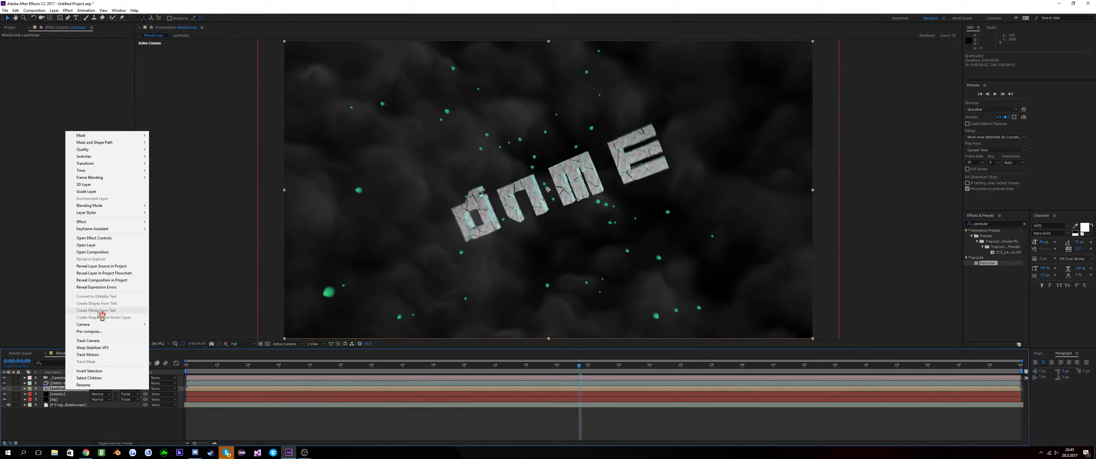
pyautogui.moveTo(81, 170)
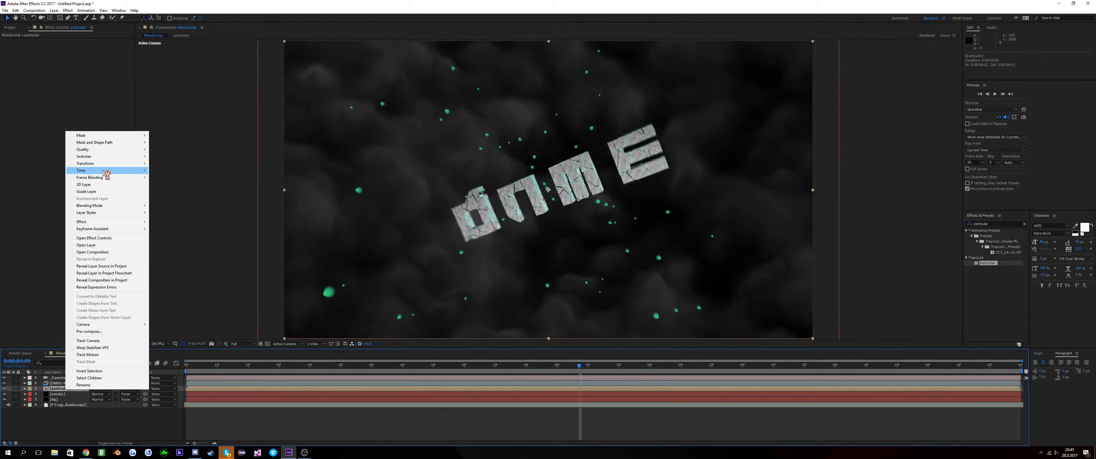
pyautogui.moveTo(82, 170)
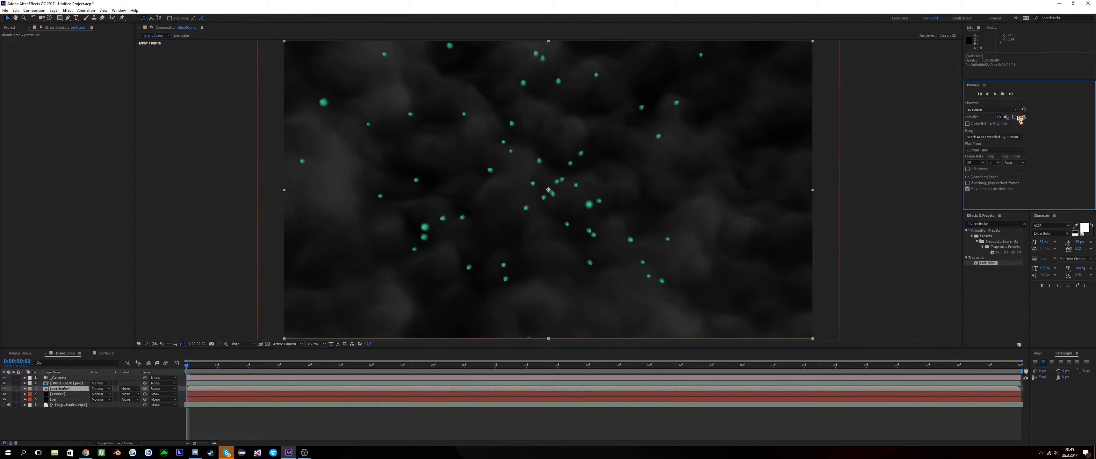
# Preview BlendComp to watch the stone fragments form the text, then stop and select a layer.
pyautogui.click(1000, 93)
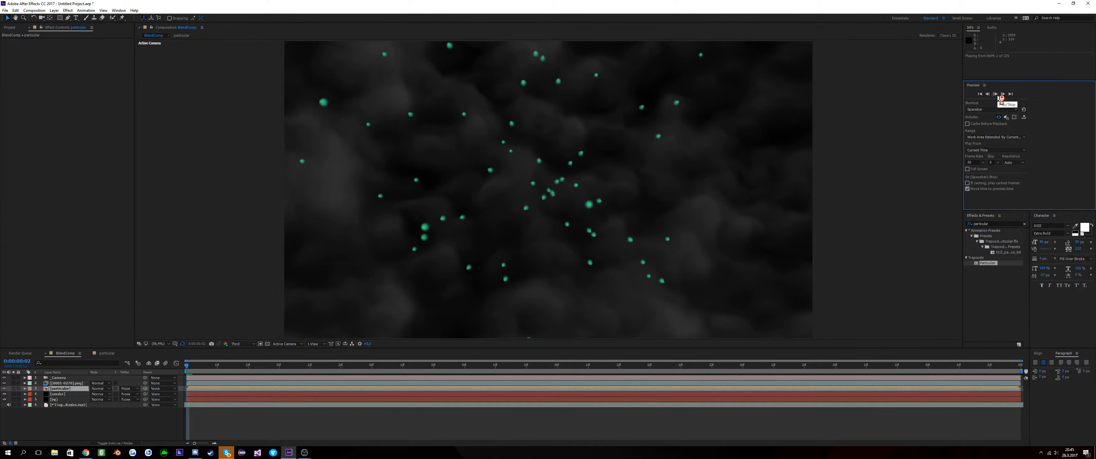
pyautogui.click(1000, 94)
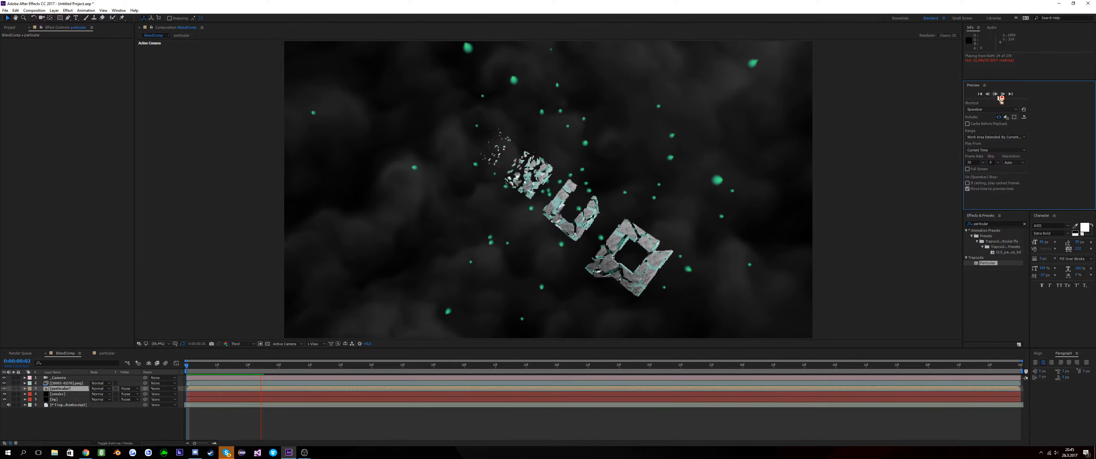
pyautogui.click(1000, 95)
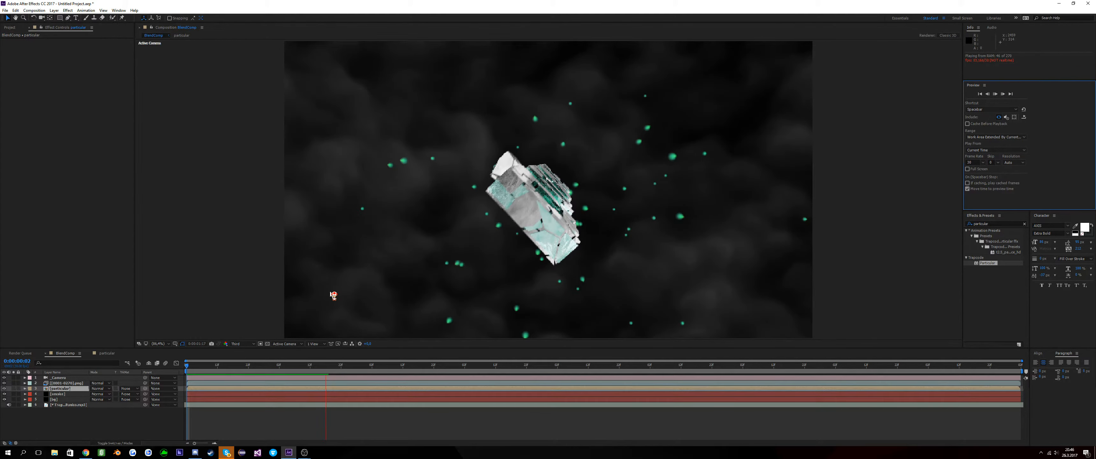
pyautogui.click(237, 343)
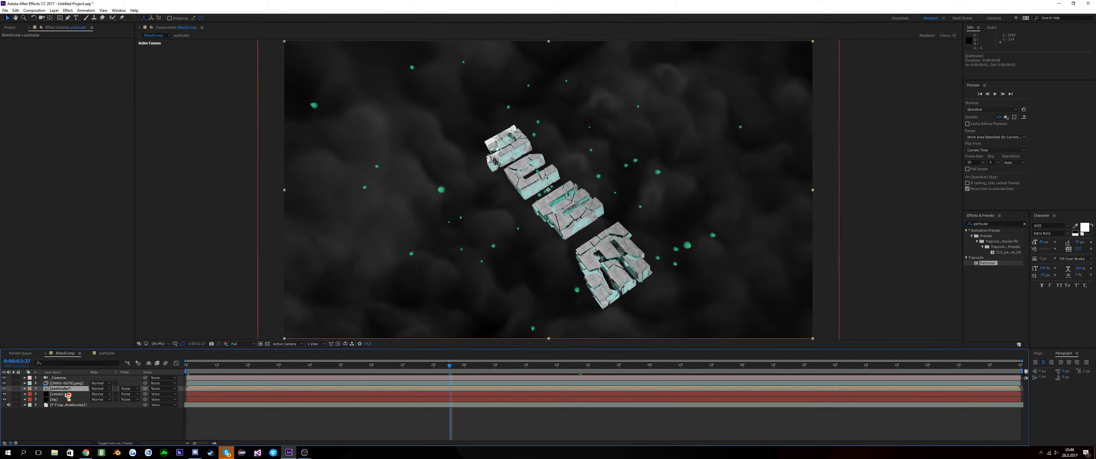
pyautogui.click(60, 393)
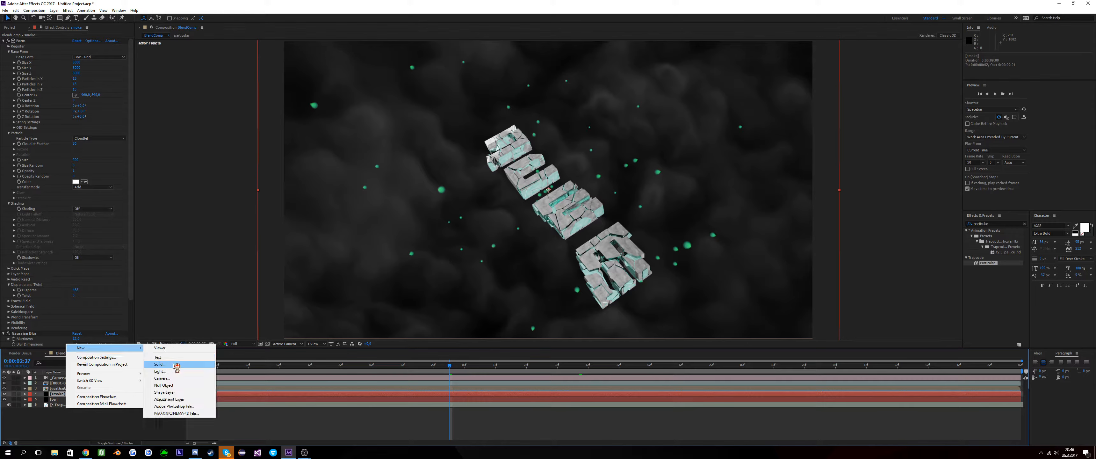
# Create a new full-frame solid layer colored magenta-red in BlendComp.
pyautogui.click(159, 363)
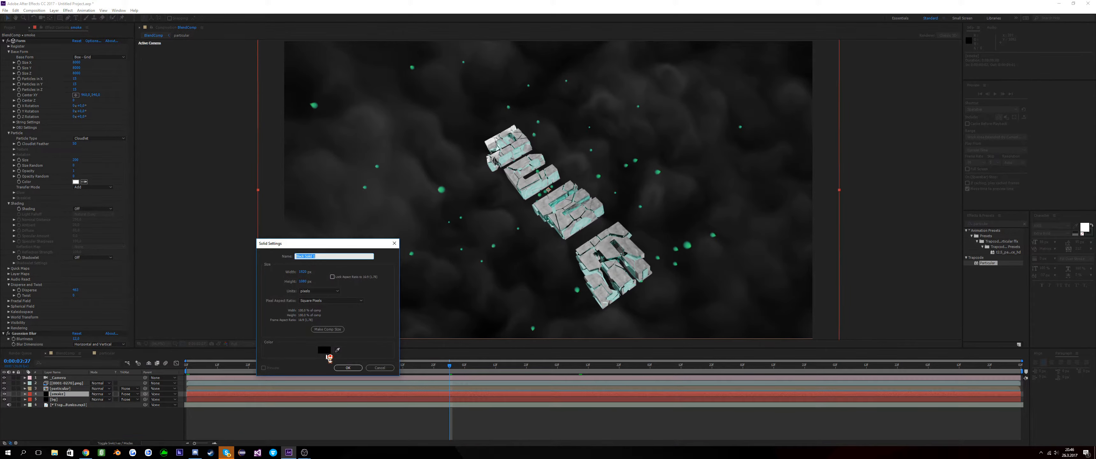
pyautogui.click(323, 350)
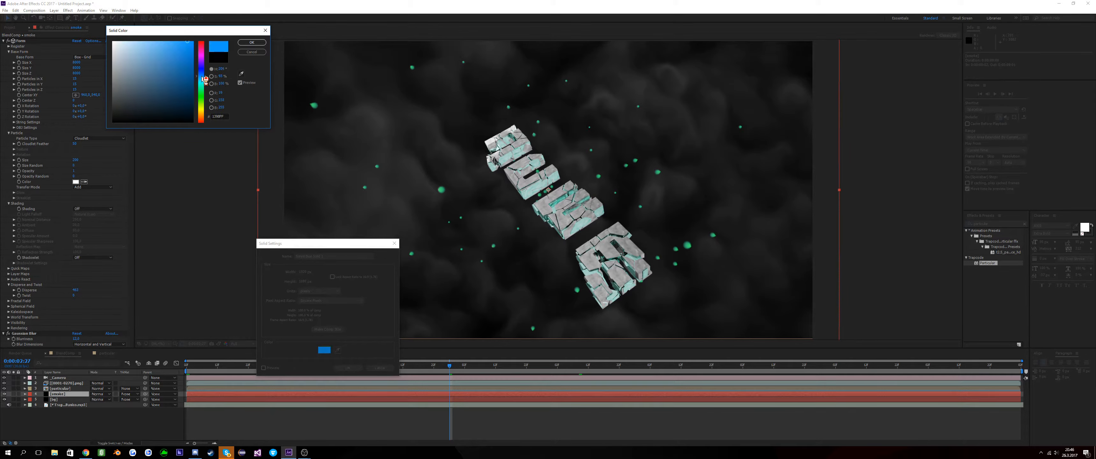
pyautogui.click(204, 45)
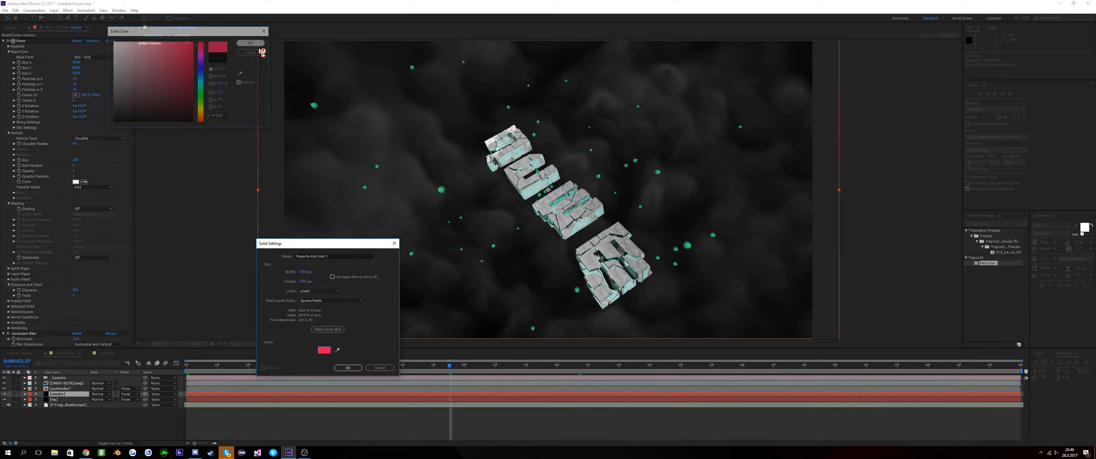
pyautogui.click(347, 367)
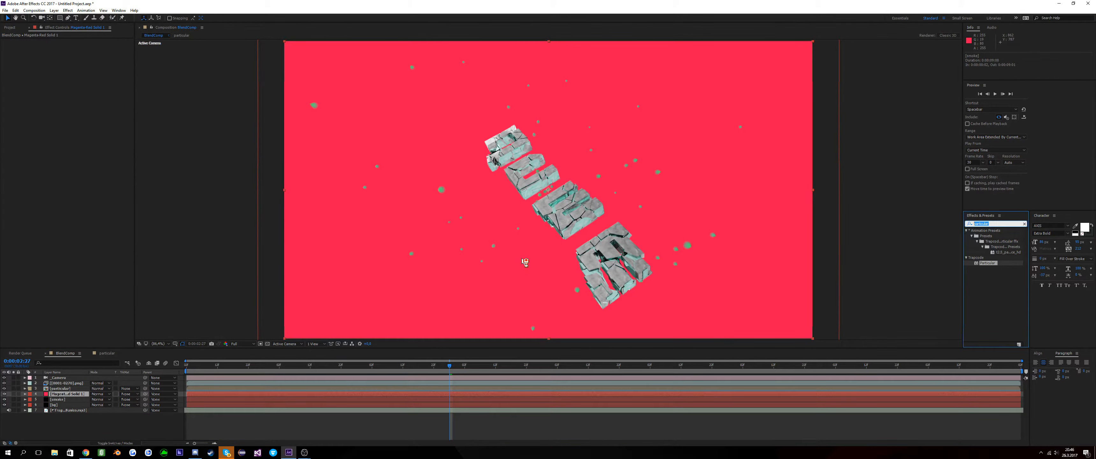
# Search 'dot' and apply Sapphire WipeDots to the red solid, tweaking its dot pattern.
pyautogui.click(966, 223)
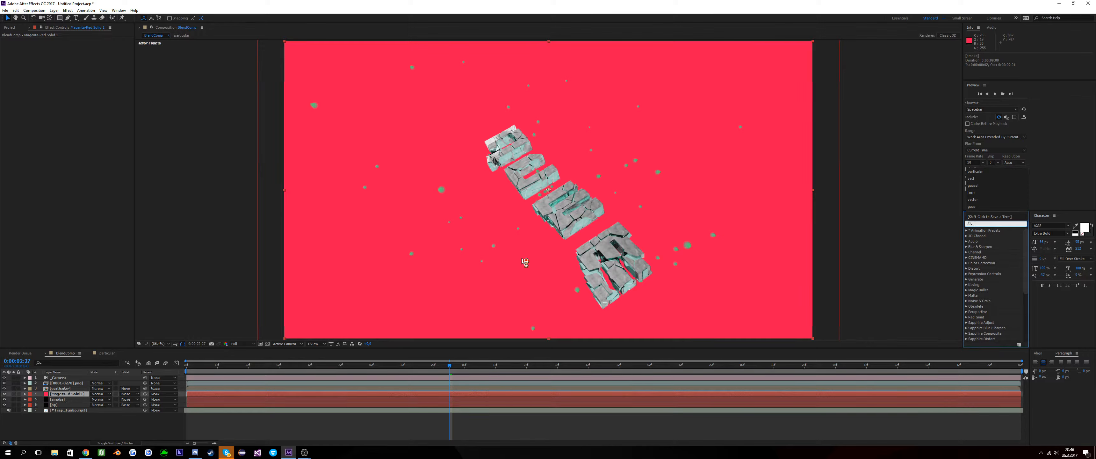
pyautogui.write('dot')
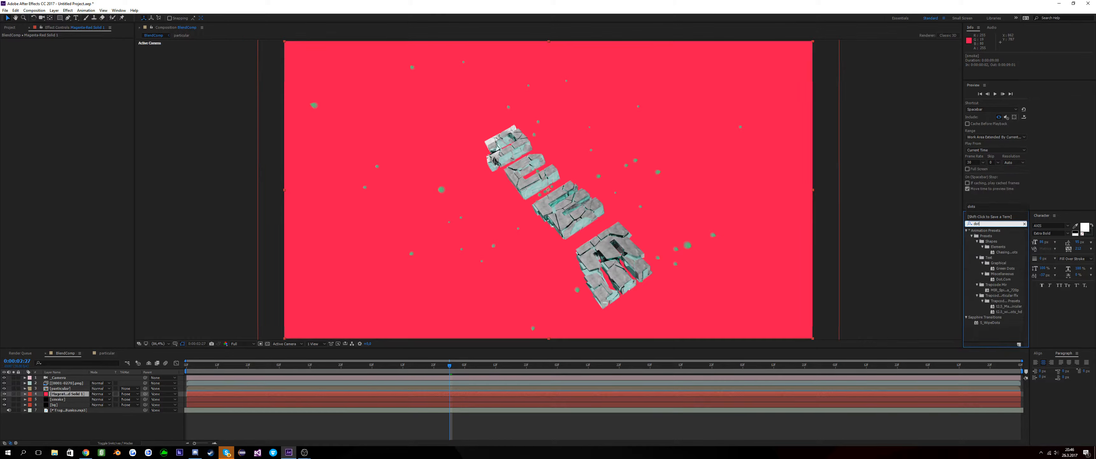
pyautogui.click(59, 404)
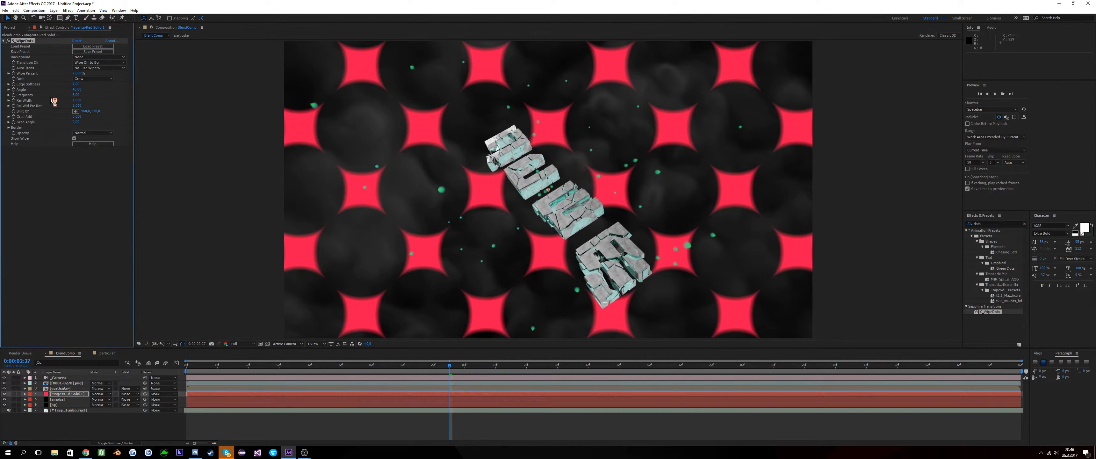
pyautogui.click(91, 78)
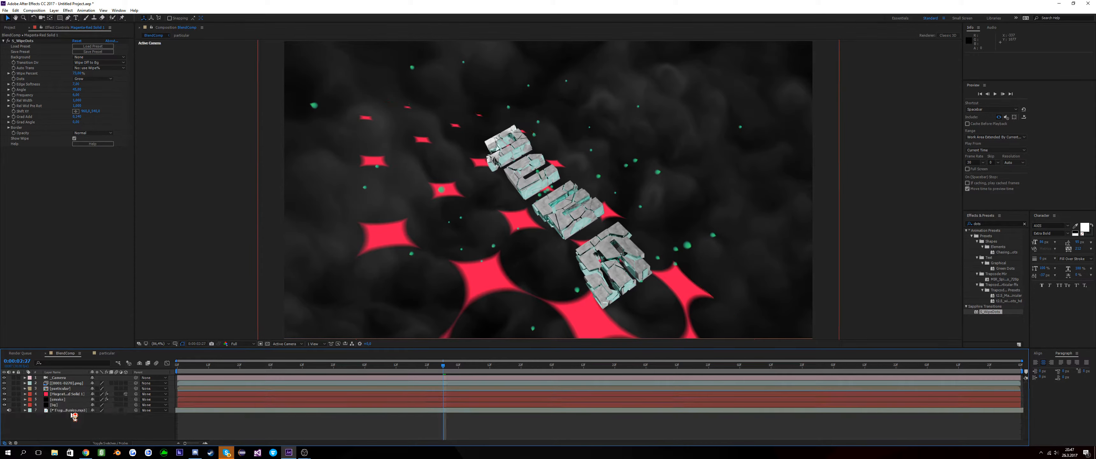
# Create a second solid layer with a teal color for the round-dot grid.
pyautogui.rightClick(73, 412)
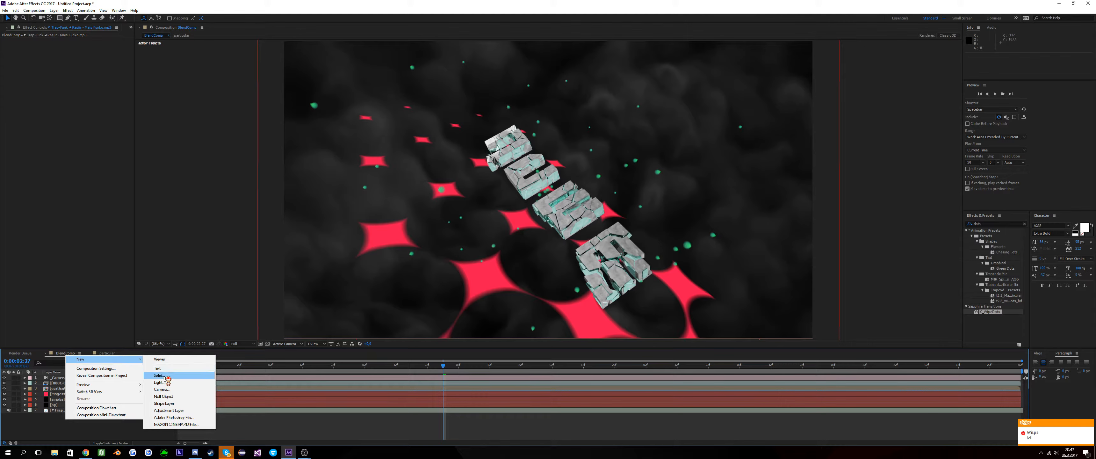
pyautogui.click(159, 375)
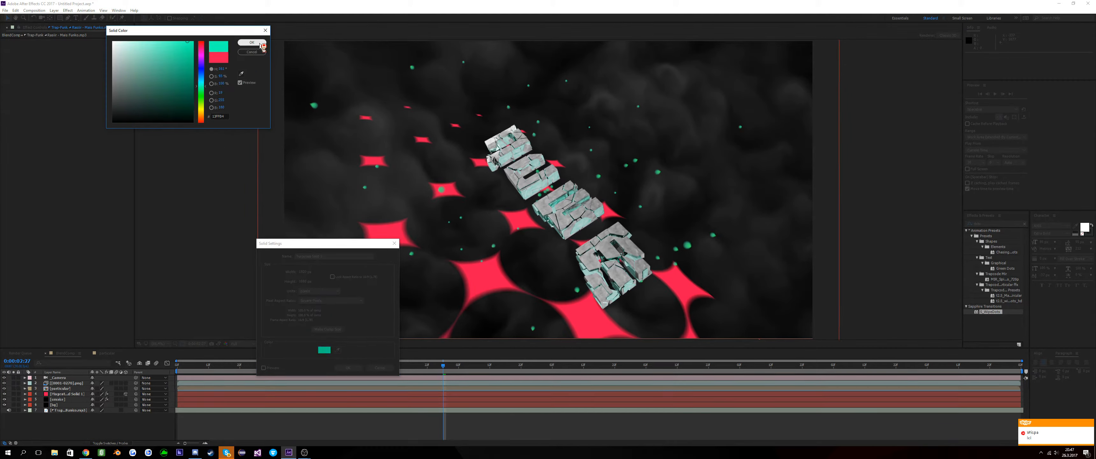
pyautogui.click(242, 42)
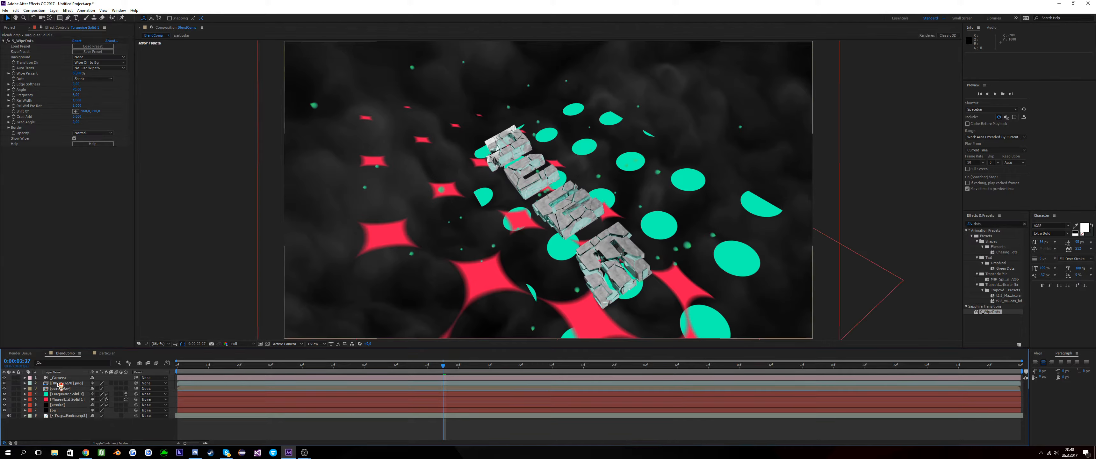
# Pre-compose the teal dot solid with its camera into a new precomposition.
pyautogui.click(63, 394)
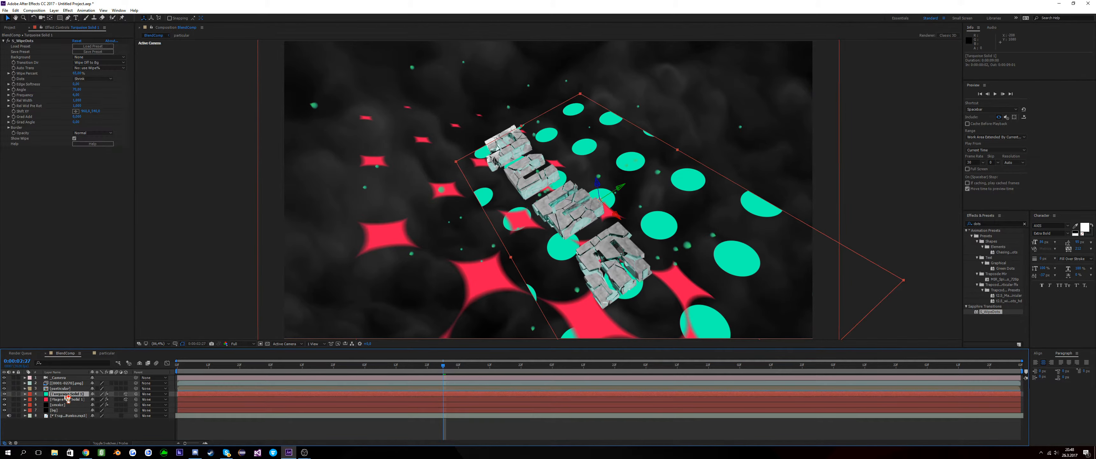
pyautogui.rightClick(63, 394)
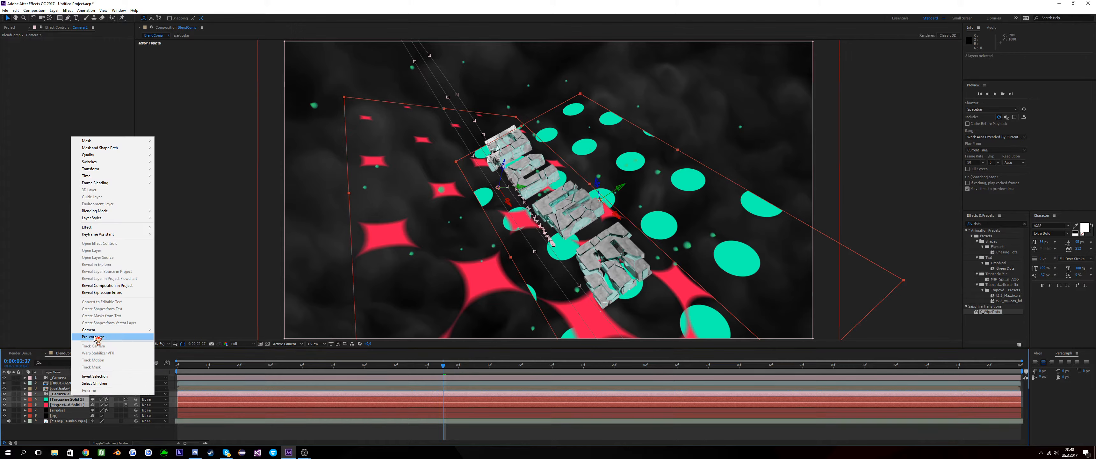
pyautogui.click(93, 336)
pyautogui.write('particles')
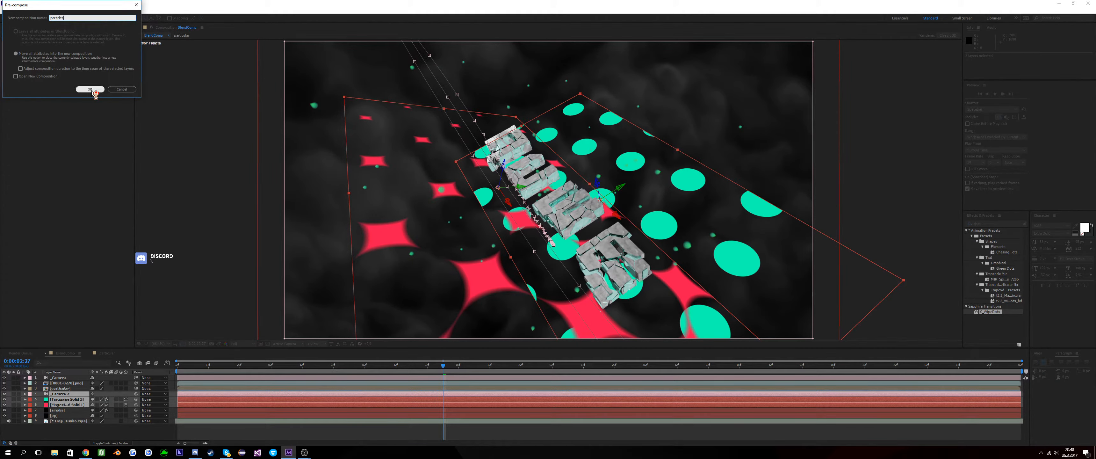
pyautogui.click(88, 89)
pyautogui.write('vect')
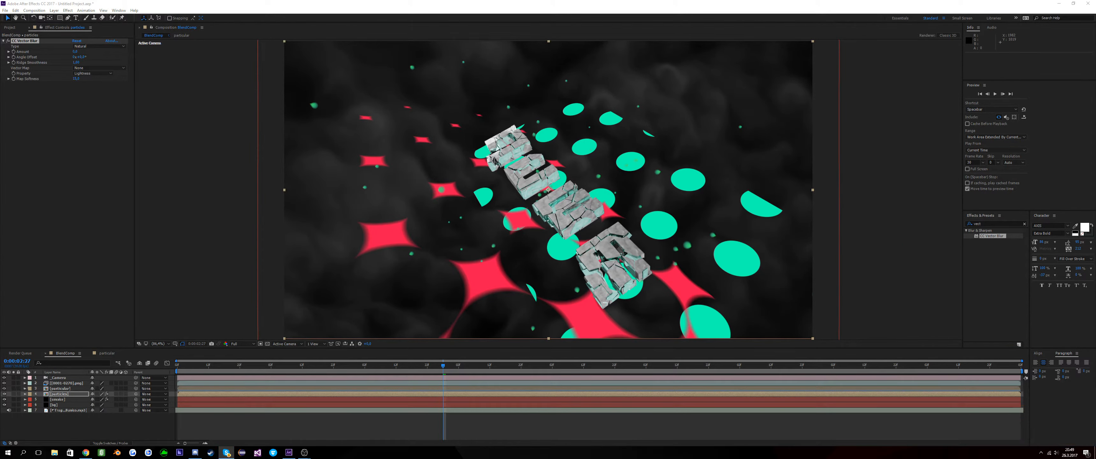
pyautogui.moveTo(110, 413)
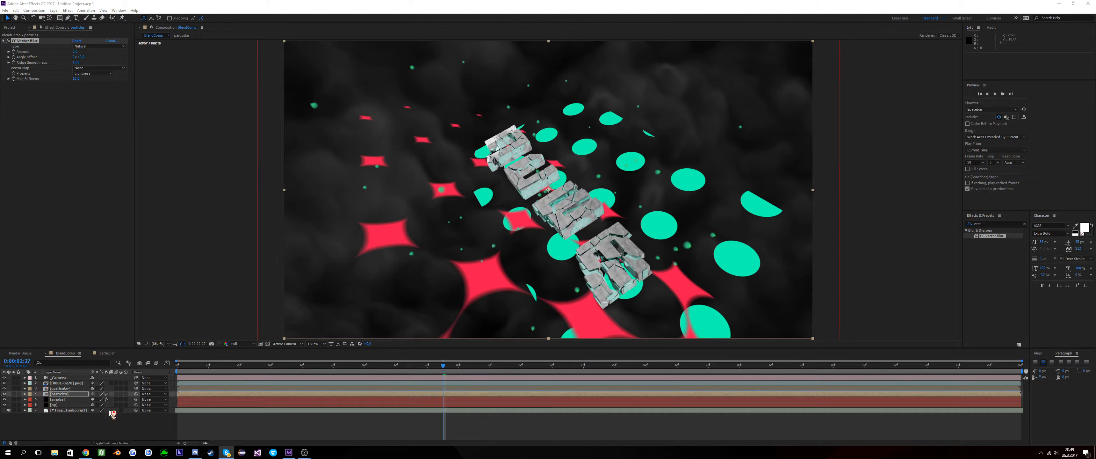
# Check the full composition view, then set the vector blur's type to Direction Fading.
pyautogui.click(96, 46)
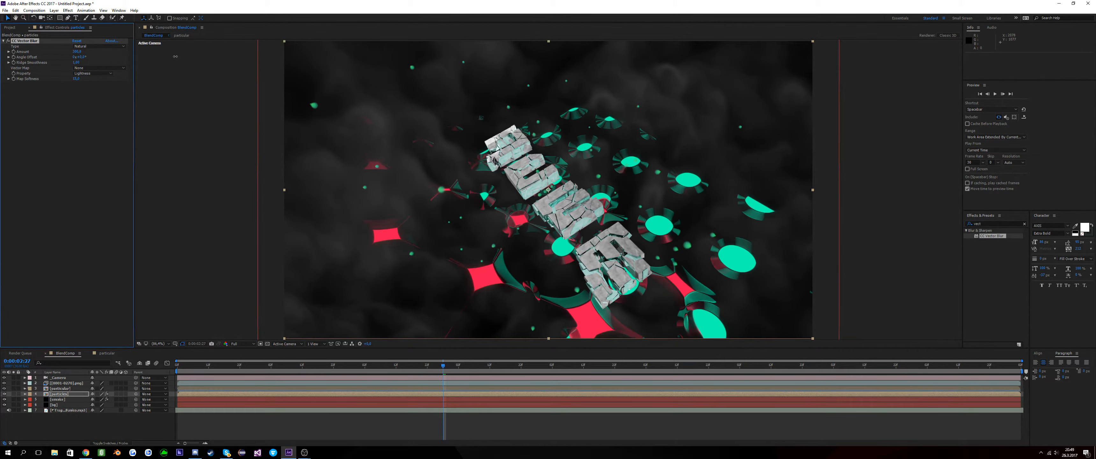
pyautogui.click(157, 344)
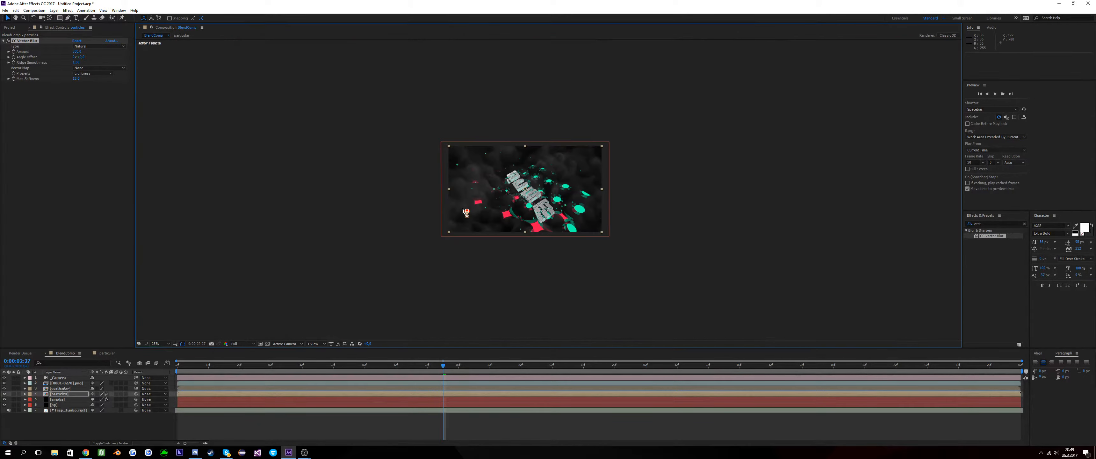
pyautogui.click(155, 343)
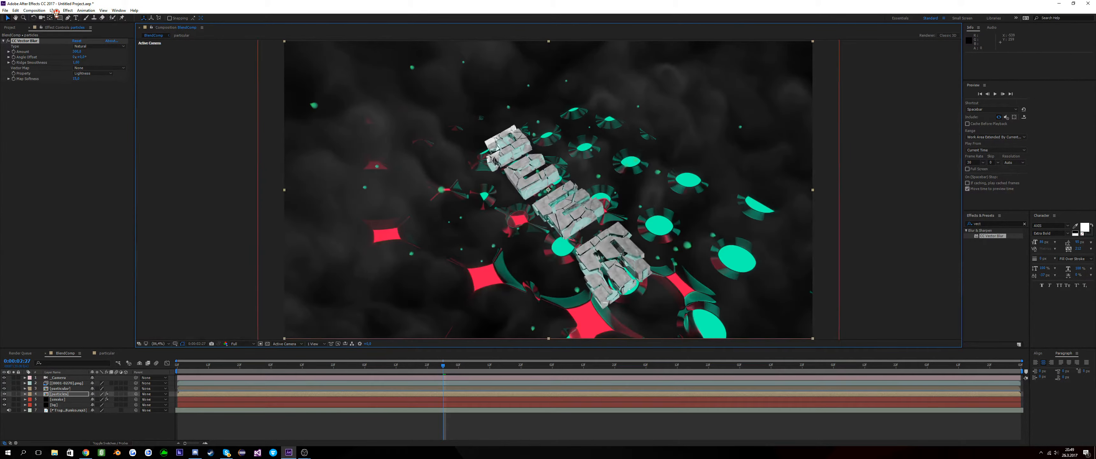
pyautogui.click(98, 45)
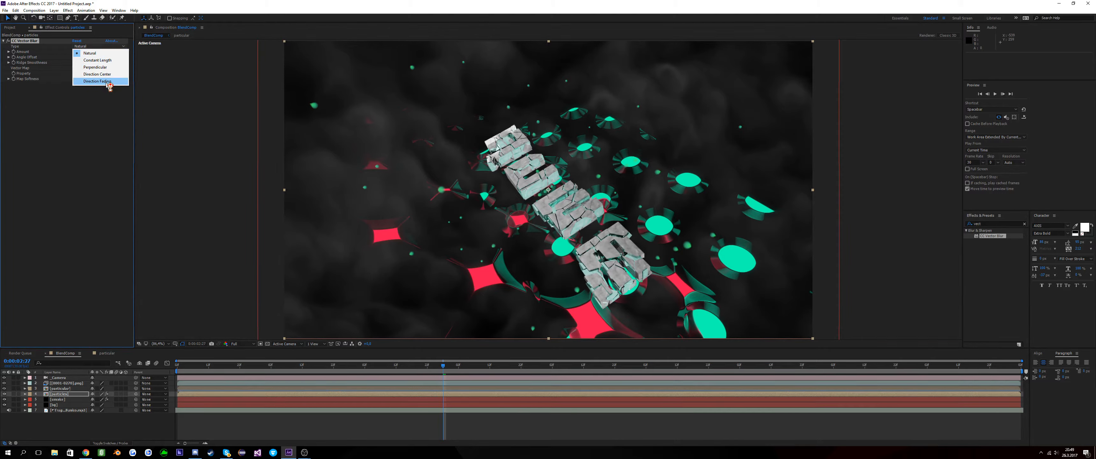
pyautogui.click(96, 81)
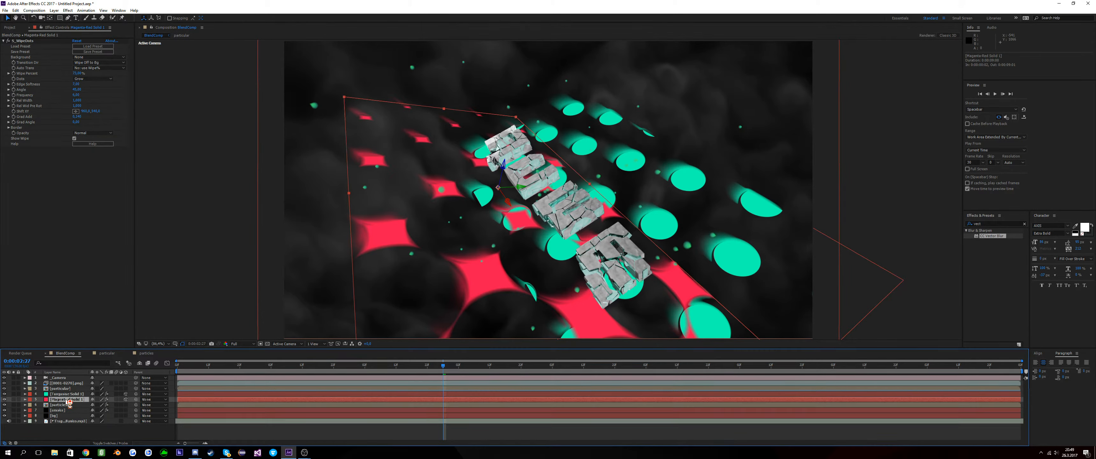
# Inspect the other layers' effects and show Turquoise Solid 1's effect settings for its vector blur.
pyautogui.click(62, 404)
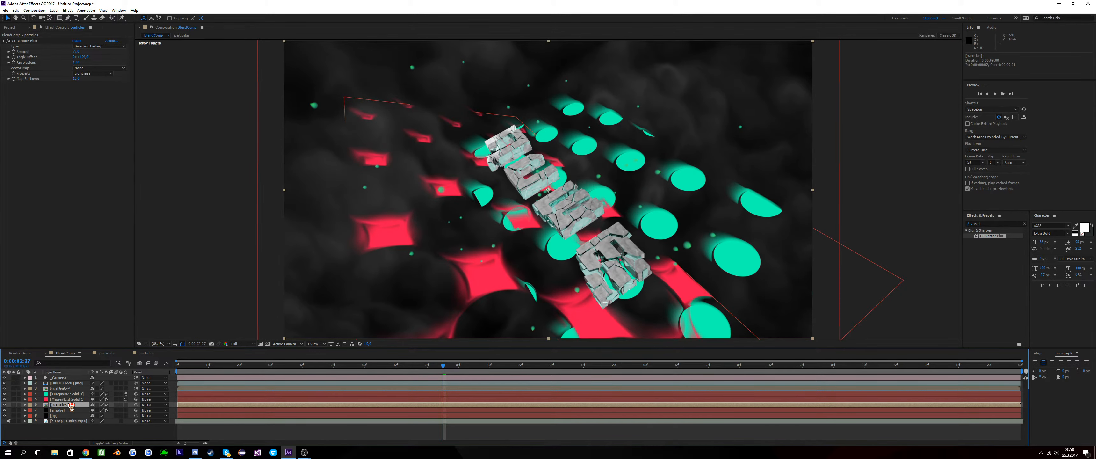
pyautogui.click(63, 394)
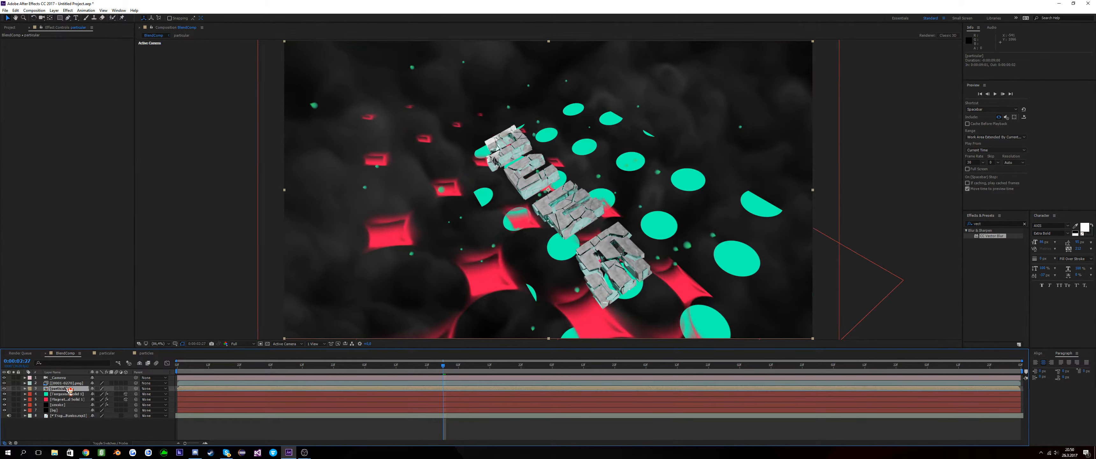
pyautogui.click(59, 399)
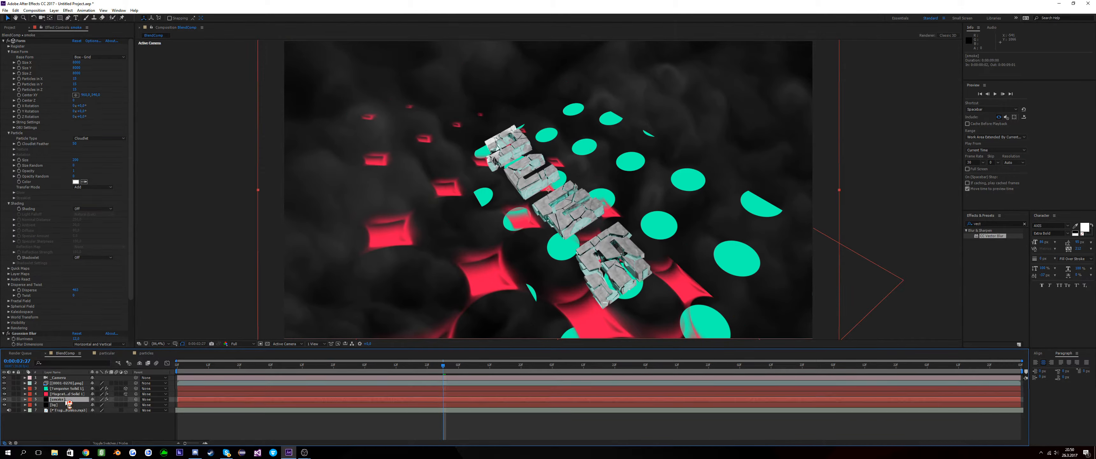
pyautogui.click(63, 388)
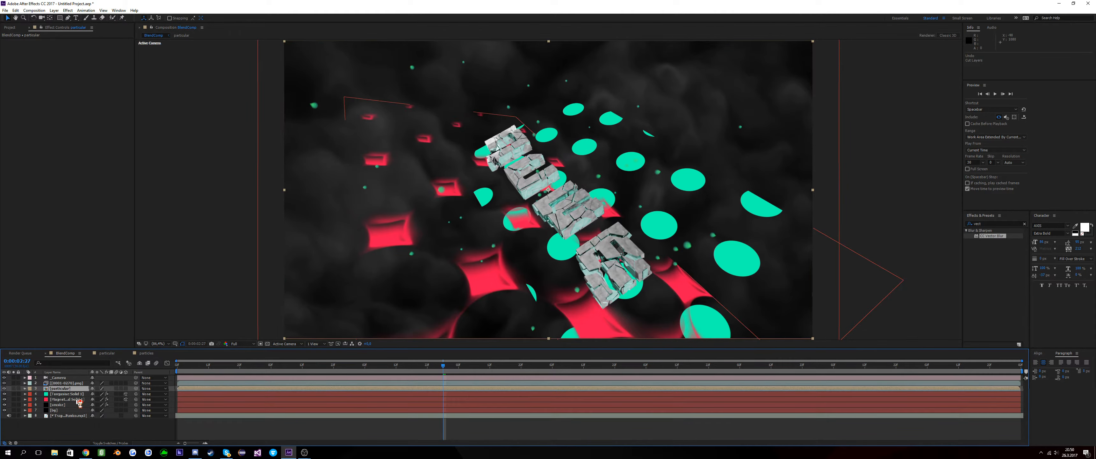
pyautogui.click(64, 399)
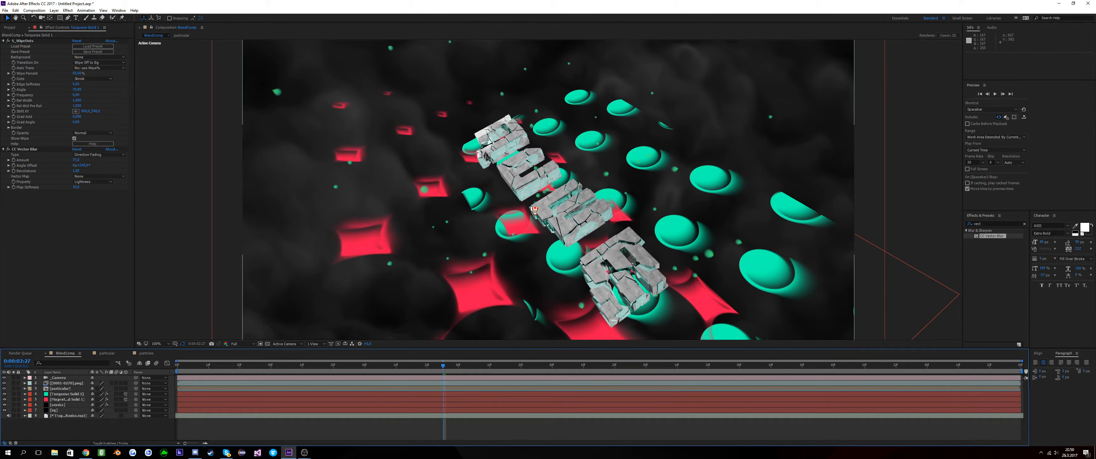
# Pre-compose the camera and both dot-grid solids into Pre-comp 1 and fit the view.
pyautogui.click(59, 388)
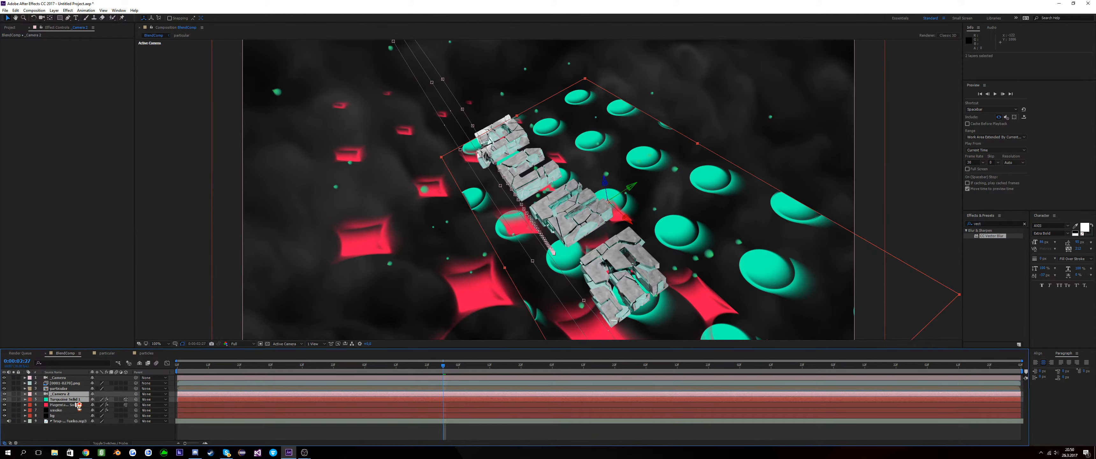
pyautogui.rightClick(75, 404)
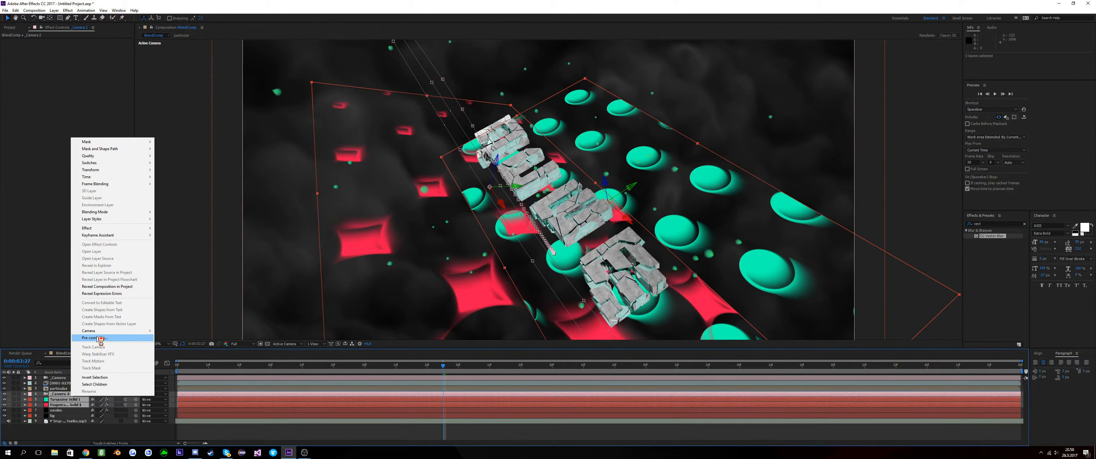
pyautogui.click(89, 338)
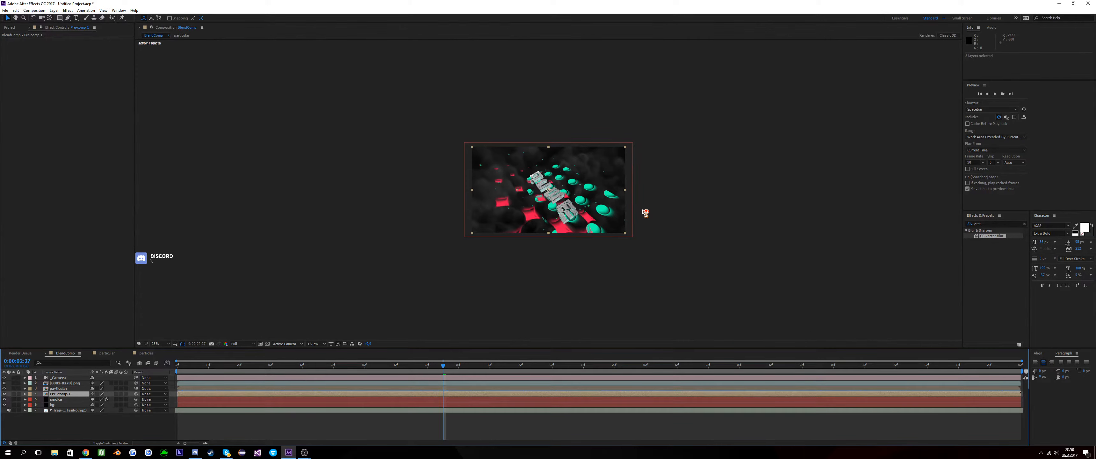
pyautogui.click(154, 343)
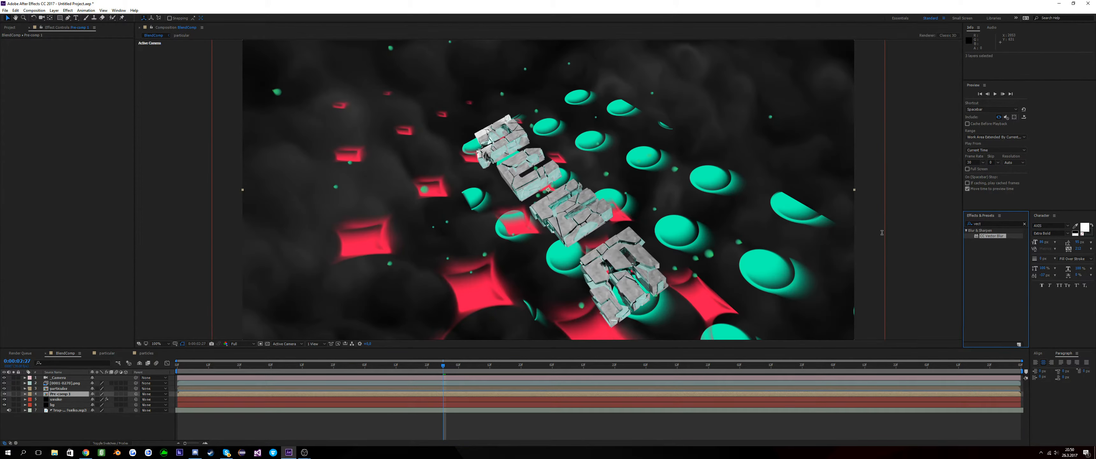
pyautogui.click(993, 223)
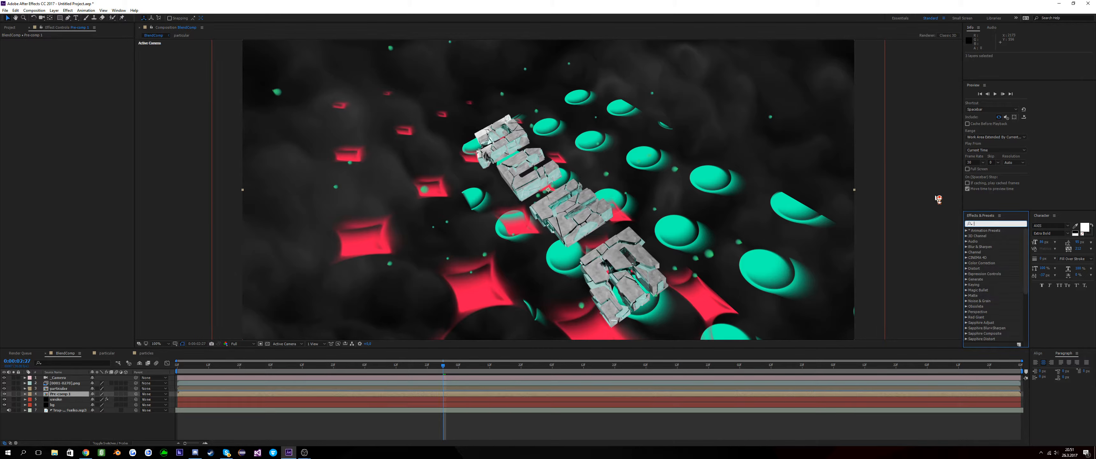
# Search 'vect' to apply CC Vector Blur to Pre-comp 1 and try the Direction Center type.
pyautogui.write('vect')
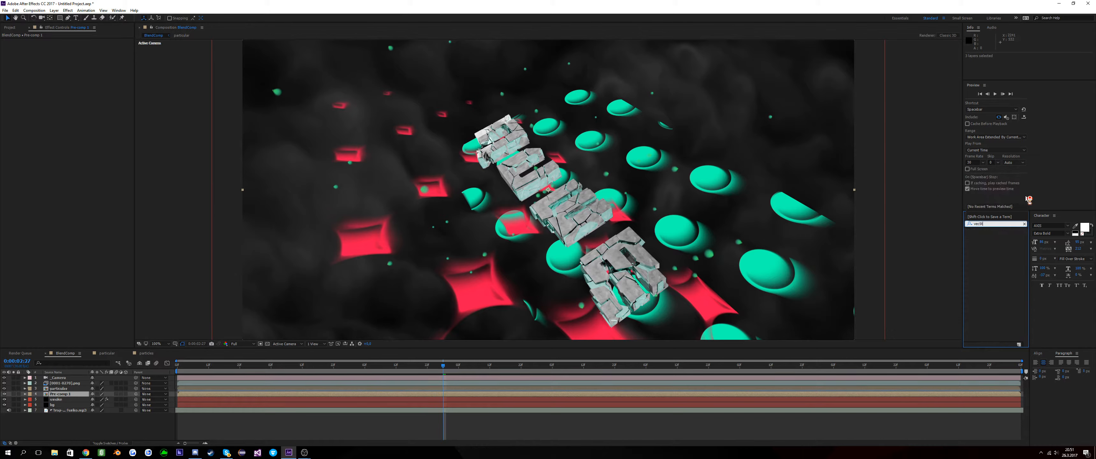
pyautogui.write('ect')
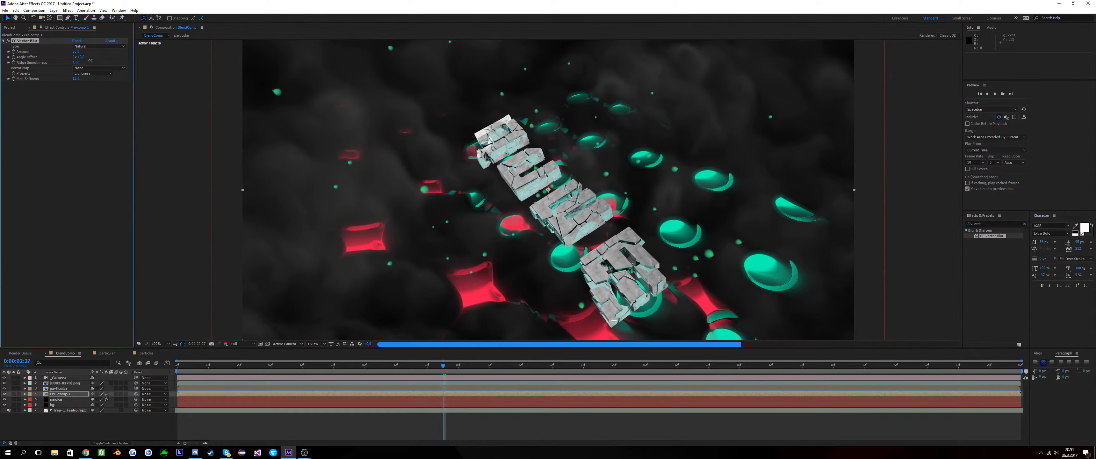
pyautogui.click(91, 46)
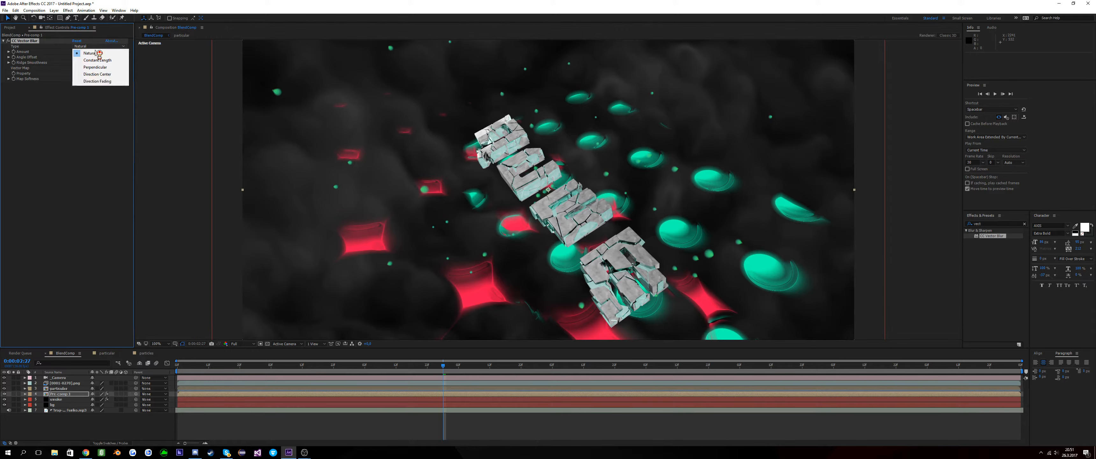
pyautogui.click(96, 73)
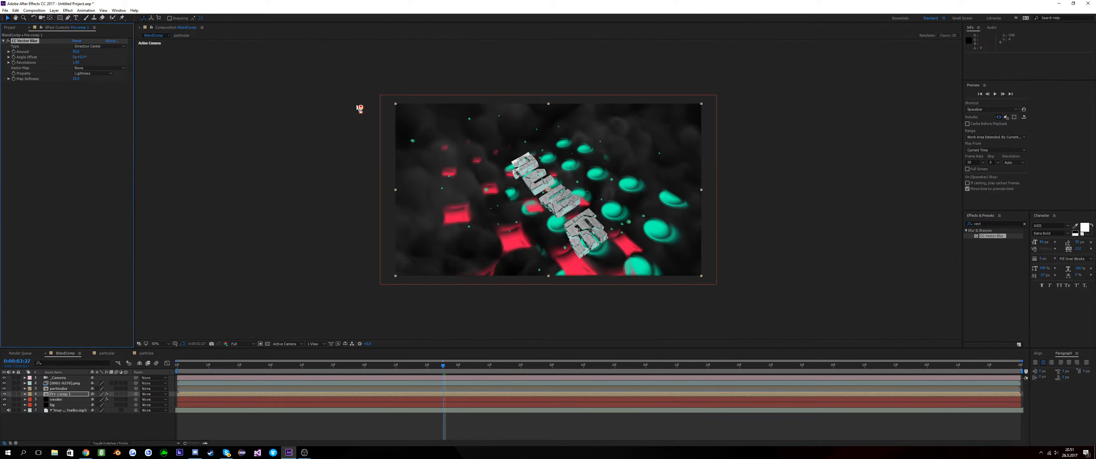
# Try the Perpendicular blur type, then settle on Direction Fading.
pyautogui.click(91, 46)
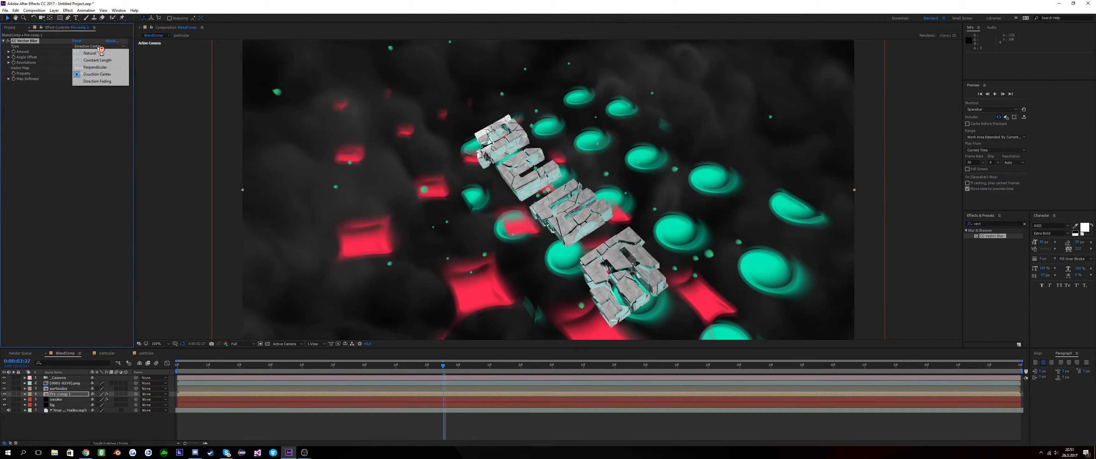
pyautogui.click(94, 67)
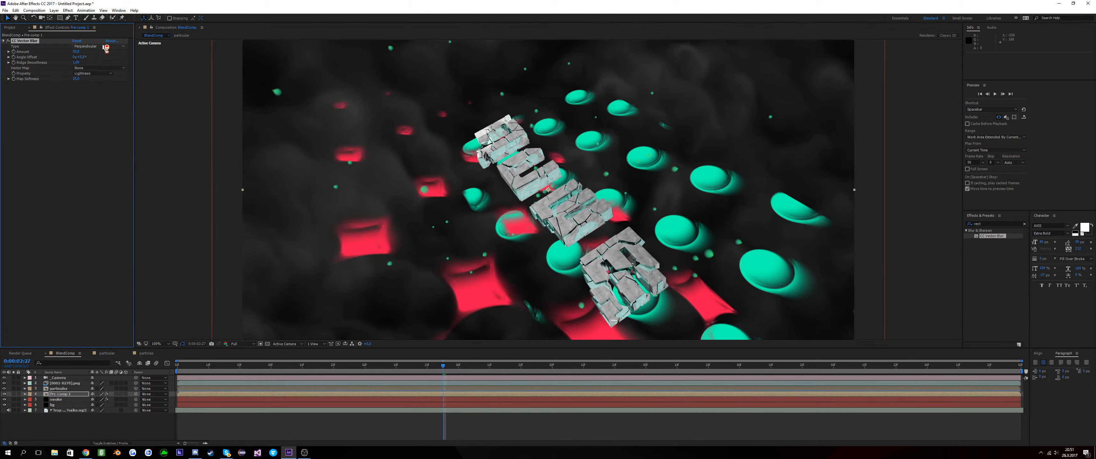
pyautogui.click(91, 46)
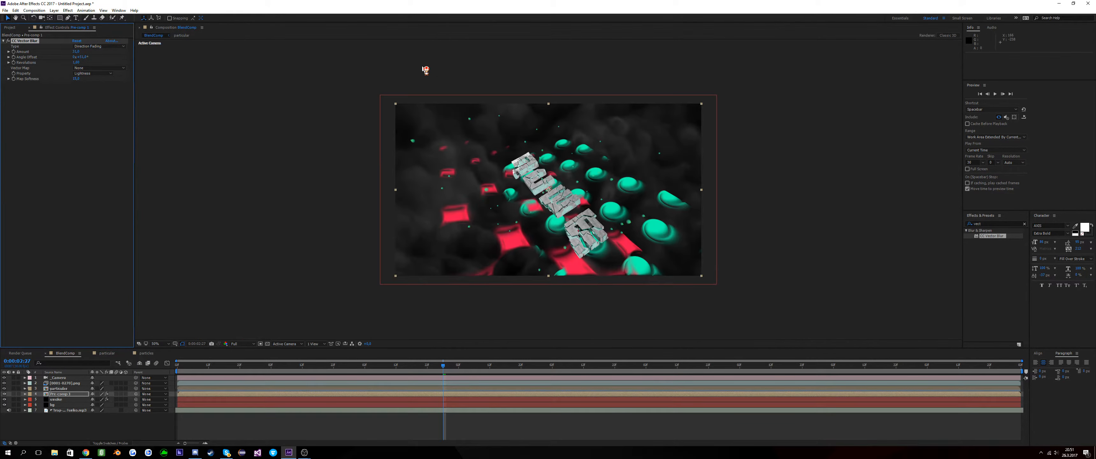
# Lower the opacity of Turquoise Solid 1 inside Pre-comp 1, then return to BlendComp.
pyautogui.click(558, 362)
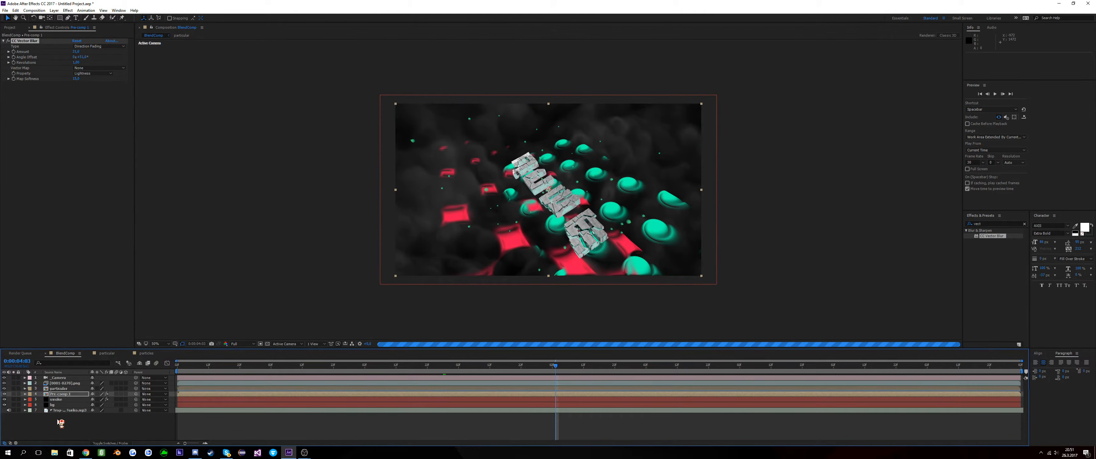
pyautogui.click(58, 378)
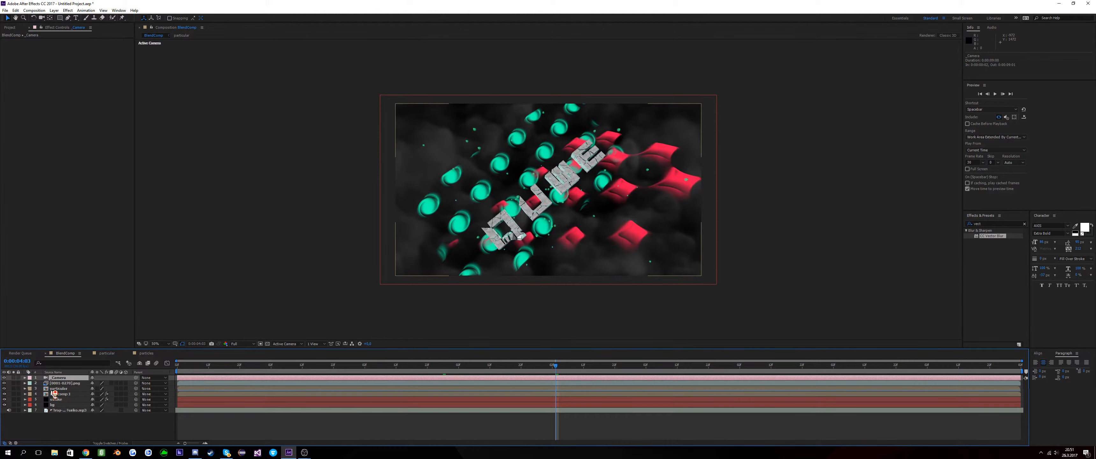
pyautogui.click(59, 393)
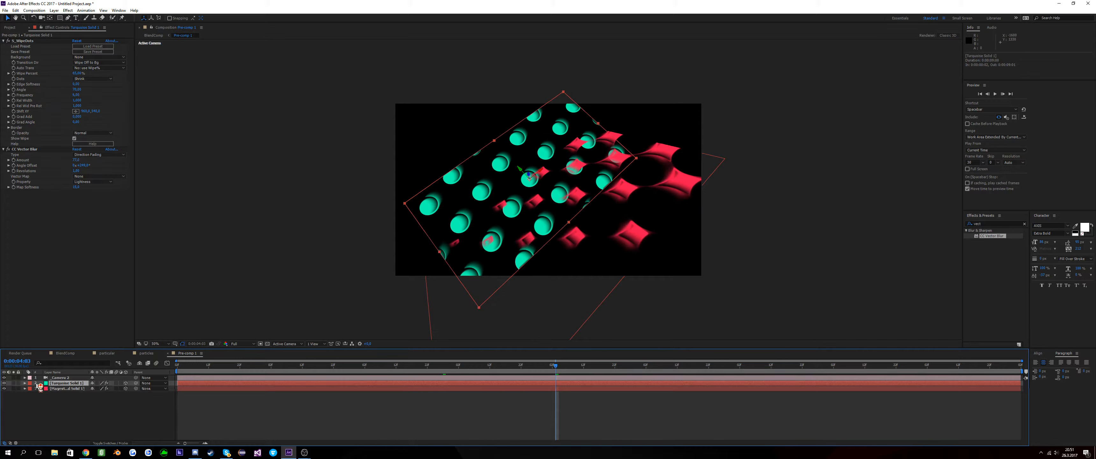
pyautogui.click(30, 383)
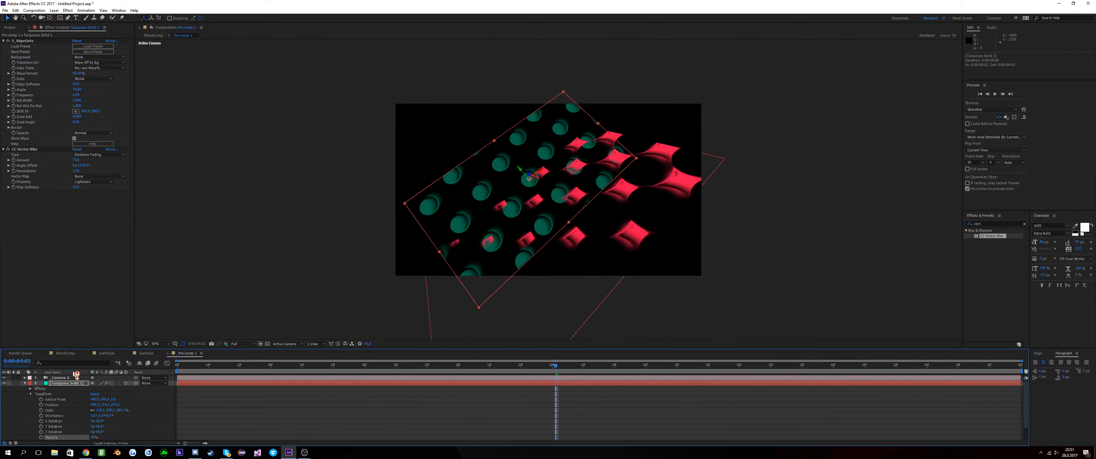
pyautogui.click(63, 352)
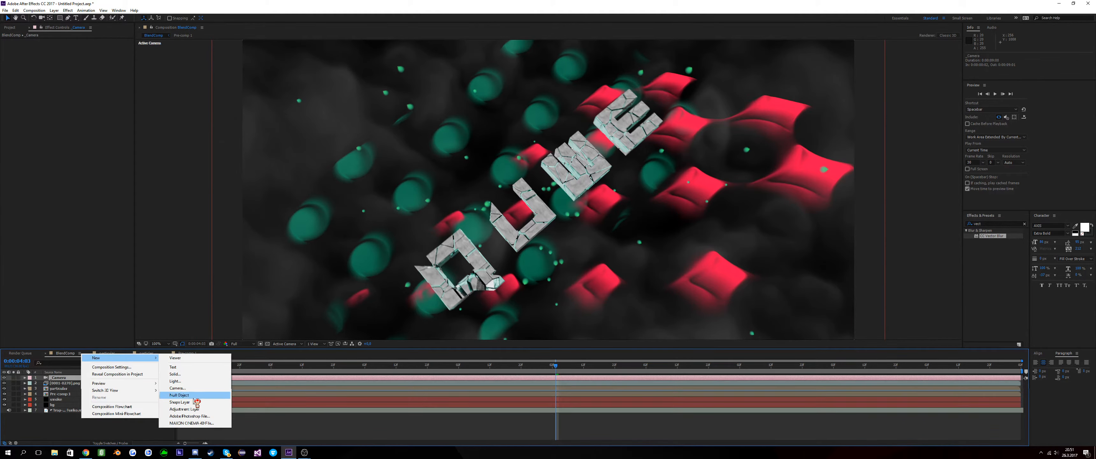
# Add an adjustment layer with Magic Bullet Looks and open its Looks editor.
pyautogui.click(179, 408)
pyautogui.write('look')
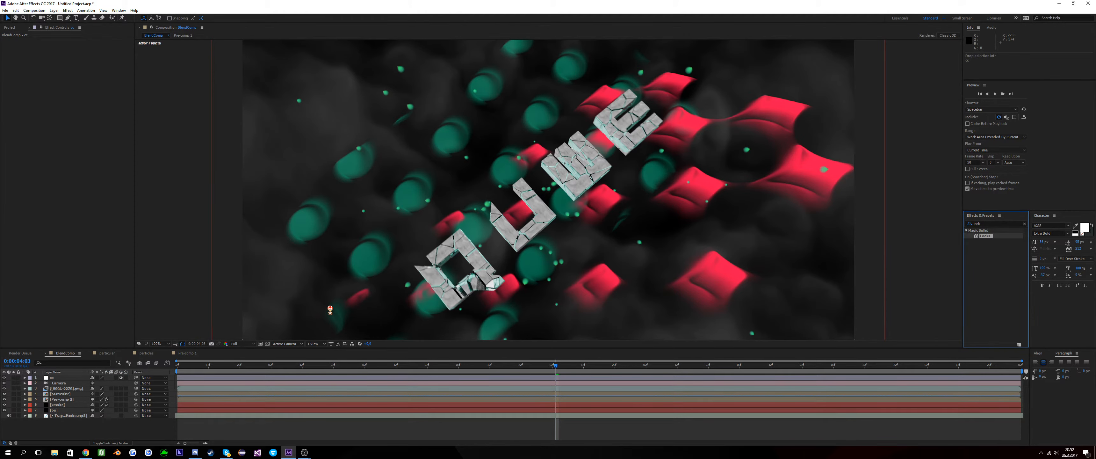
pyautogui.click(58, 377)
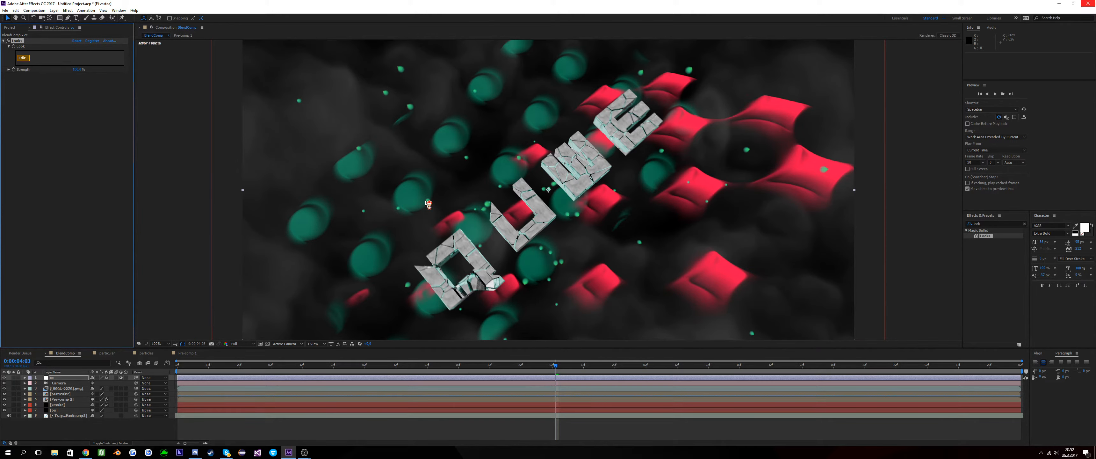
pyautogui.click(22, 57)
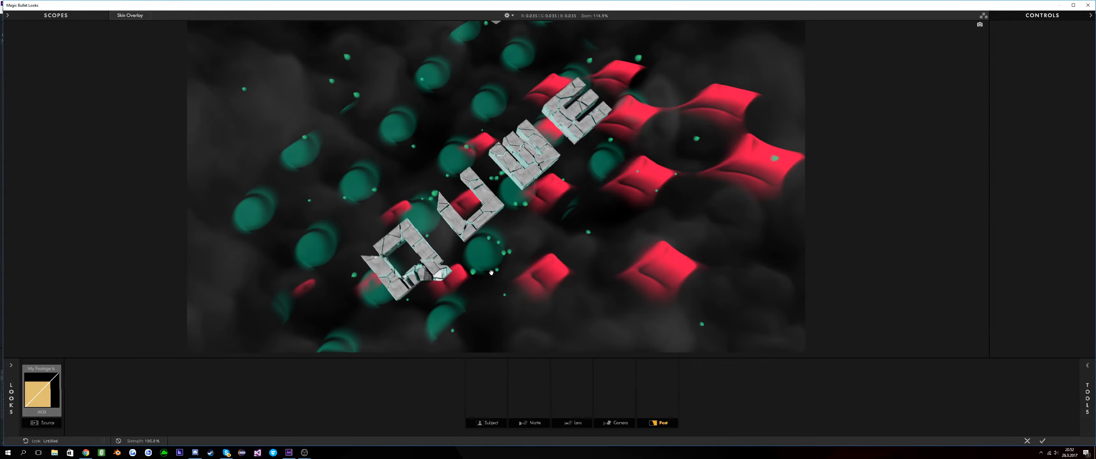
# Add Pop and Grad Exposure tools to the Subject stage of the look.
pyautogui.click(486, 423)
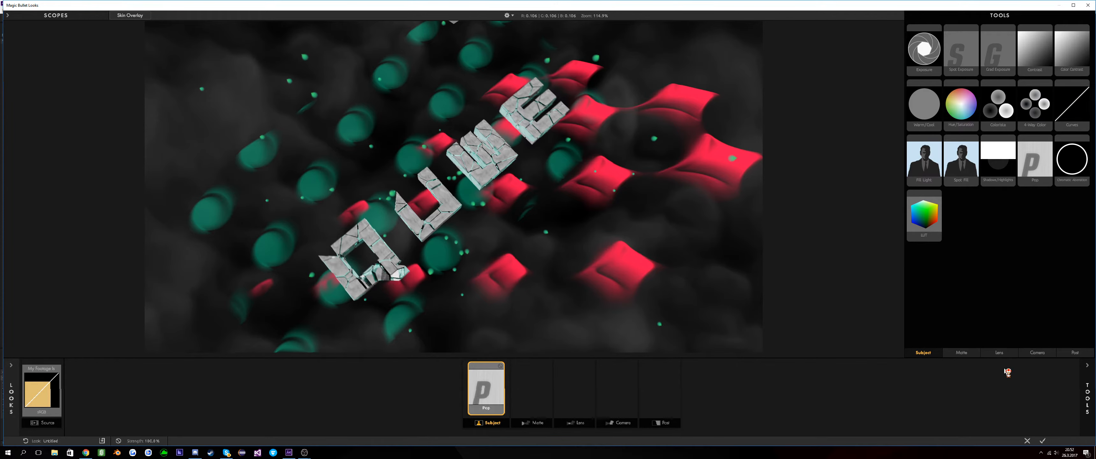
pyautogui.click(1035, 161)
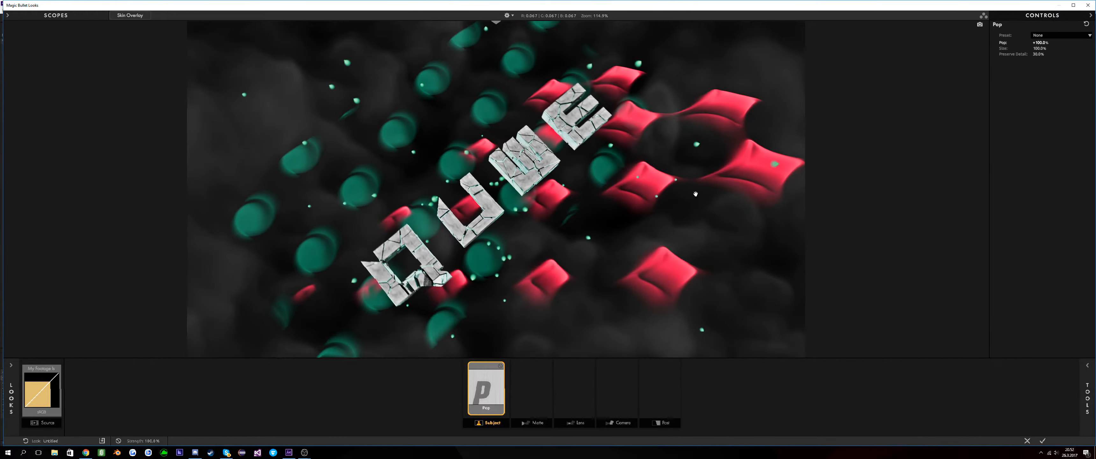
pyautogui.click(1059, 35)
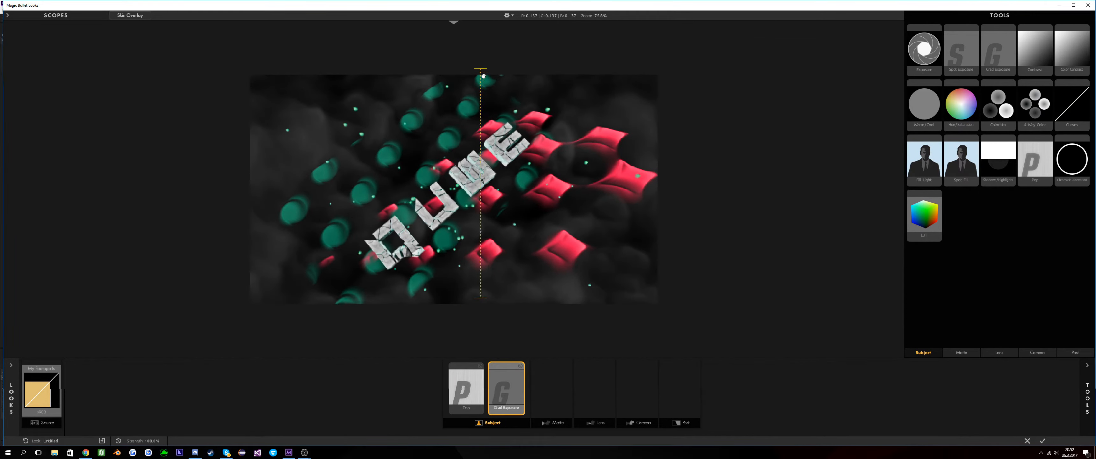
# Angle the Grad Exposure darkening into the top-left corner and add a Fill Light tool.
pyautogui.moveTo(480, 75); pyautogui.dragTo(355, 109)
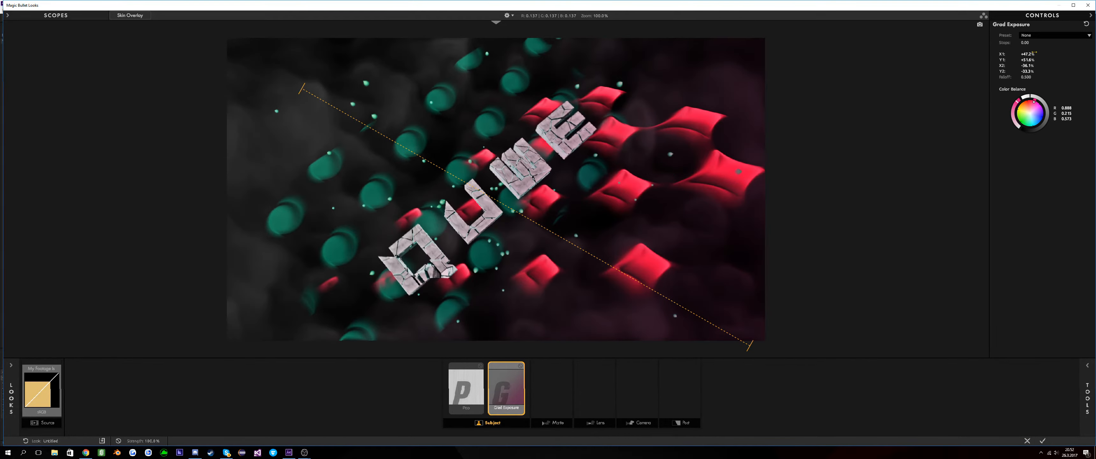
pyautogui.moveTo(1026, 42); pyautogui.dragTo(1034, 43)
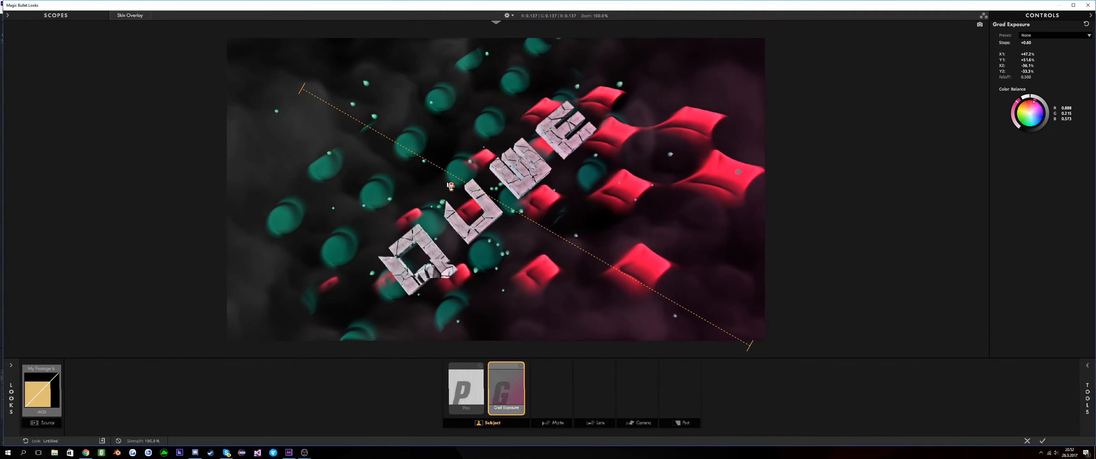
pyautogui.moveTo(451, 185); pyautogui.dragTo(330, 98)
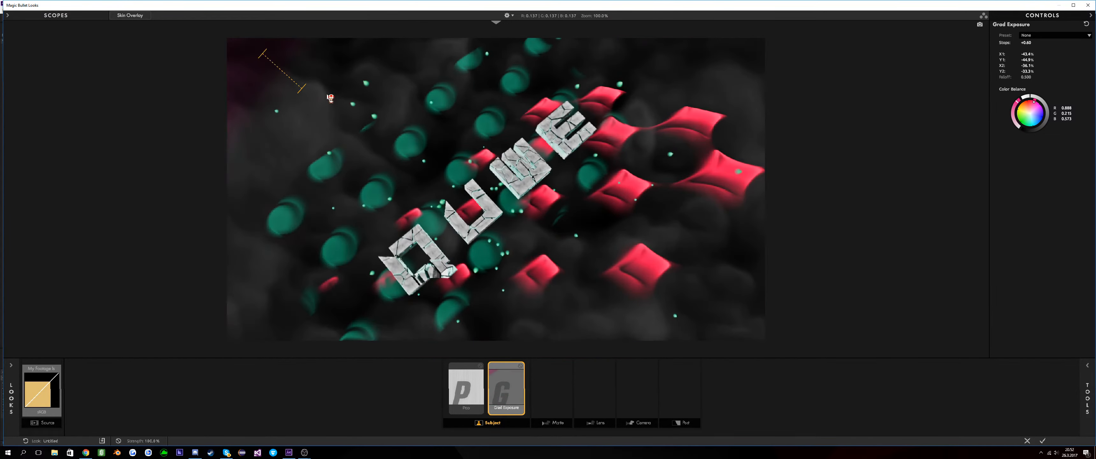
pyautogui.scroll(-3)
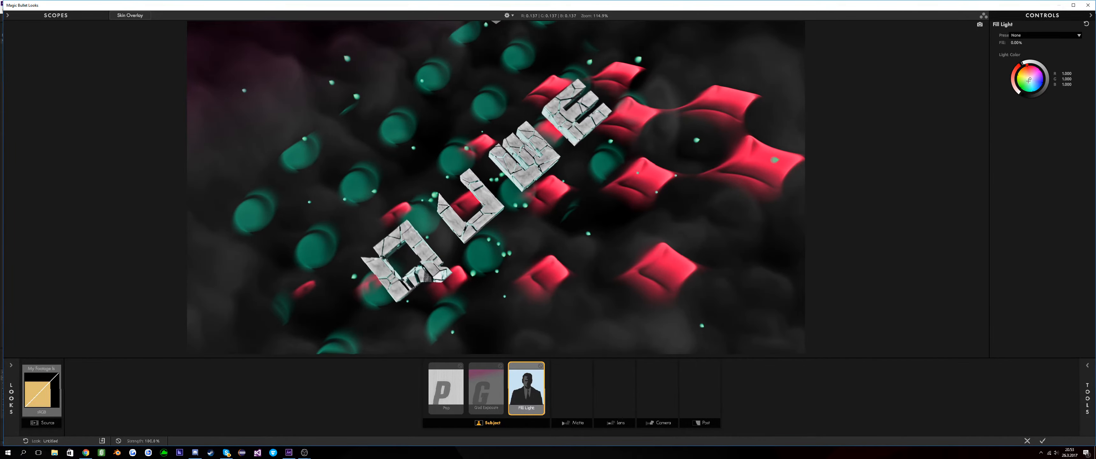
# Add a Shadows/Highlights tool with Shadows around -0.57.
pyautogui.click(1026, 76)
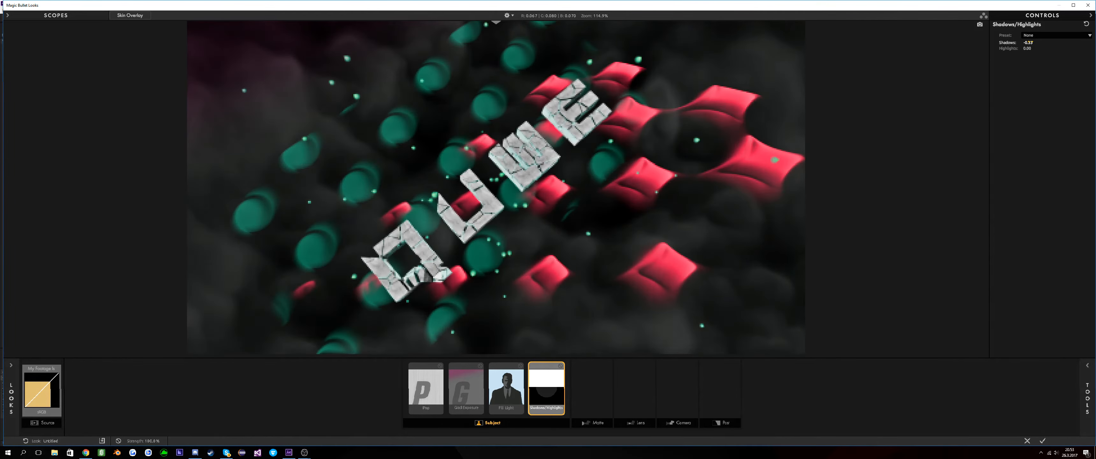
pyautogui.moveTo(1038, 42); pyautogui.dragTo(1032, 57)
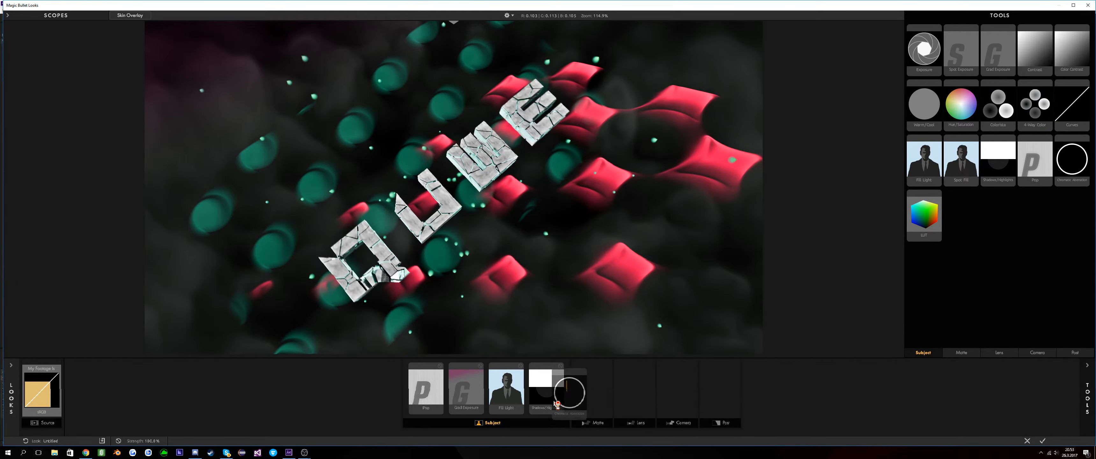
# Add Chromatic Aberration with Green/Magenta about +0.258, then a Contrast tool.
pyautogui.click(566, 388)
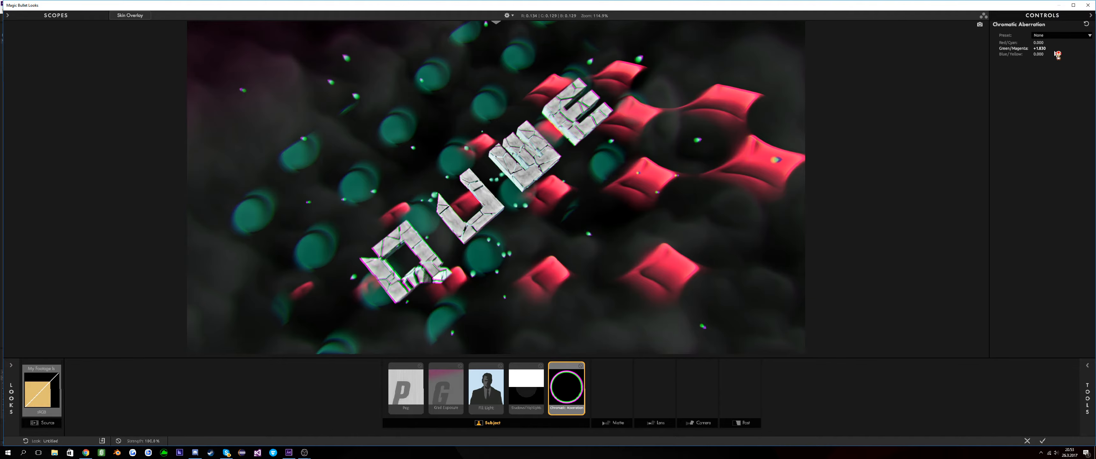
pyautogui.moveTo(1057, 55); pyautogui.dragTo(1041, 54)
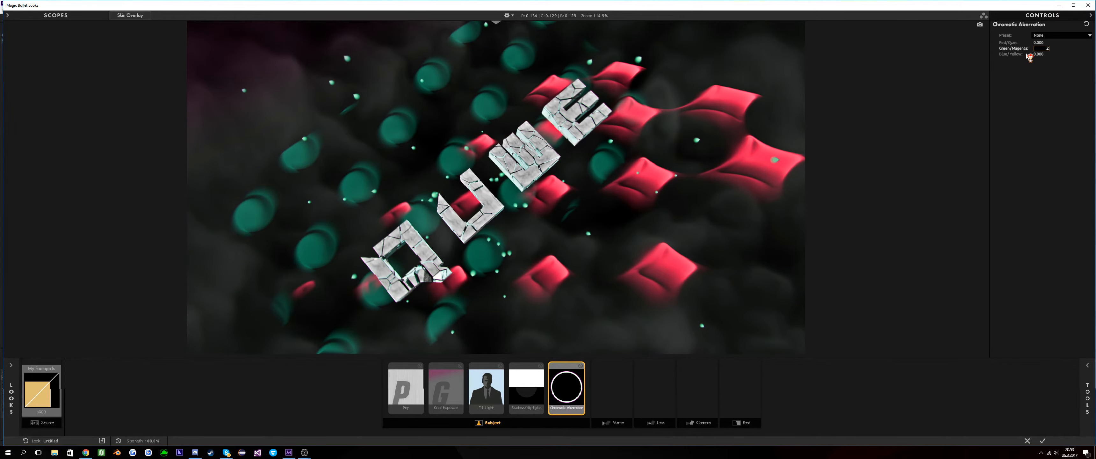
pyautogui.moveTo(1031, 48); pyautogui.dragTo(1037, 48)
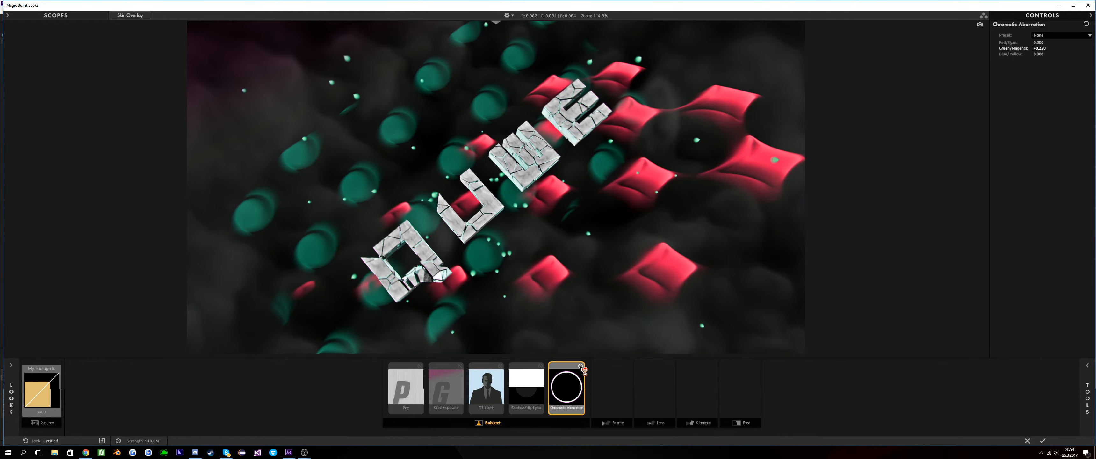
pyautogui.click(1001, 15)
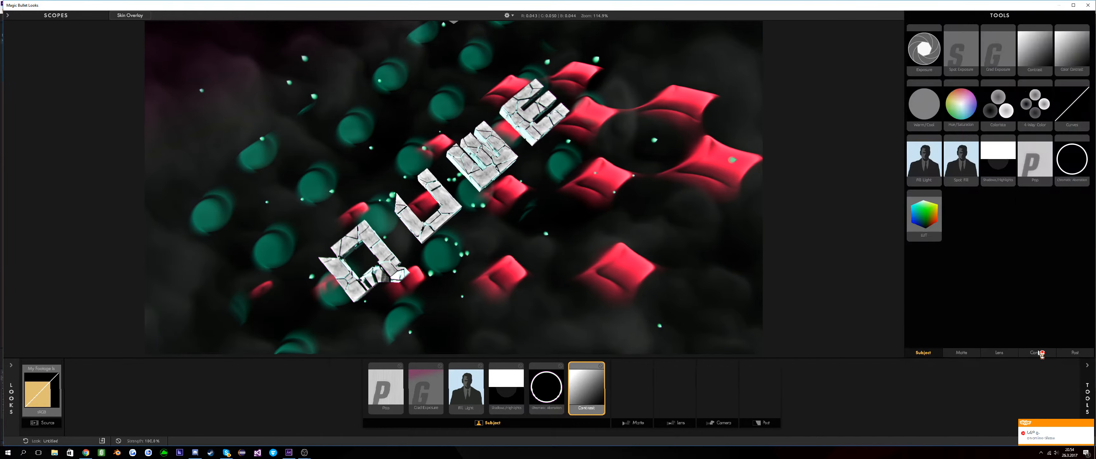
# Add two Diffusion tools from the Matte category for a soft glow.
pyautogui.click(961, 353)
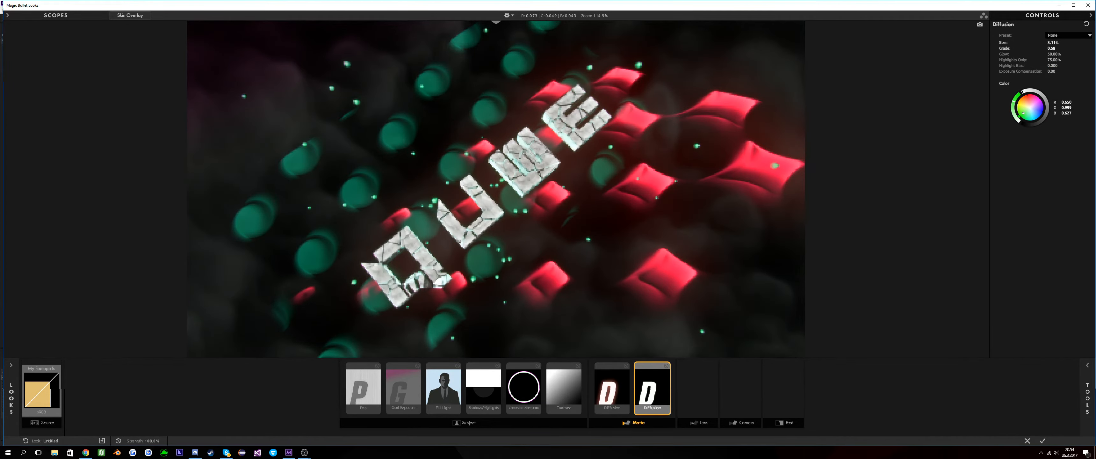
# Adjust the first Diffusion's size, toggle it to compare, and add a Star Filter.
pyautogui.click(612, 387)
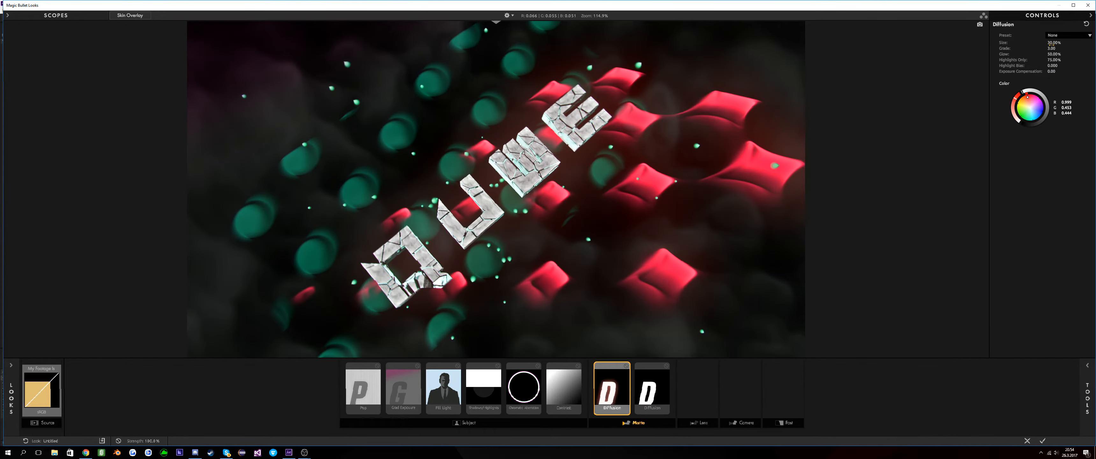
pyautogui.moveTo(1052, 47); pyautogui.dragTo(1027, 47)
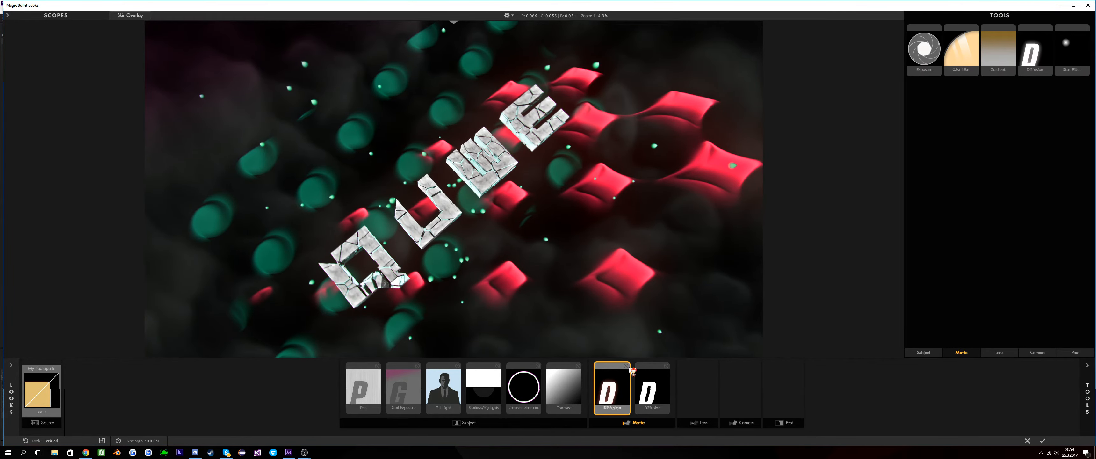
pyautogui.click(650, 388)
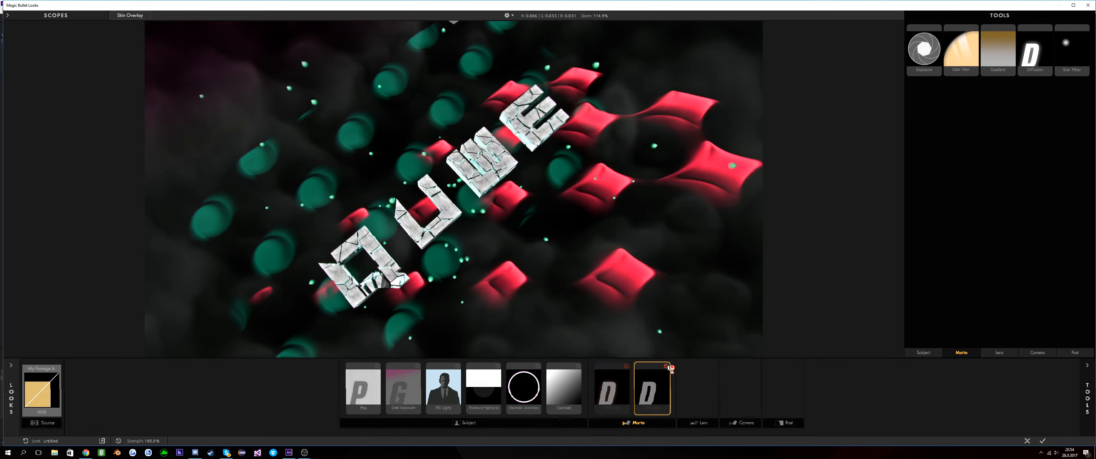
pyautogui.click(651, 387)
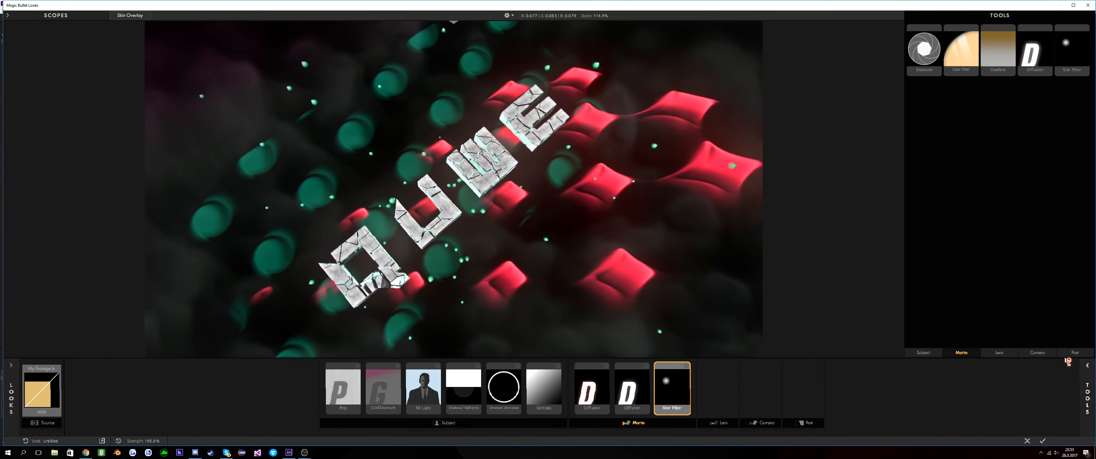
# Add Edge Softness and Lens Vignette from the Lens tools to darken the frame edges.
pyautogui.click(998, 352)
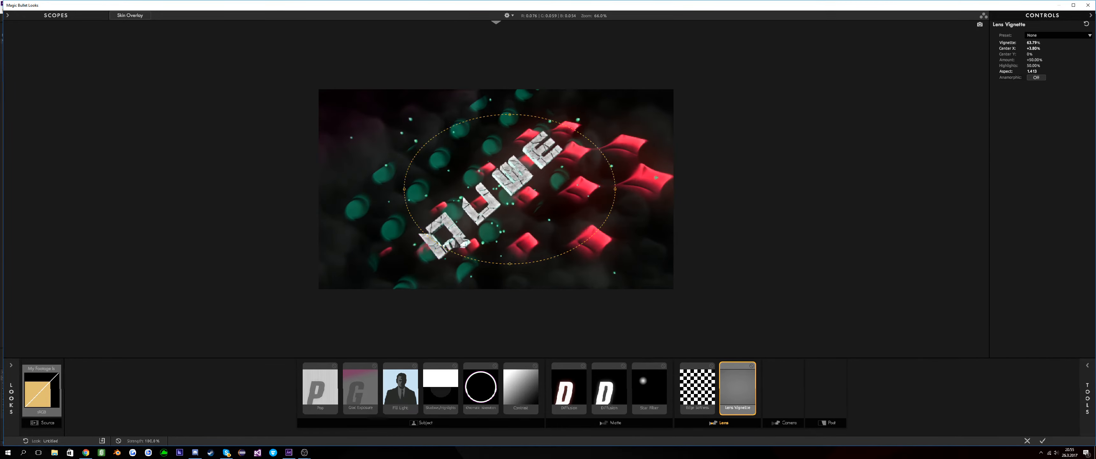
# Reshape the Lens Vignette ellipse around the text and show the Lens tool library.
pyautogui.moveTo(509, 189); pyautogui.dragTo(521, 196)
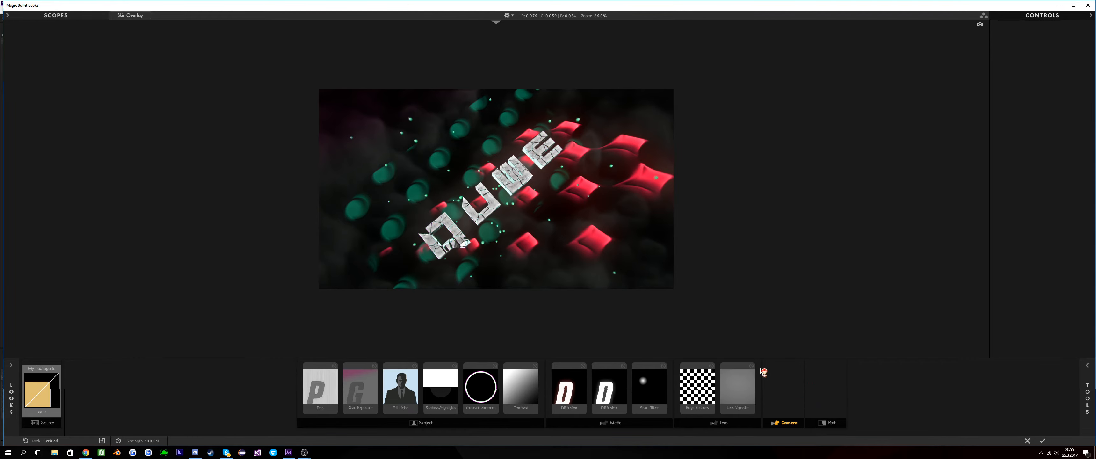
pyautogui.click(736, 388)
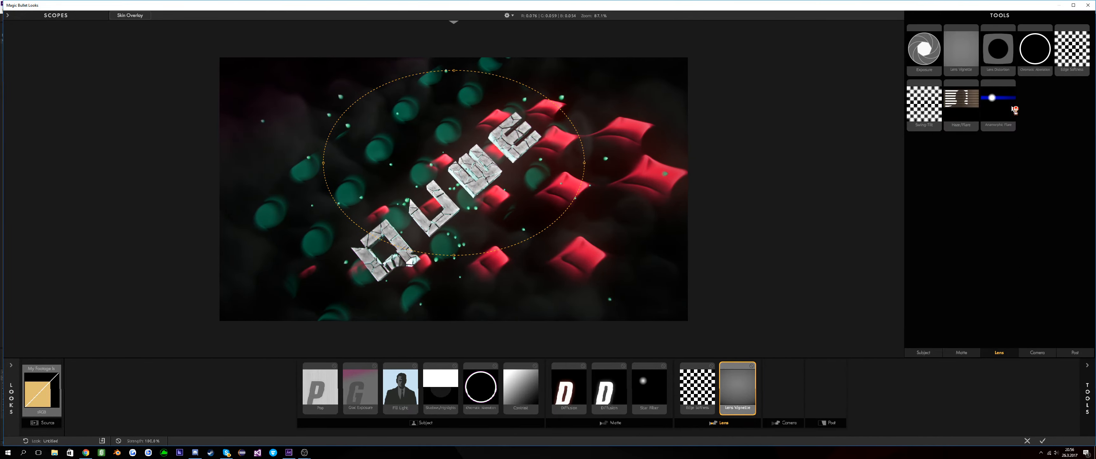
# Add a Gradient tool from the Matte category and show its controls.
pyautogui.click(960, 352)
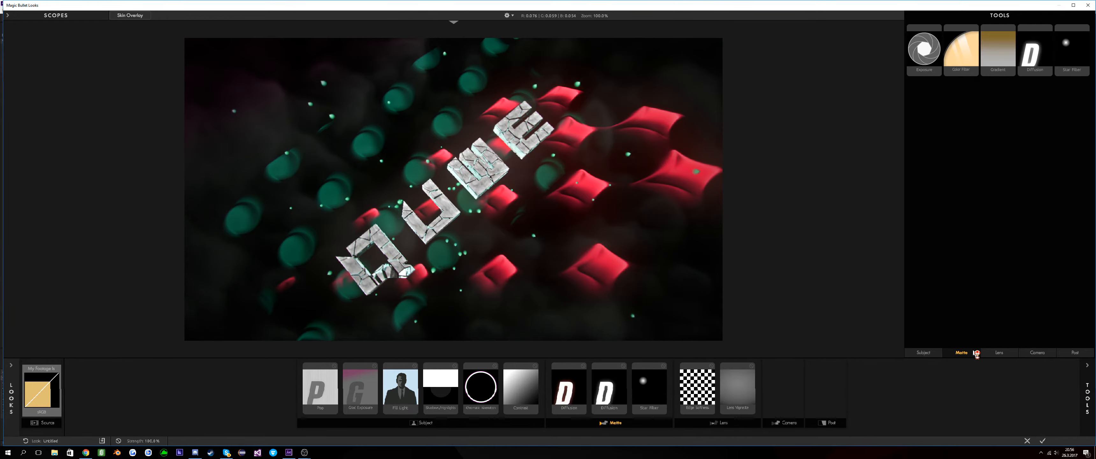
pyautogui.click(668, 386)
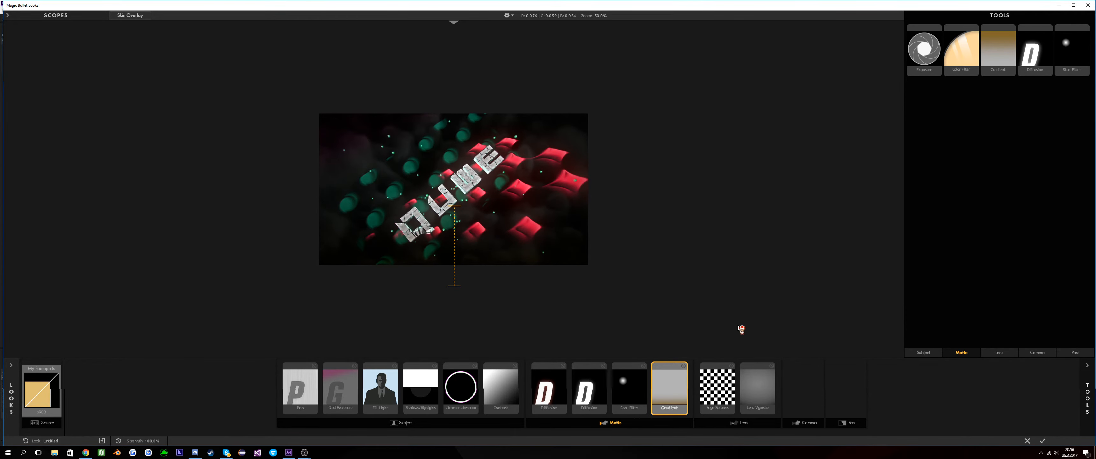
pyautogui.click(997, 50)
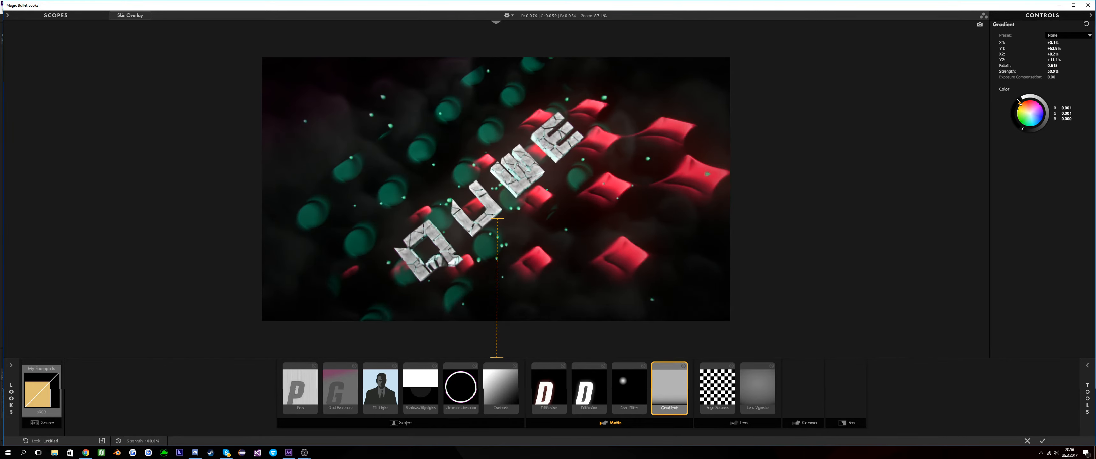
# Reposition the gradient start point and retune the Lens Vignette to about 97% with a smaller ellipse.
pyautogui.moveTo(498, 220); pyautogui.dragTo(494, 192)
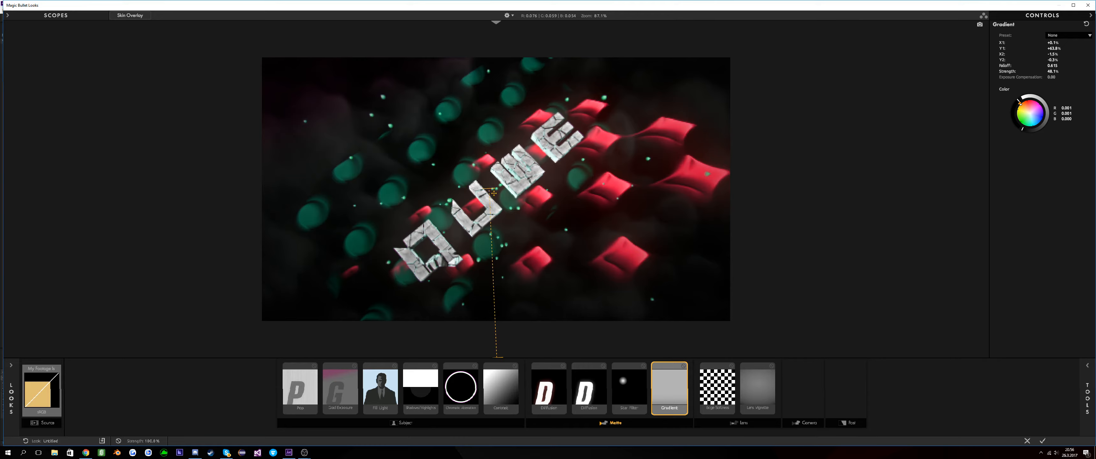
pyautogui.click(756, 387)
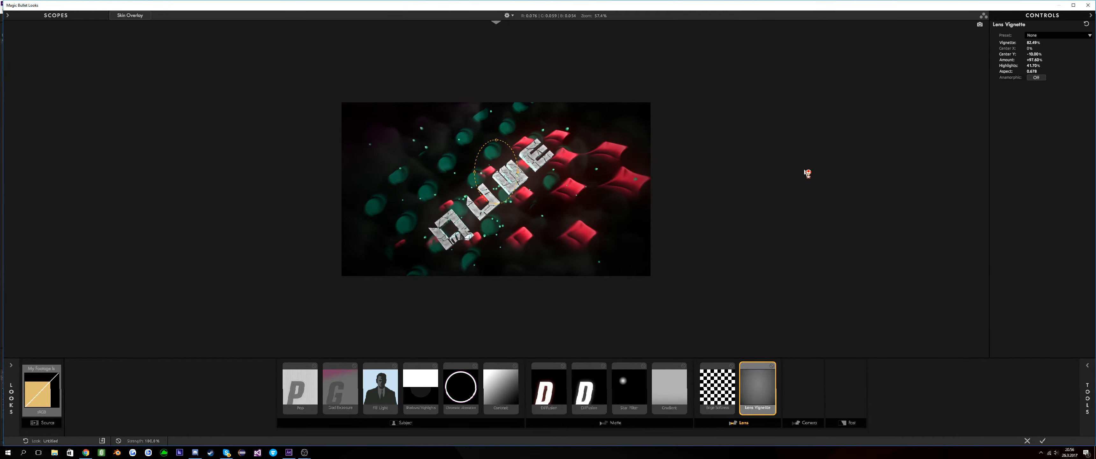
pyautogui.moveTo(807, 173)
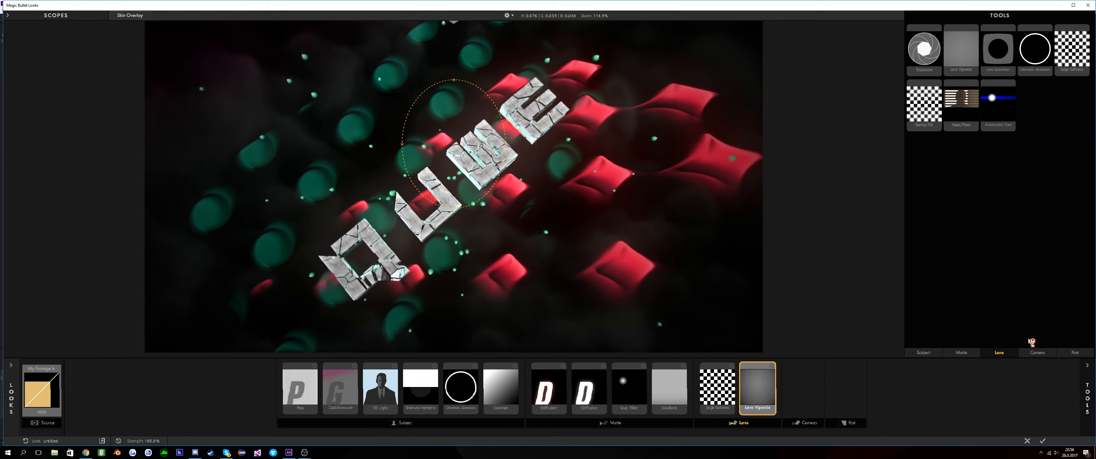
# Add Neg Bleach Bypass from the Camera tools and adjust its Exposure Compensation.
pyautogui.click(1037, 352)
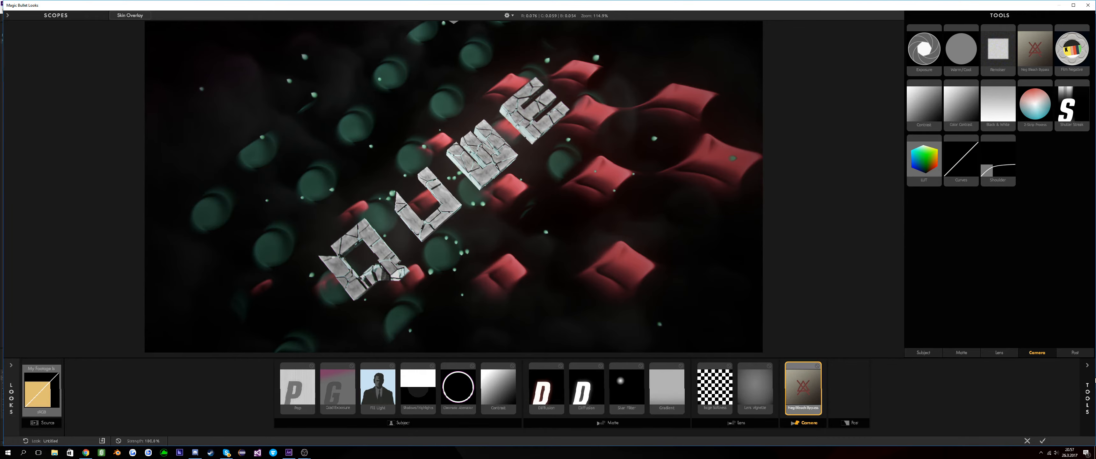
pyautogui.click(1034, 49)
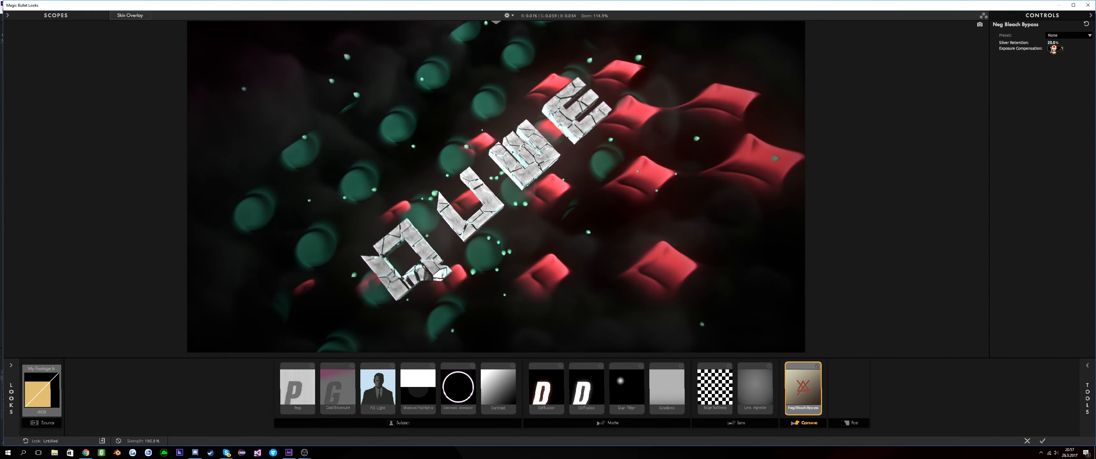
pyautogui.click(1083, 15)
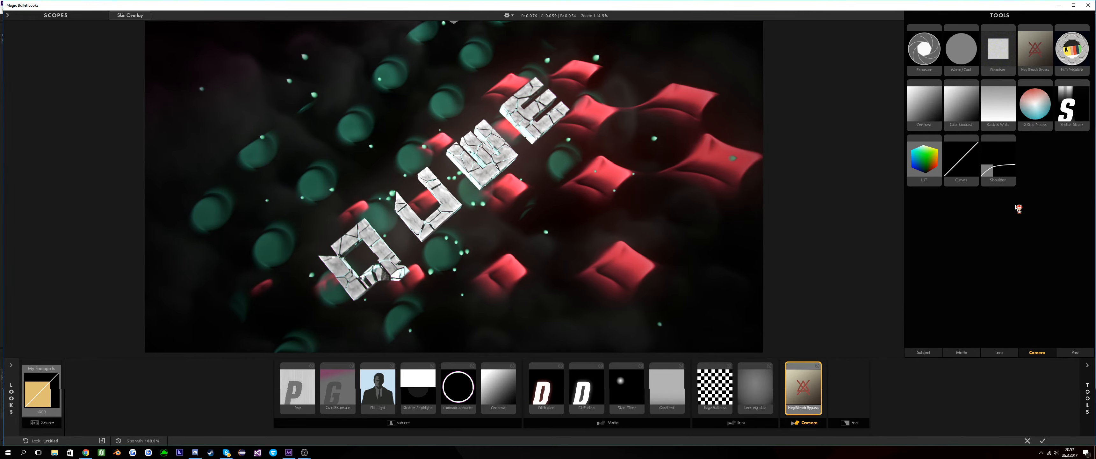
pyautogui.click(998, 351)
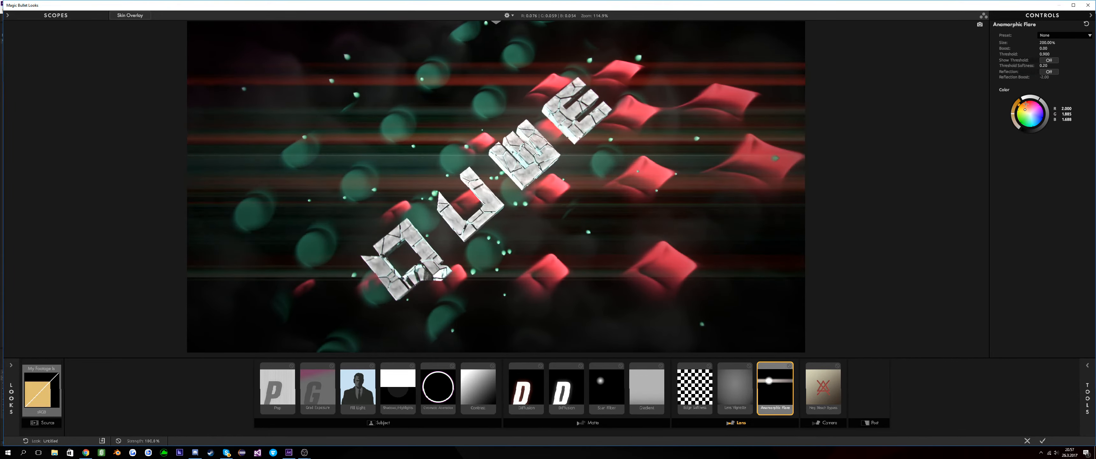
pyautogui.moveTo(1031, 105); pyautogui.dragTo(1020, 123)
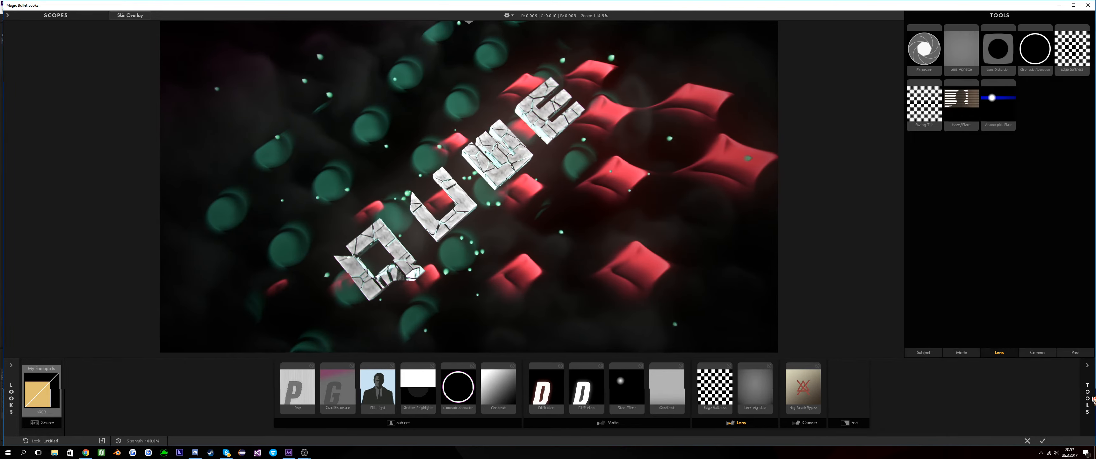
pyautogui.click(1036, 352)
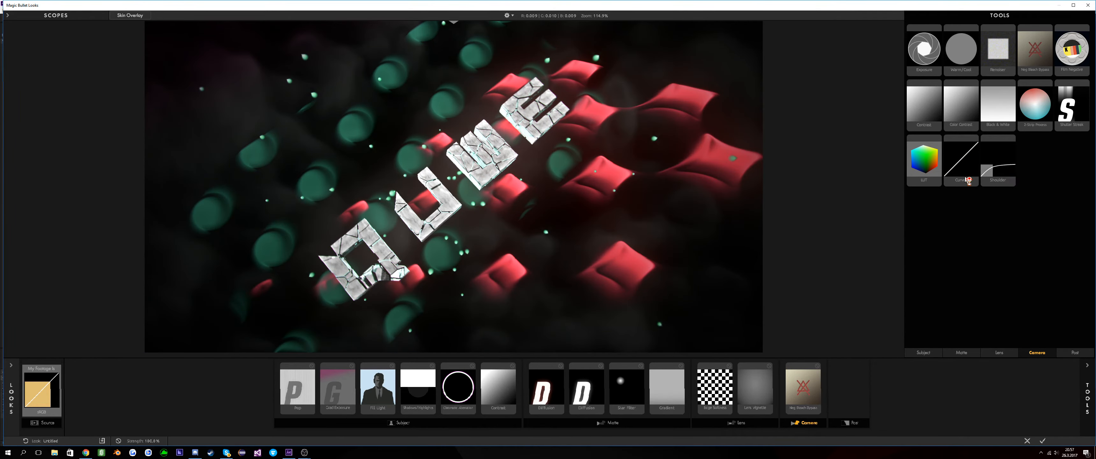
# Add a LUT to the Camera stage and choose one of its preset LUTs.
pyautogui.click(924, 156)
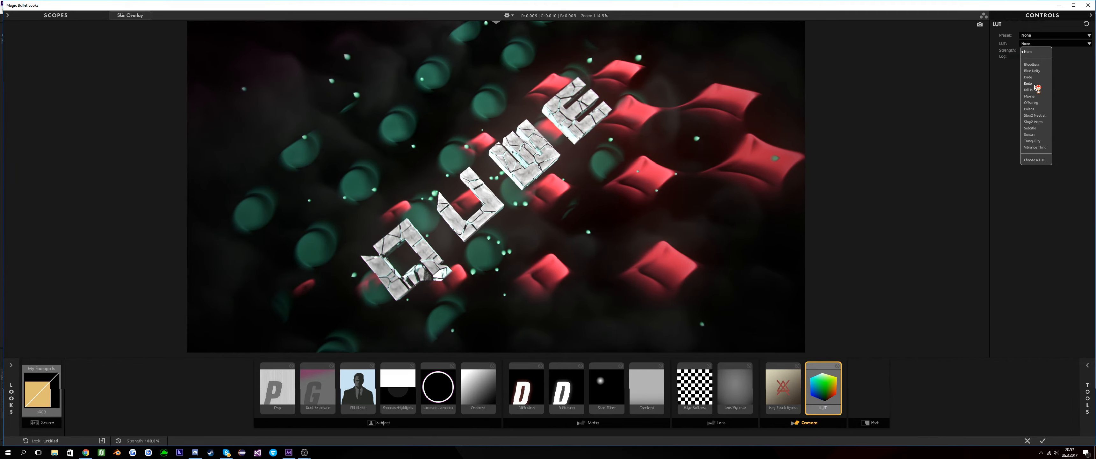
pyautogui.click(1029, 84)
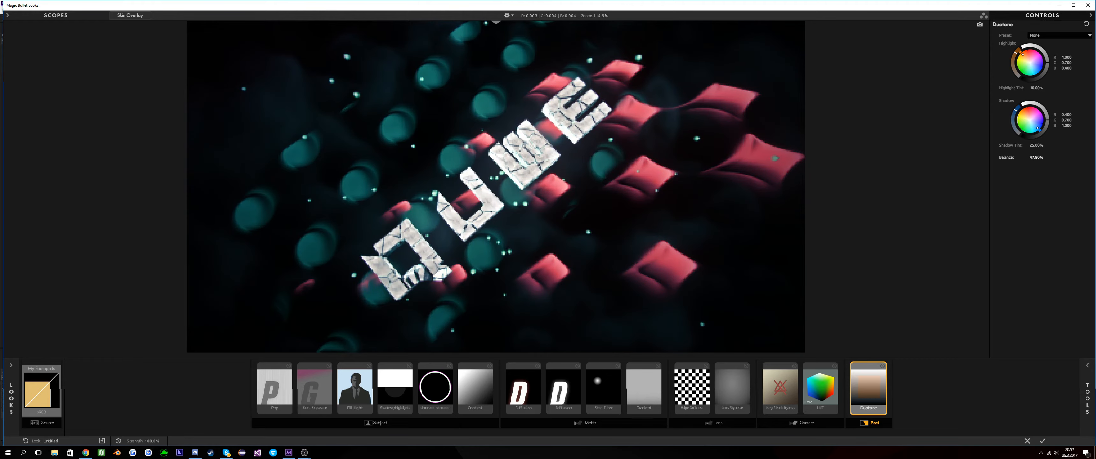
# Close the Duotone controls and show the camera-stage tool library.
pyautogui.click(1063, 16)
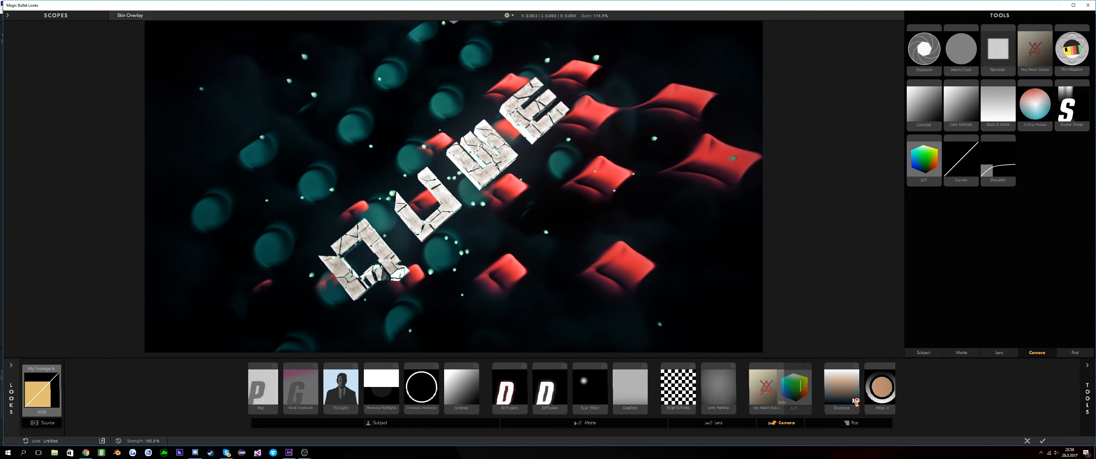
# Add a tool to the Post chain and apply the finished look back to the composition.
pyautogui.click(840, 387)
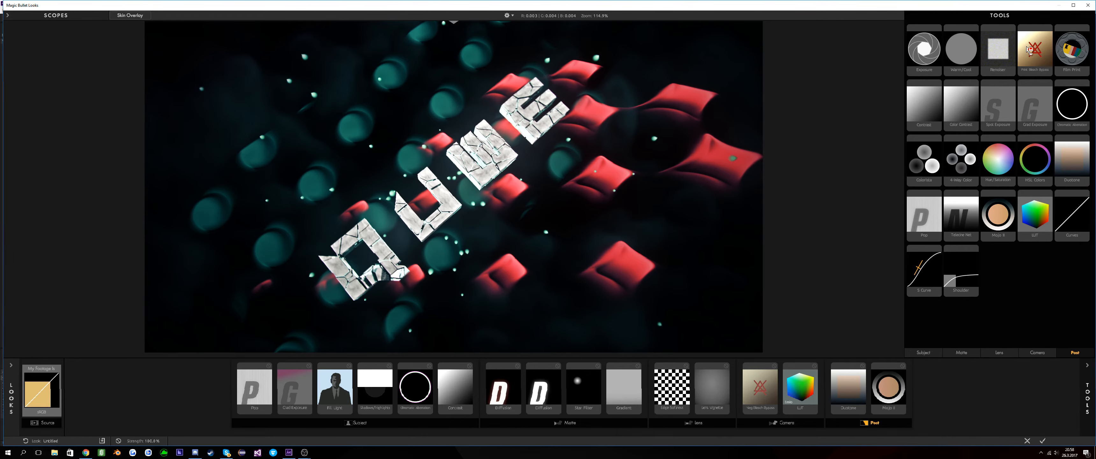
pyautogui.click(1034, 49)
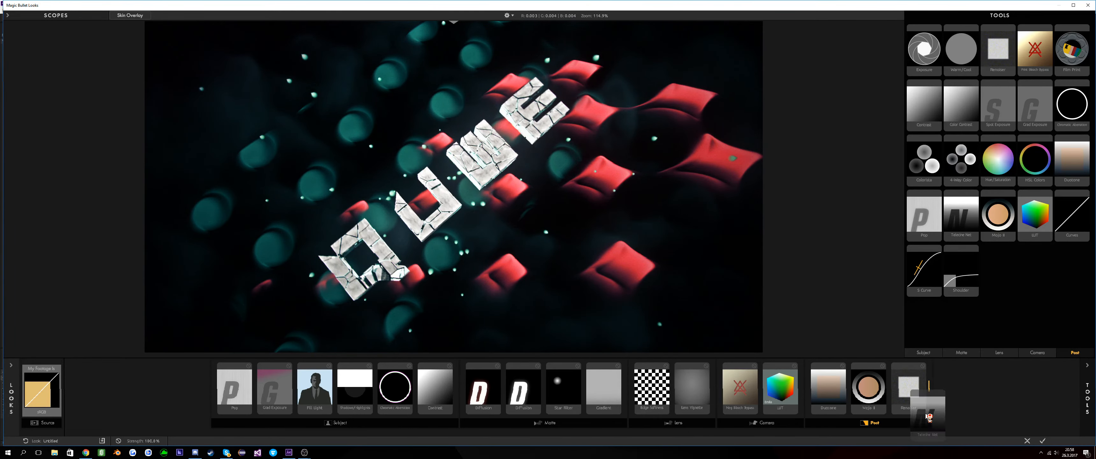
pyautogui.click(928, 389)
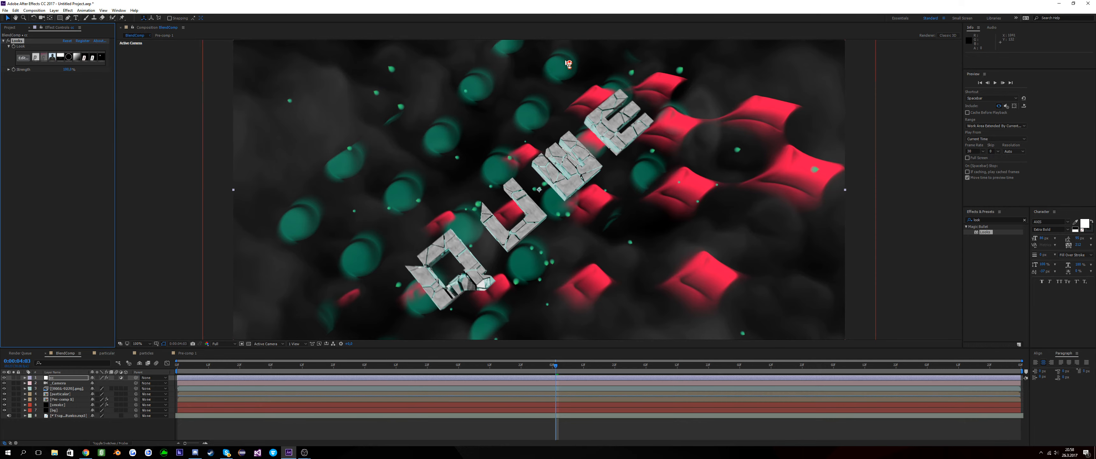
# Blend the PNG overlay layer in Soft Light mode and expand its Transform properties.
pyautogui.click(138, 344)
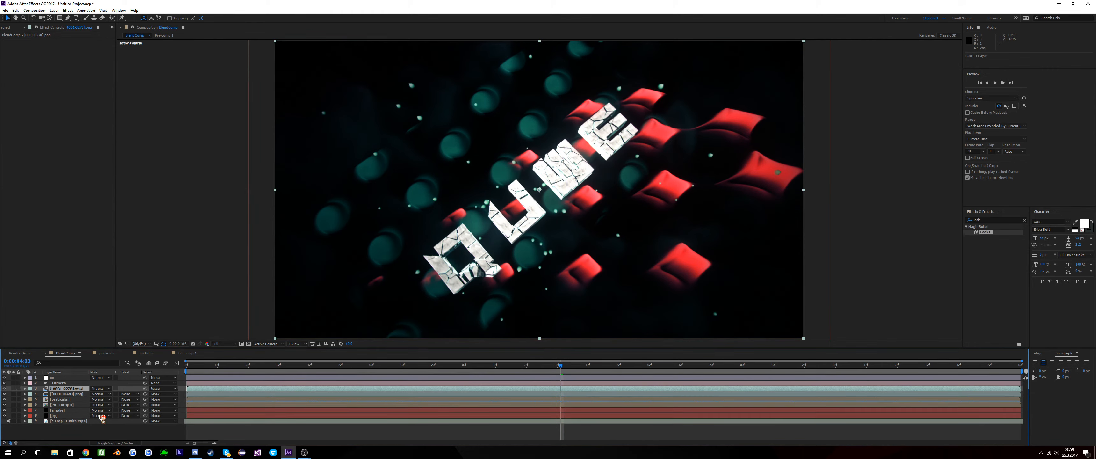
pyautogui.click(100, 416)
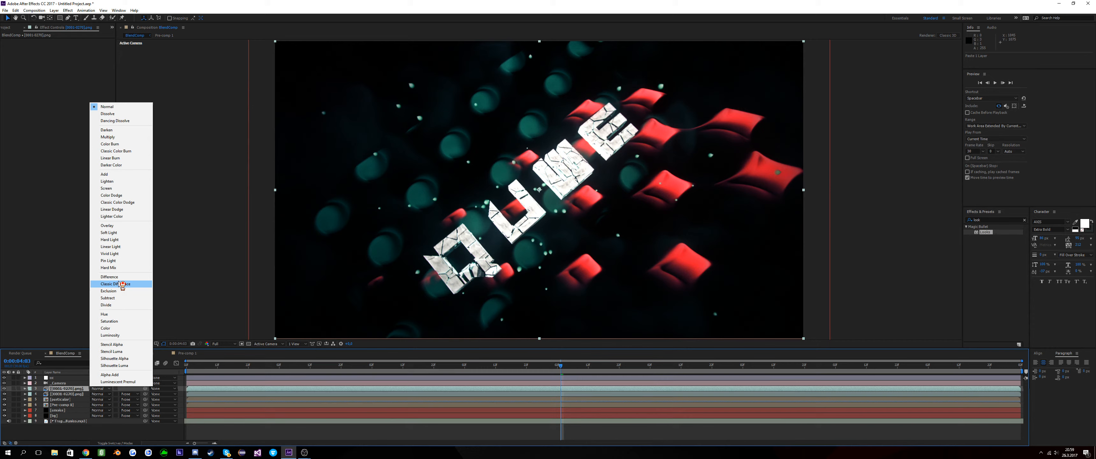
pyautogui.click(108, 232)
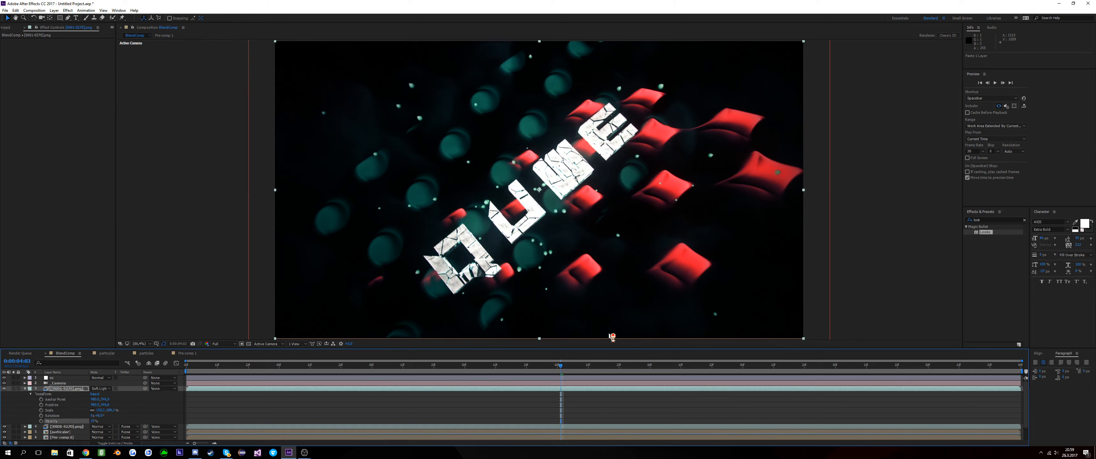
pyautogui.moveTo(560, 365); pyautogui.dragTo(683, 365)
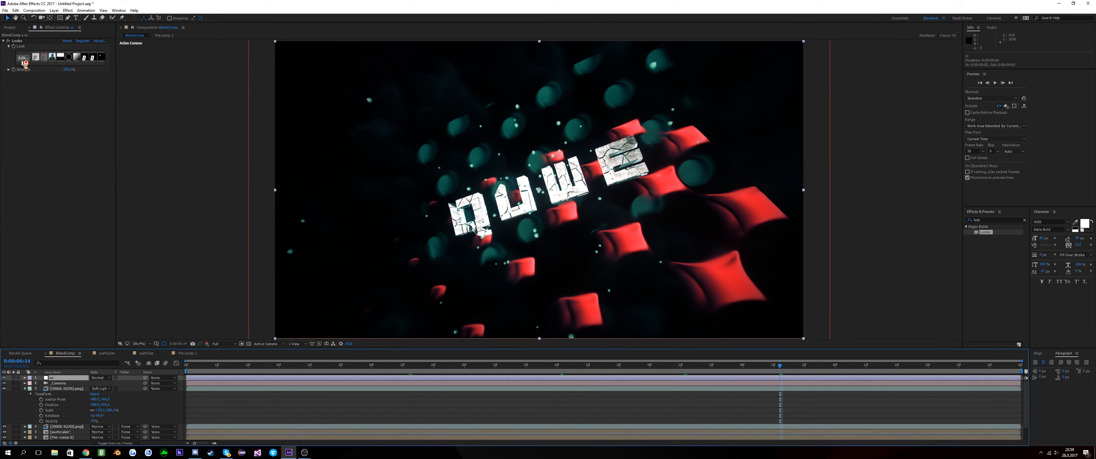
# Reopen the look, trial a Hue/Saturation tool, then remove it so Post ends in Renoiser.
pyautogui.click(16, 41)
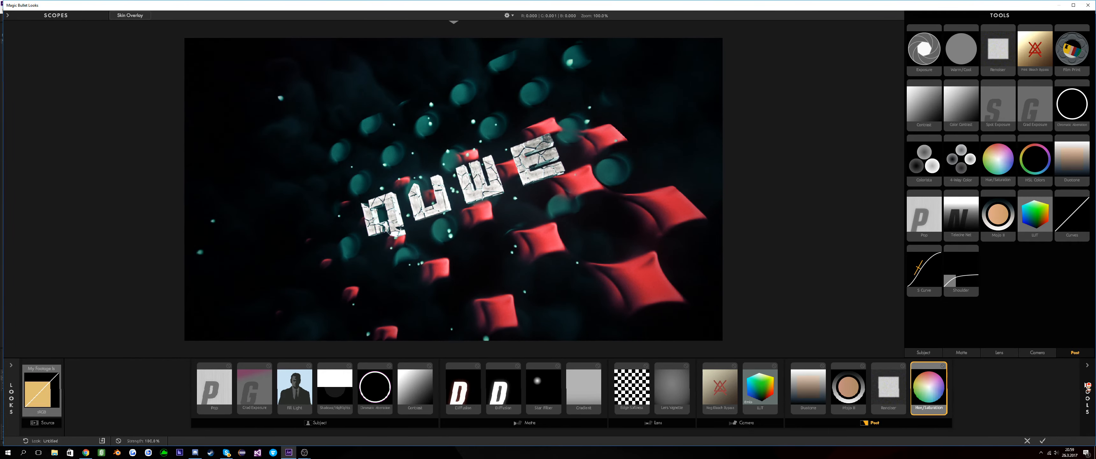
pyautogui.click(929, 388)
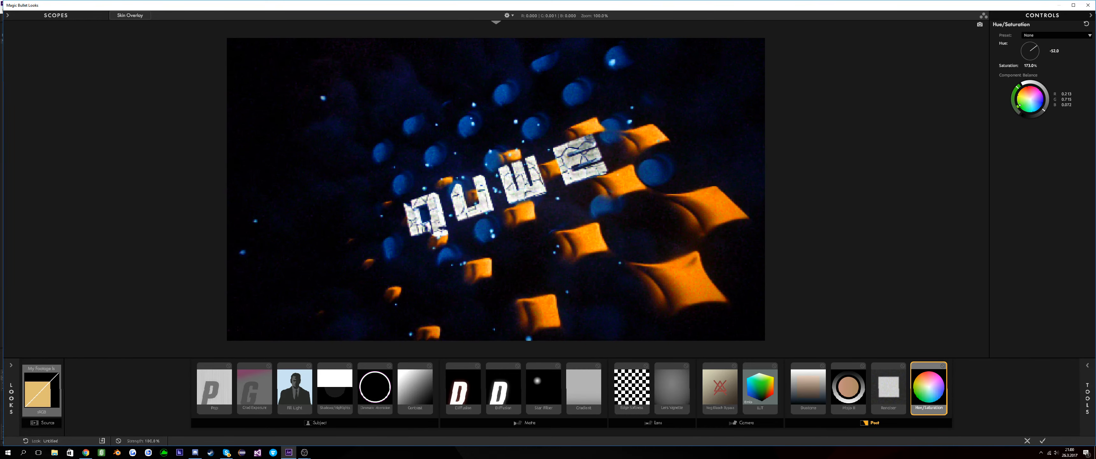
pyautogui.moveTo(1031, 50); pyautogui.dragTo(1026, 49)
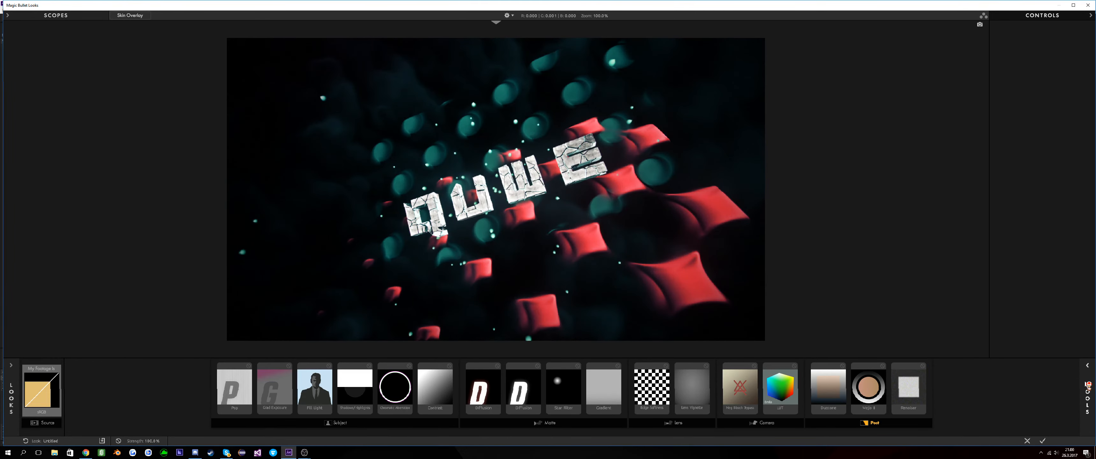
# Add a new layer from the timeline menu and reopen the Looks editor from Effect Controls.
pyautogui.click(929, 388)
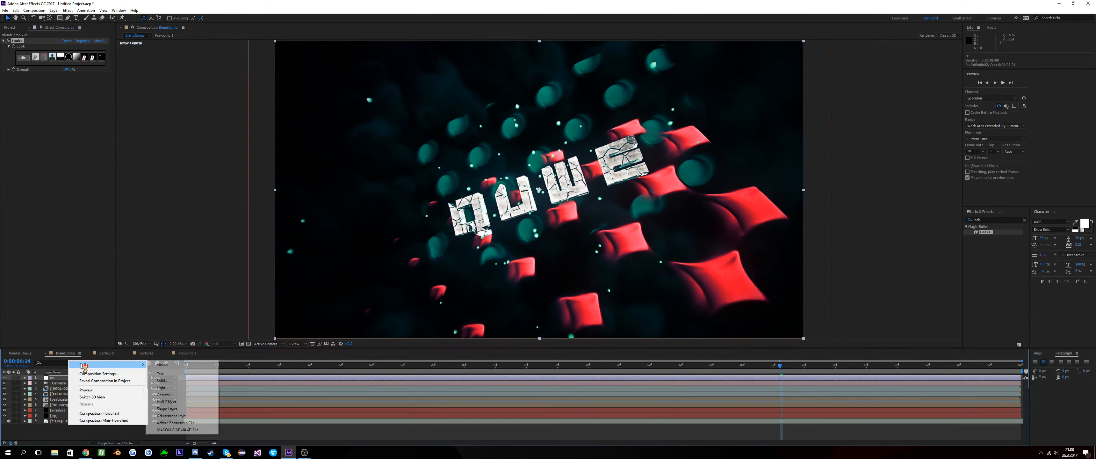
pyautogui.click(160, 379)
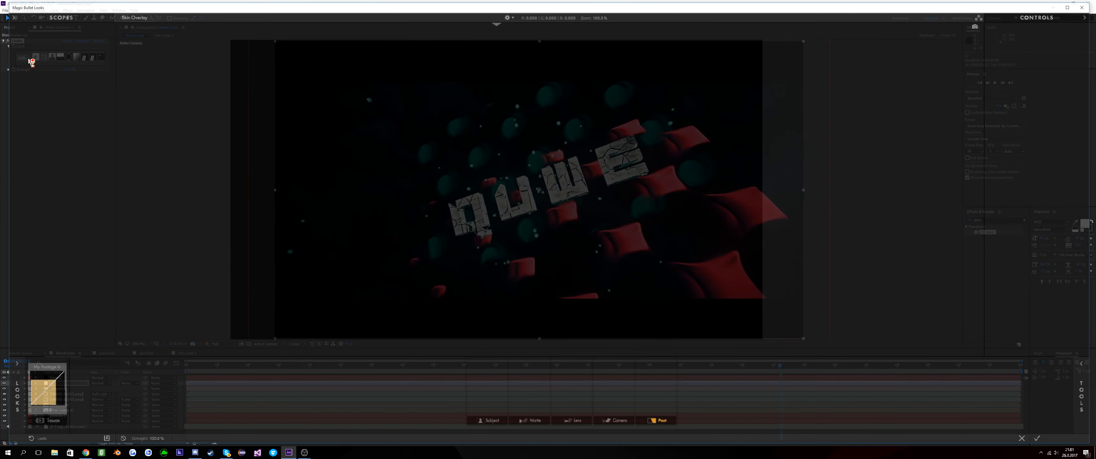
# Switch the look's LUT between presets until one warms the red shapes.
pyautogui.click(739, 388)
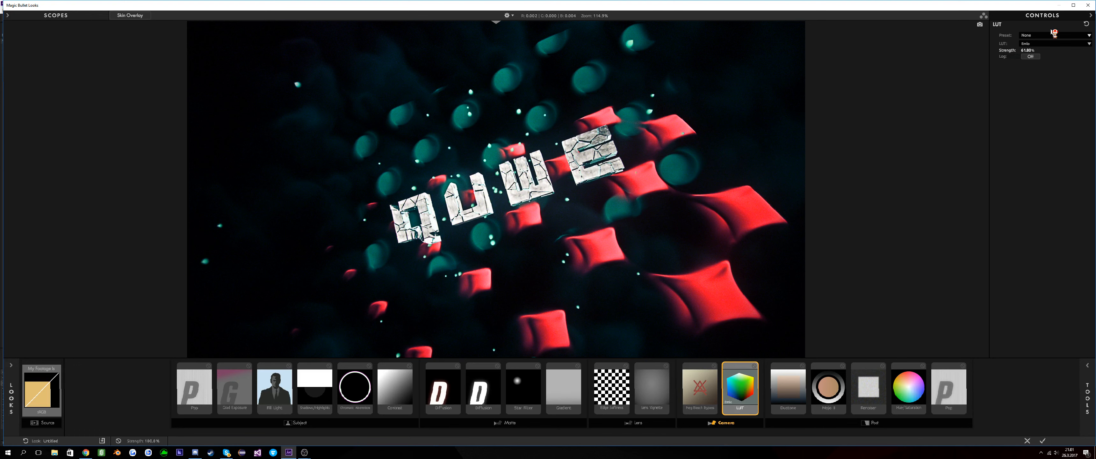
pyautogui.click(1051, 43)
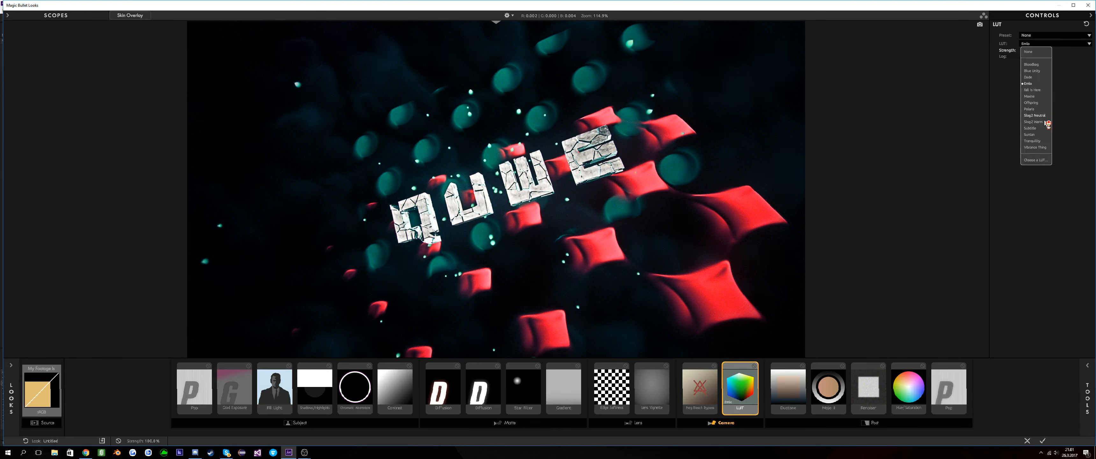
pyautogui.click(1036, 121)
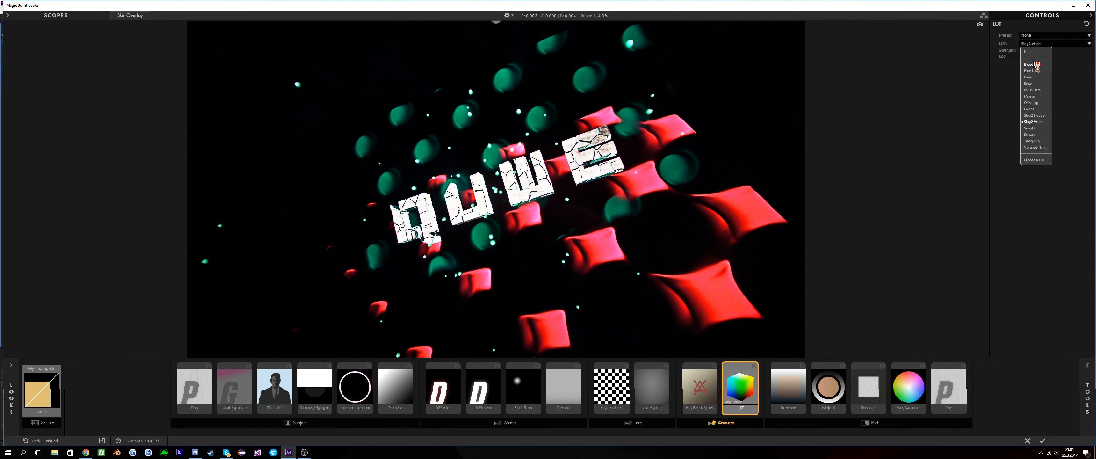
pyautogui.click(1030, 63)
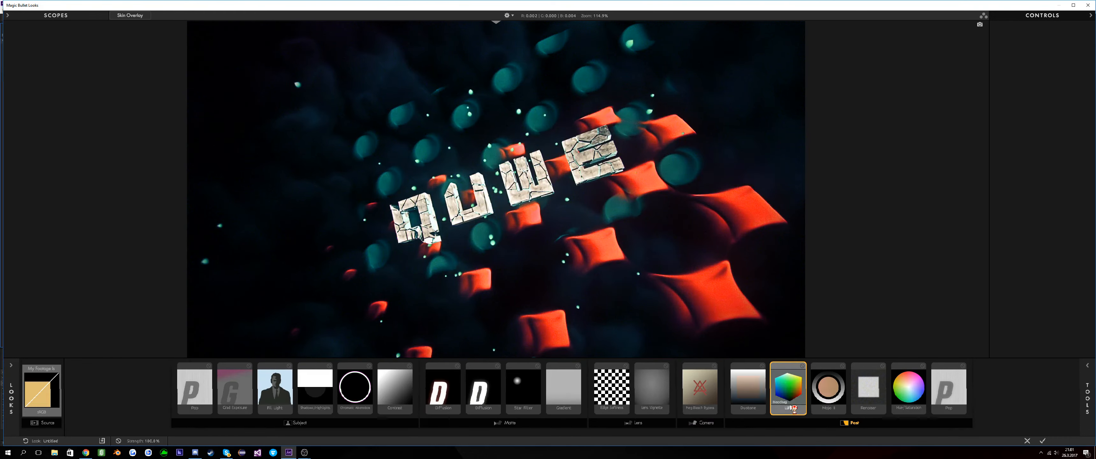
# Shift the Hue/Saturation dial slightly to push the shapes toward pink.
pyautogui.click(788, 387)
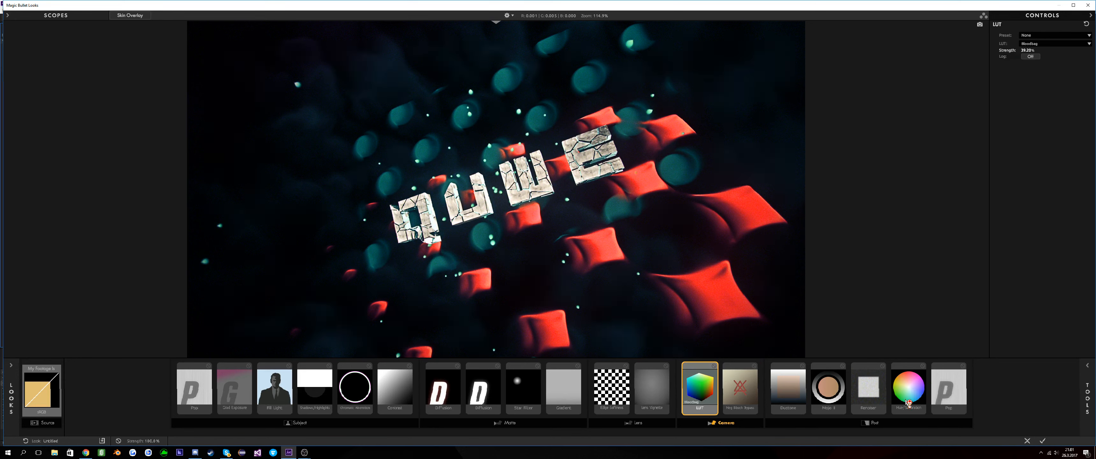
pyautogui.click(908, 387)
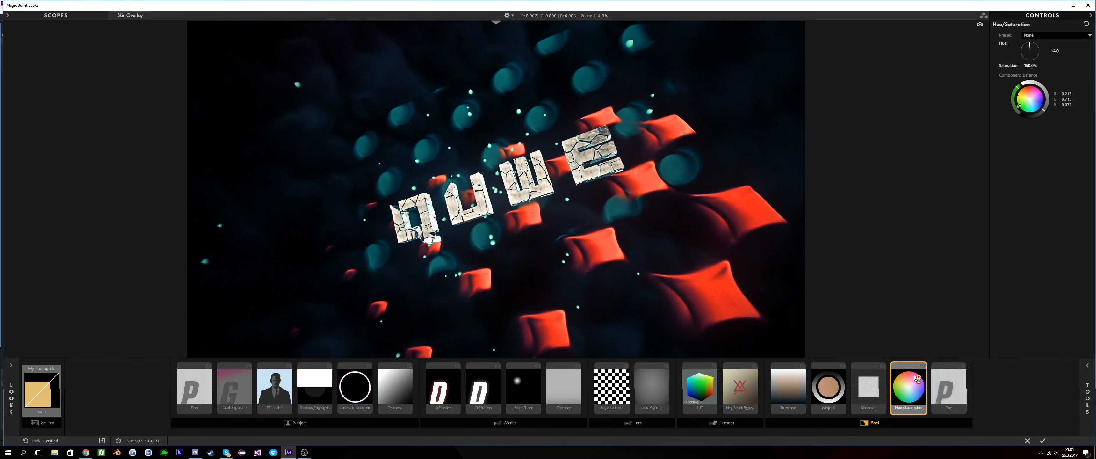
pyautogui.moveTo(1029, 49); pyautogui.dragTo(1027, 52)
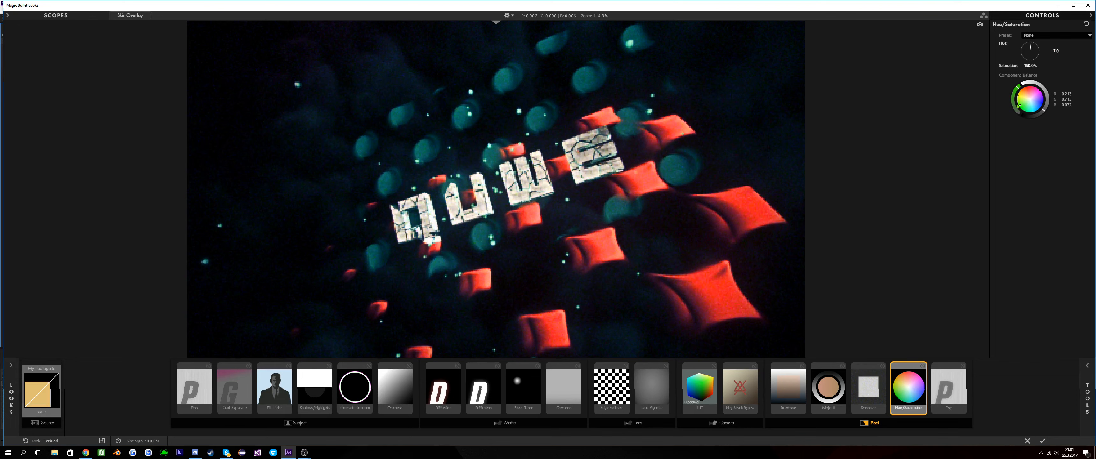
# Swap the LUT to a different preset in the Camera stage of the look chain.
pyautogui.click(698, 388)
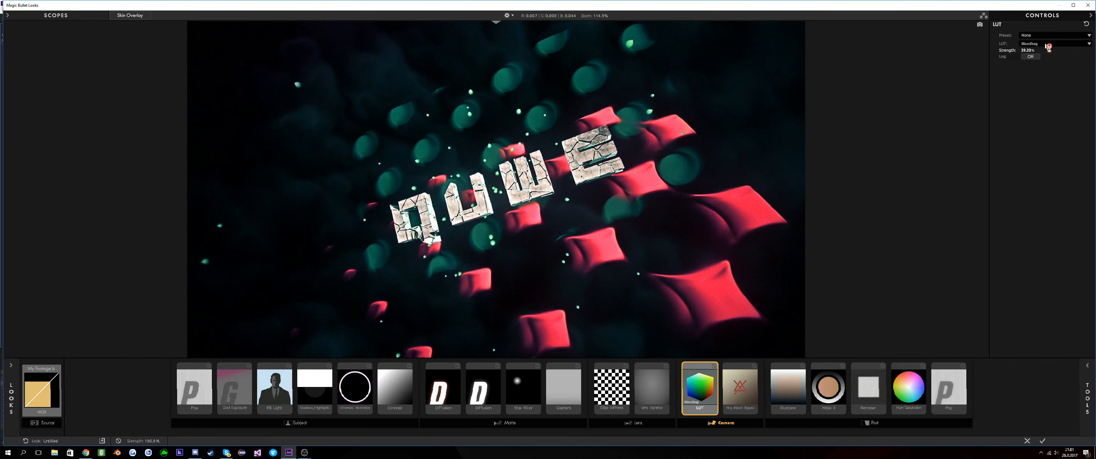
pyautogui.click(1058, 43)
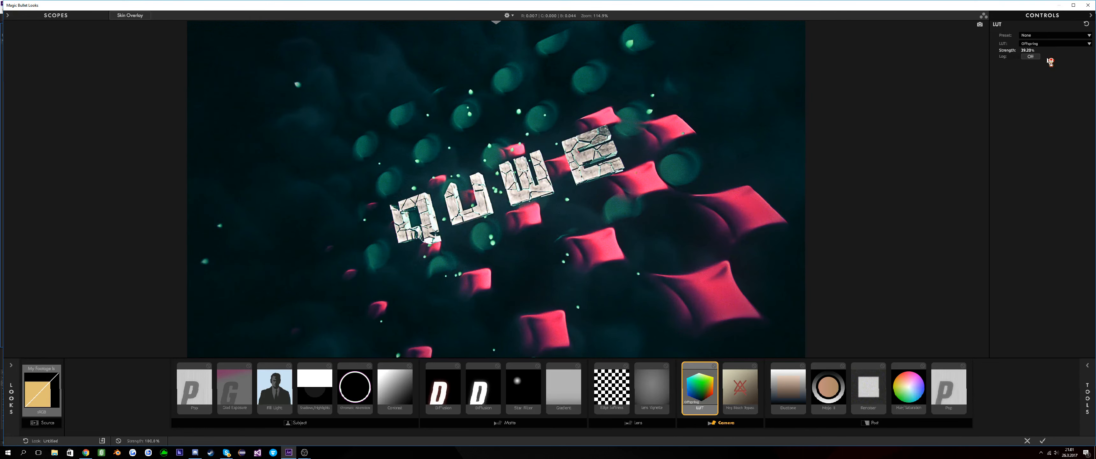
pyautogui.moveTo(1050, 62); pyautogui.dragTo(1027, 57)
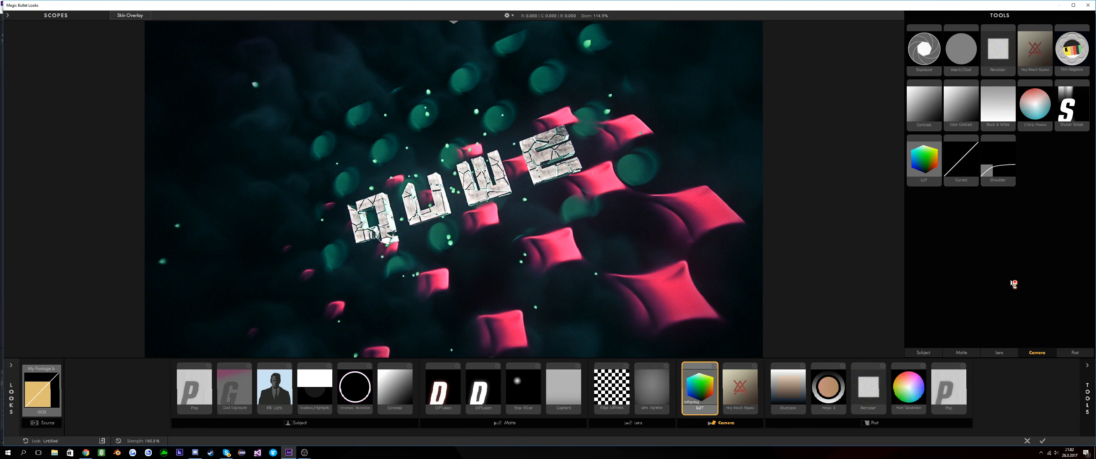
pyautogui.click(783, 388)
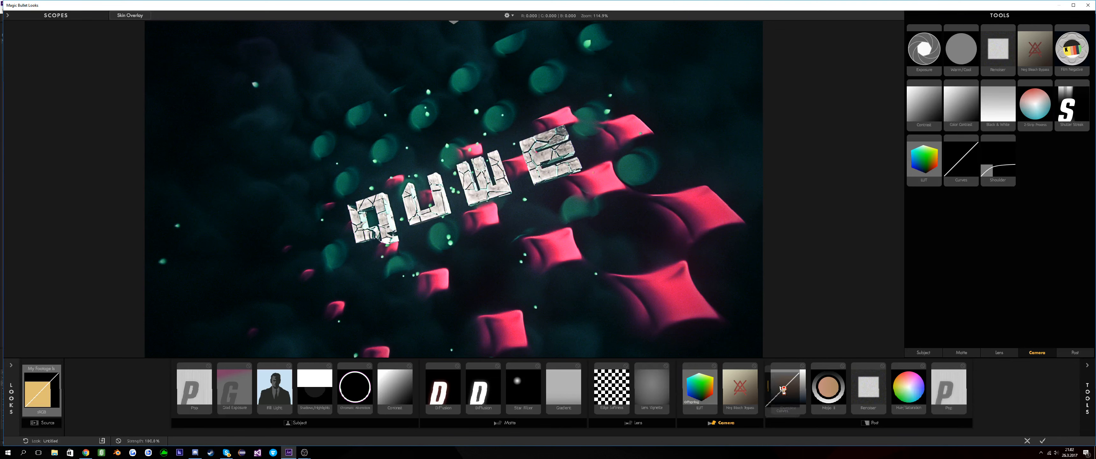